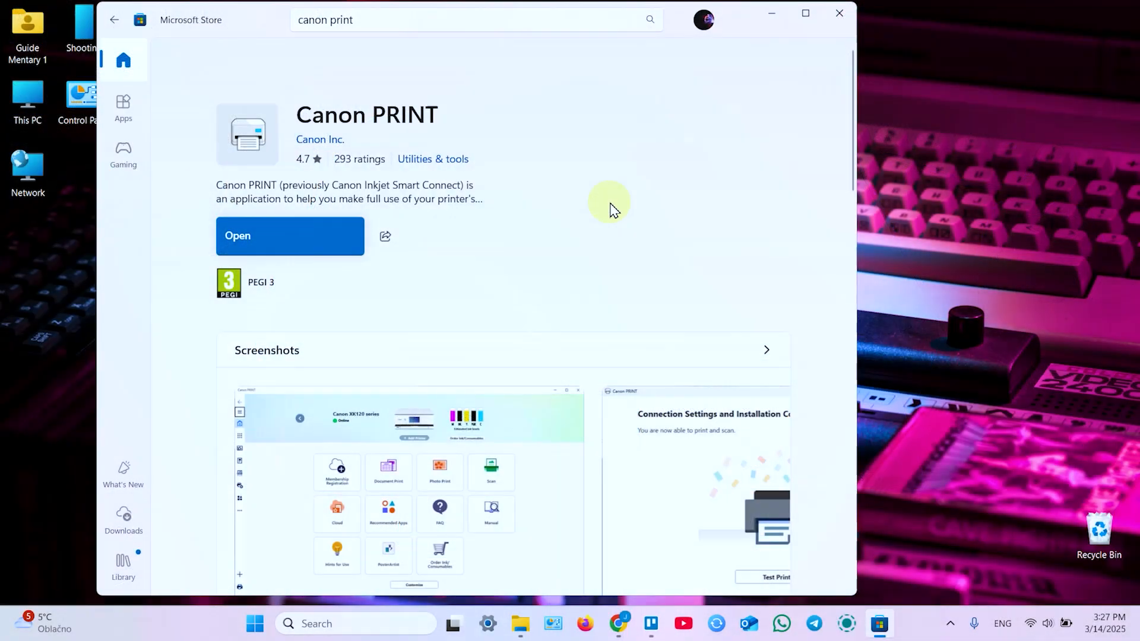
mouse_move(173, 35)
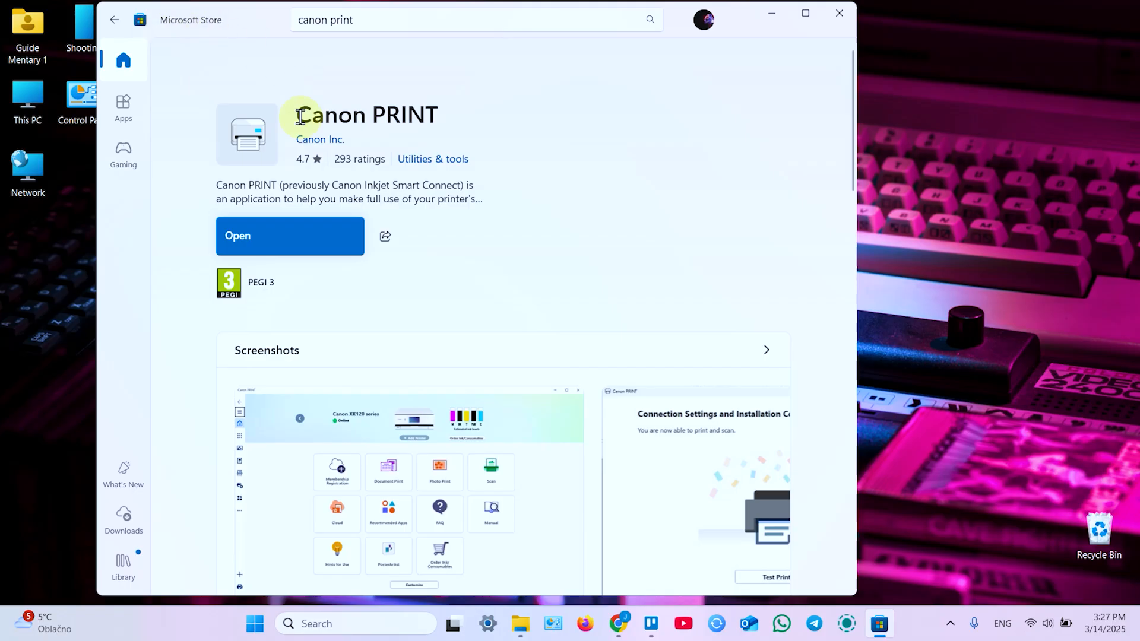
mouse_move(349, 235)
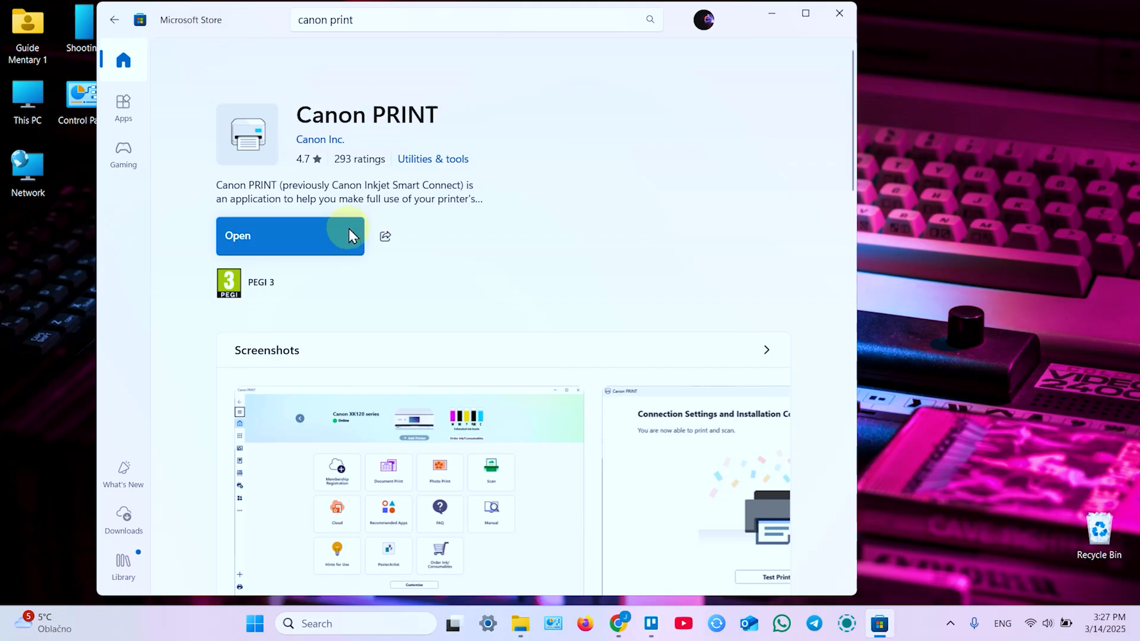
Launch the installed Canon PRINT app from its Microsoft Store page
left_click(276, 235)
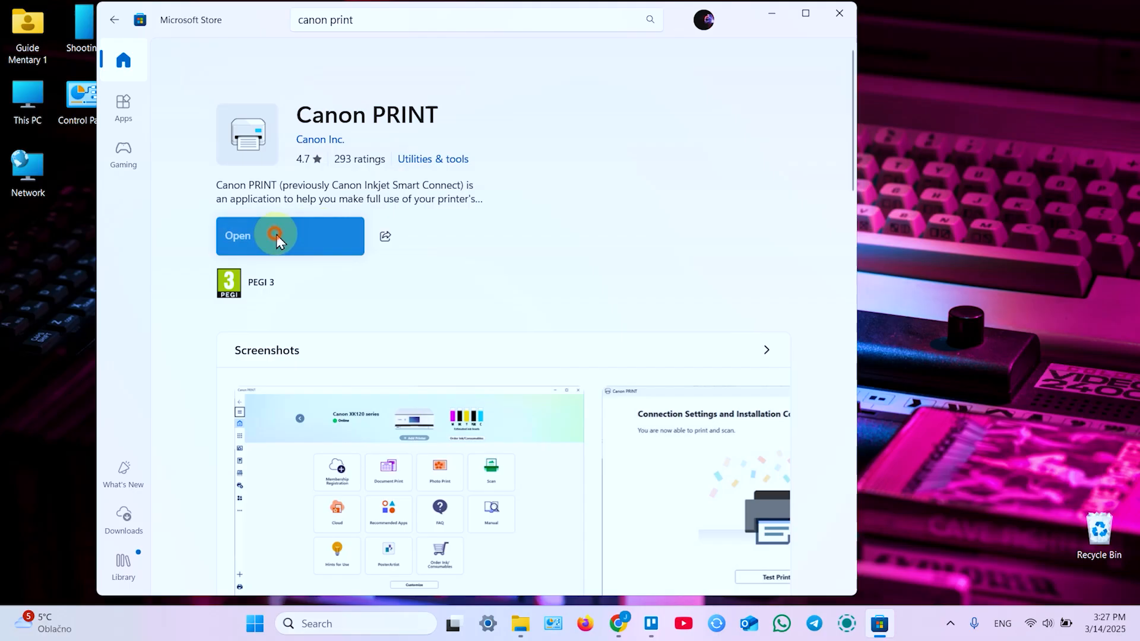
Accept every Before Use agreement in Canon PRINT with Check all and confirm with OK
left_click(280, 236)
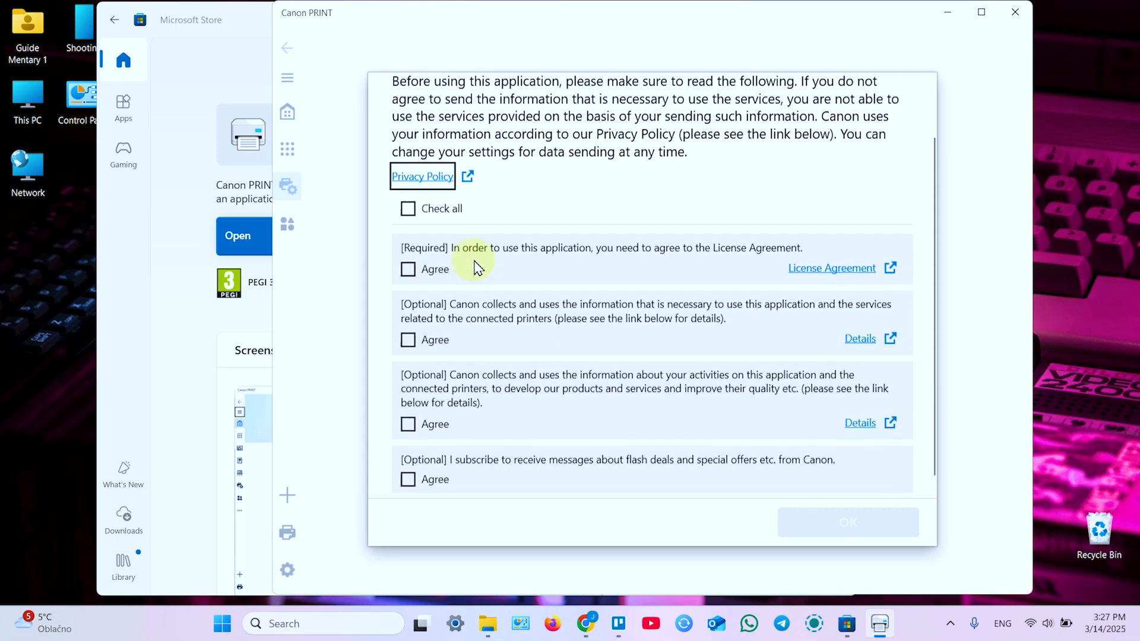
left_click(407, 268)
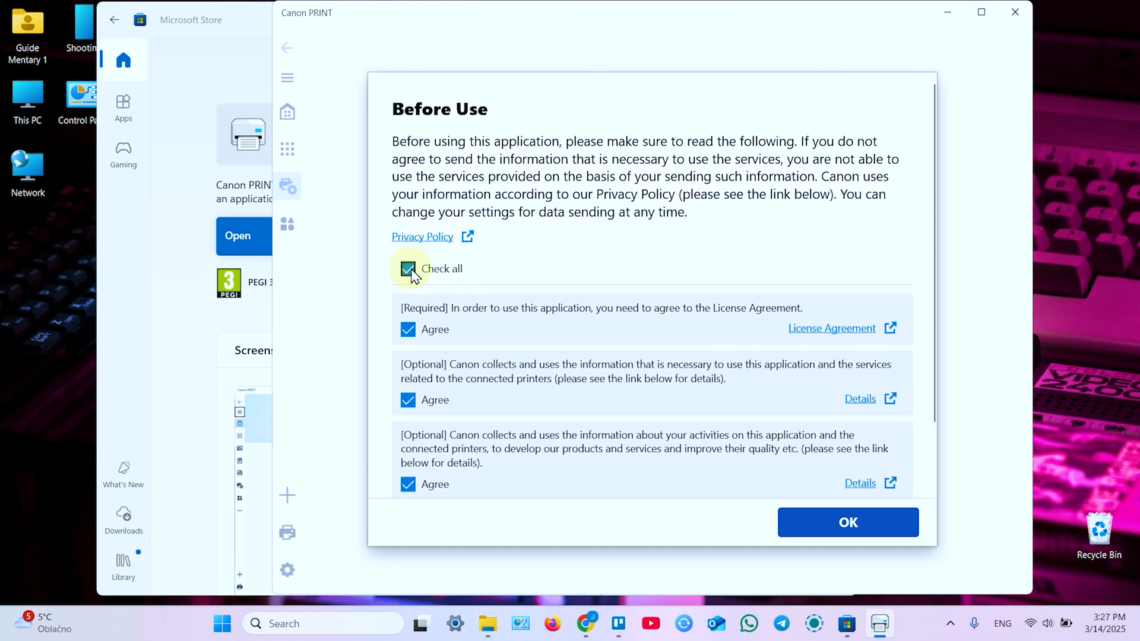
scroll("down", 3)
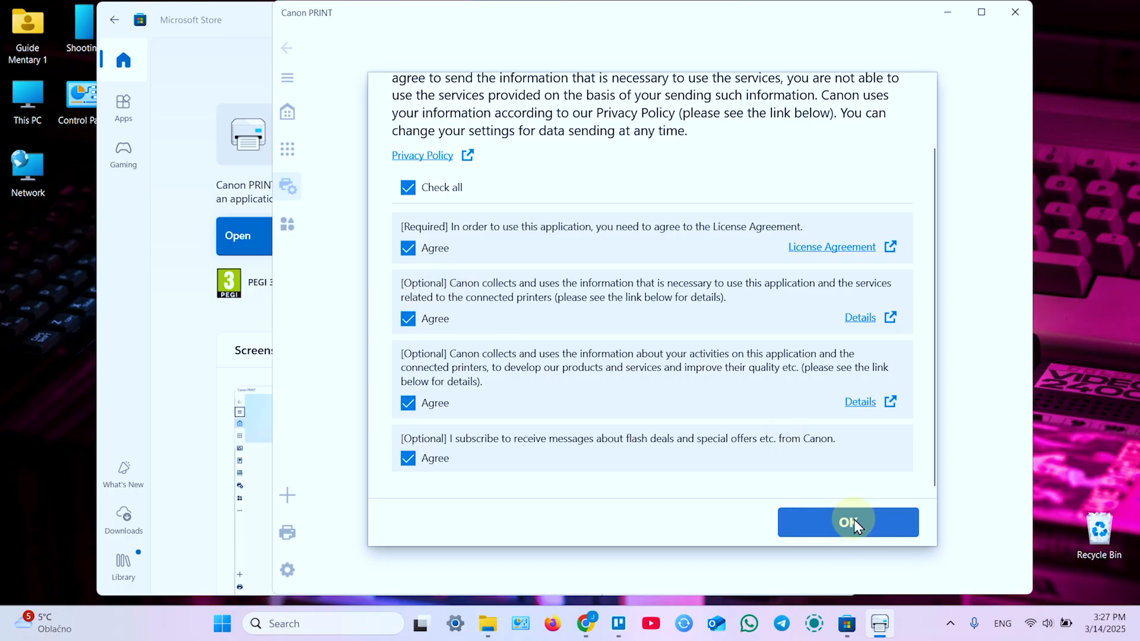
left_click(848, 522)
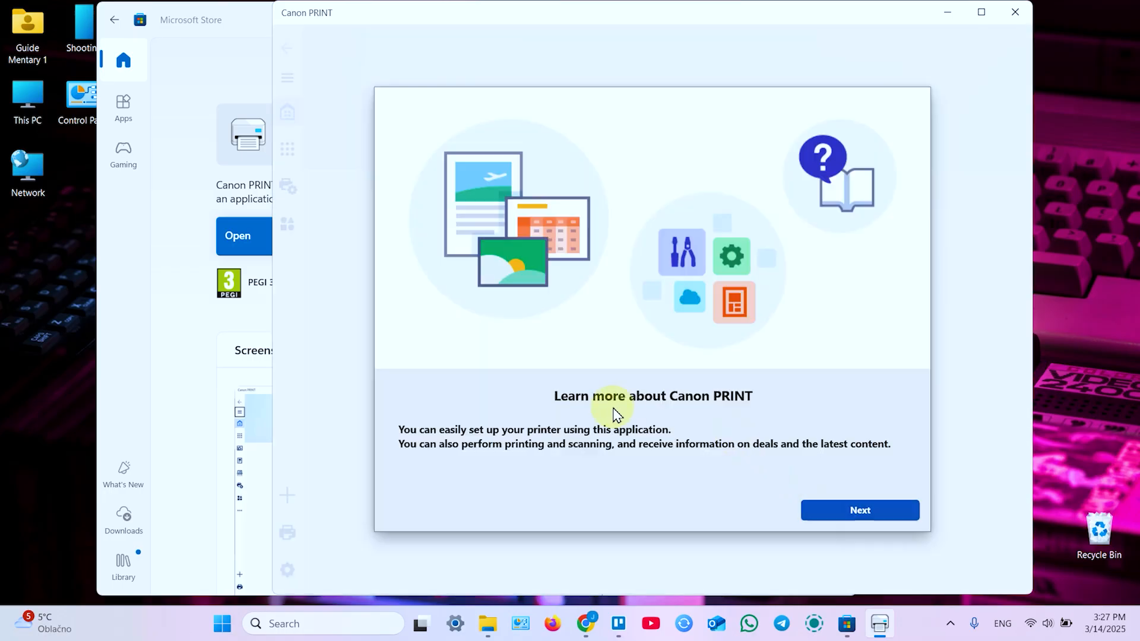
Continue past the 'Learn more about Canon PRINT' introduction screen
left_click(859, 510)
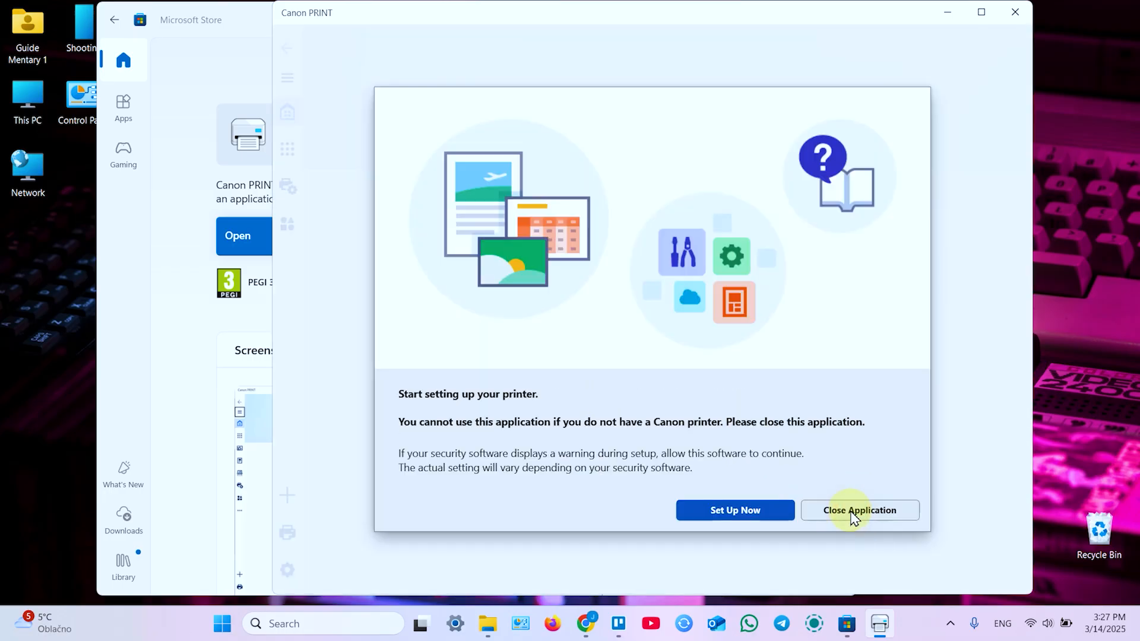
mouse_move(733, 510)
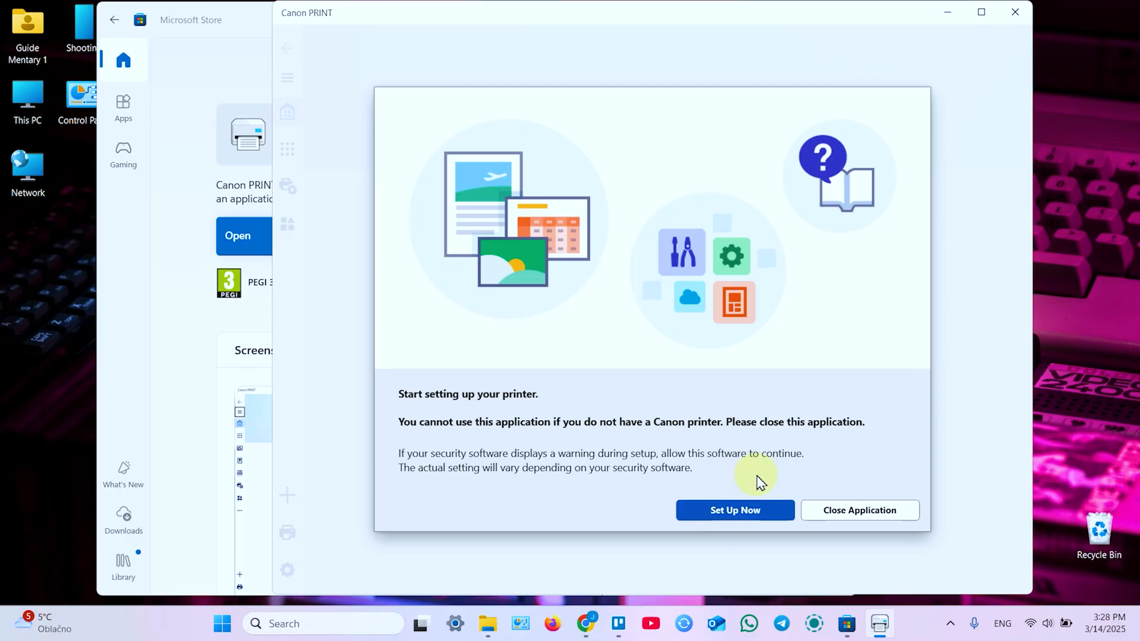
Begin printer setup, approving the User Account Control and location access prompts
left_click(734, 509)
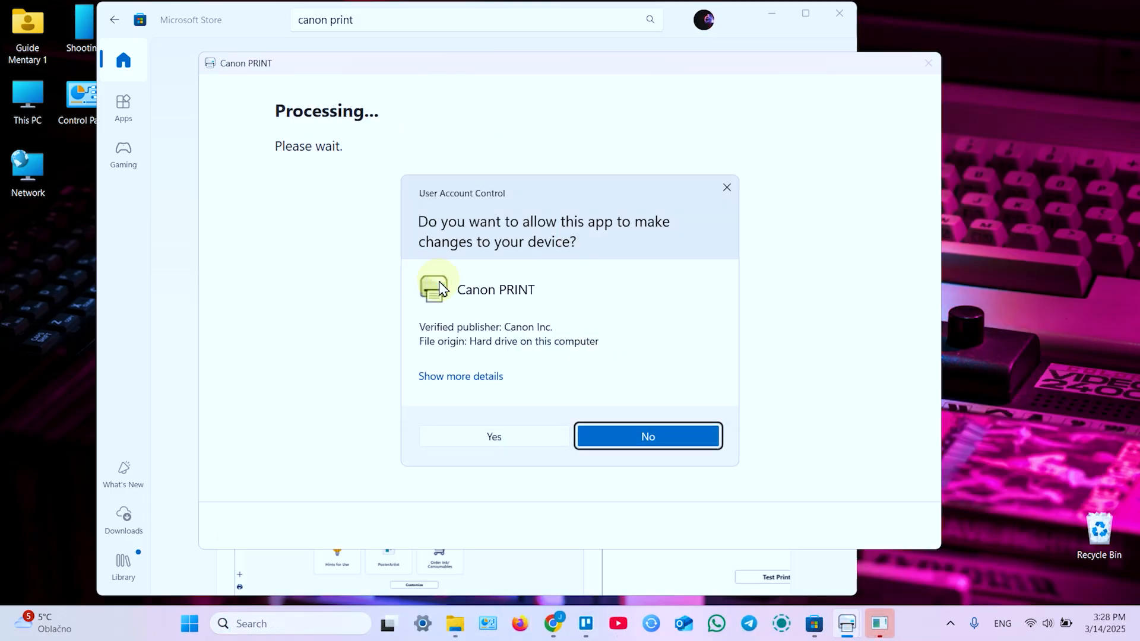
mouse_move(545, 244)
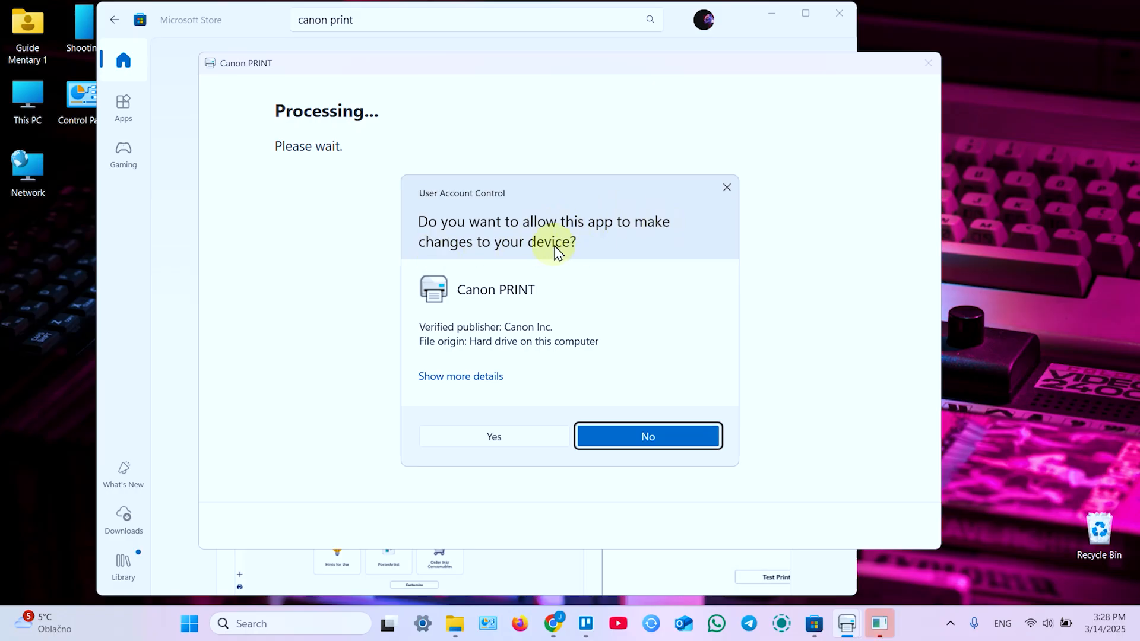
left_click(494, 437)
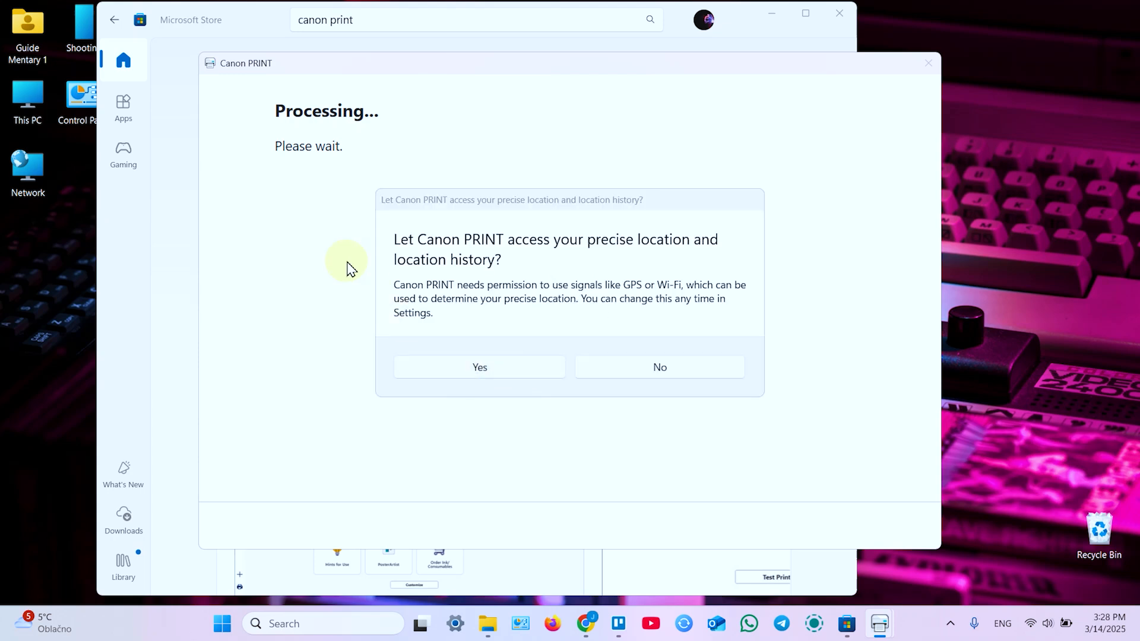
mouse_move(383, 294)
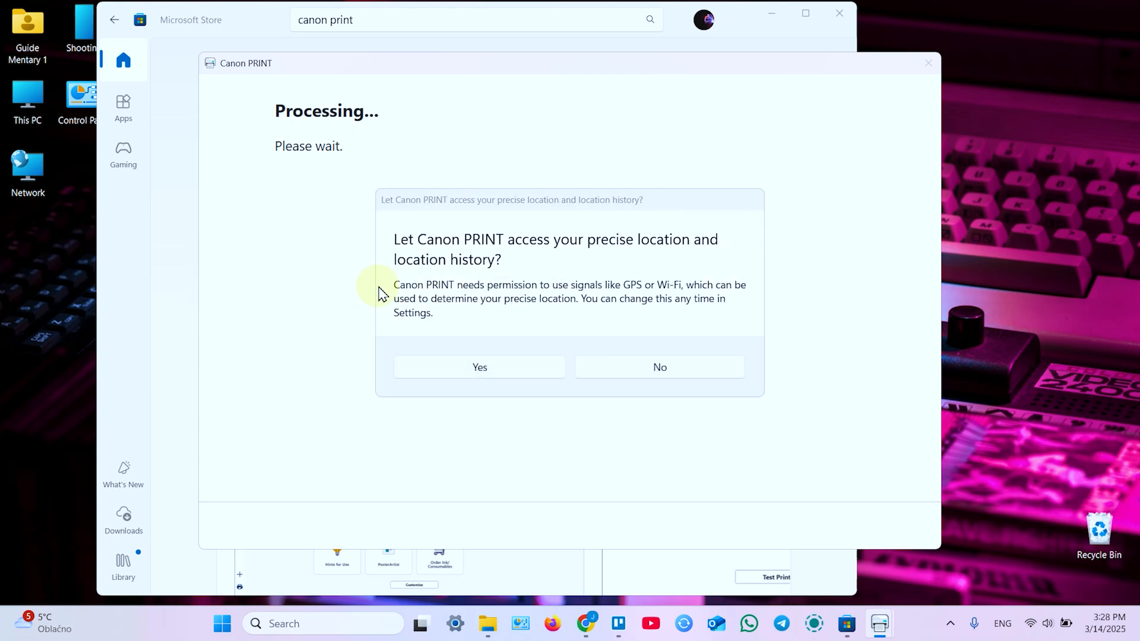
mouse_move(498, 362)
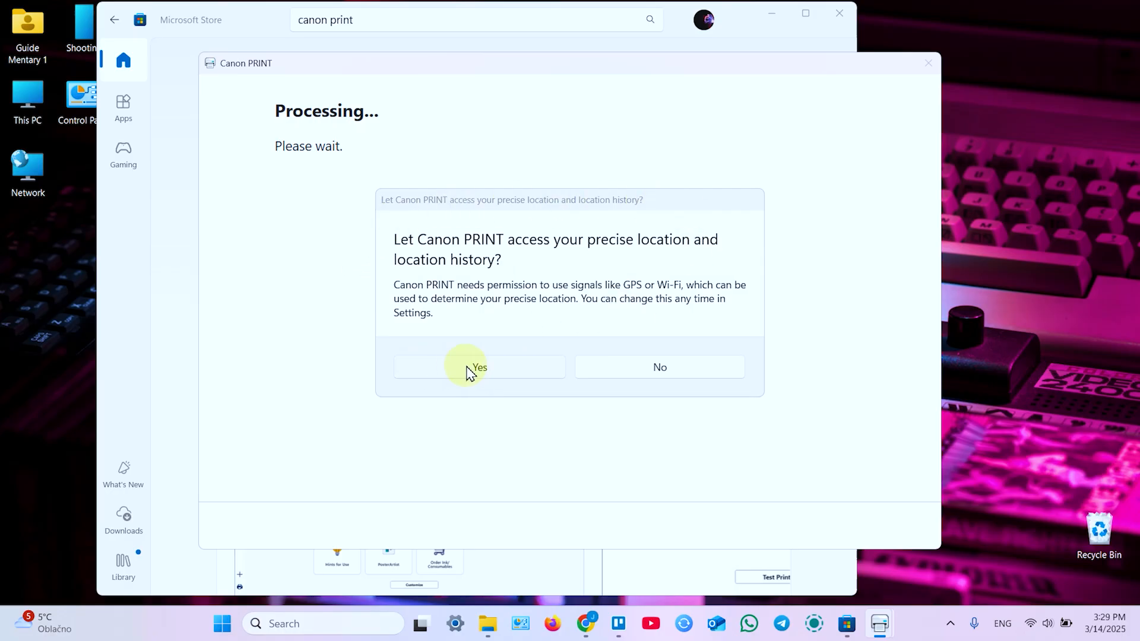
mouse_move(518, 249)
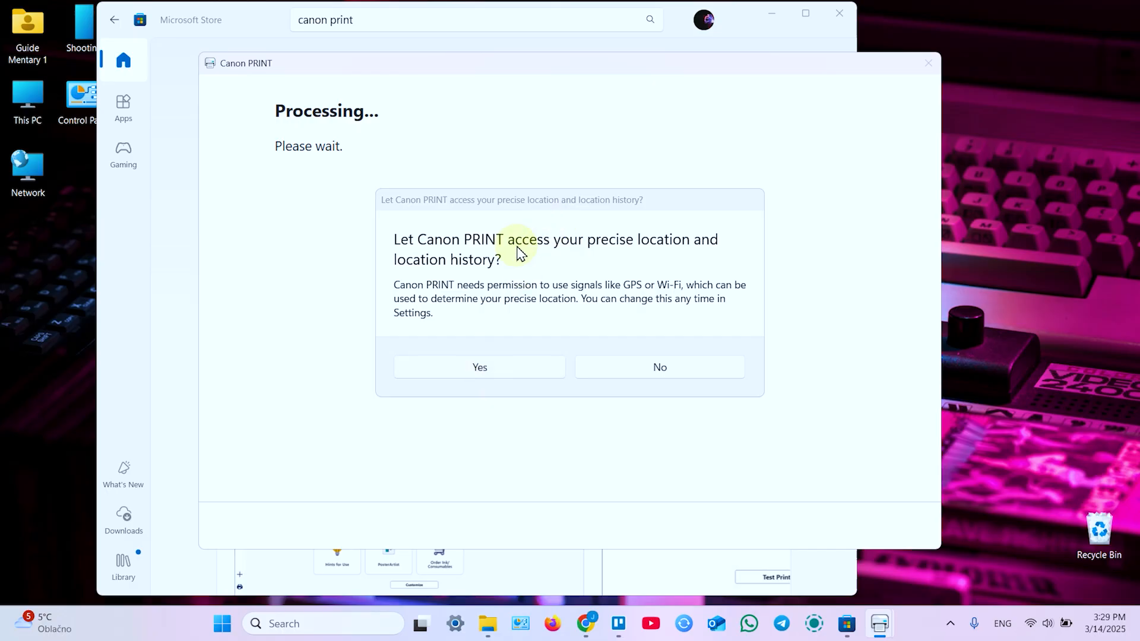
left_click(479, 367)
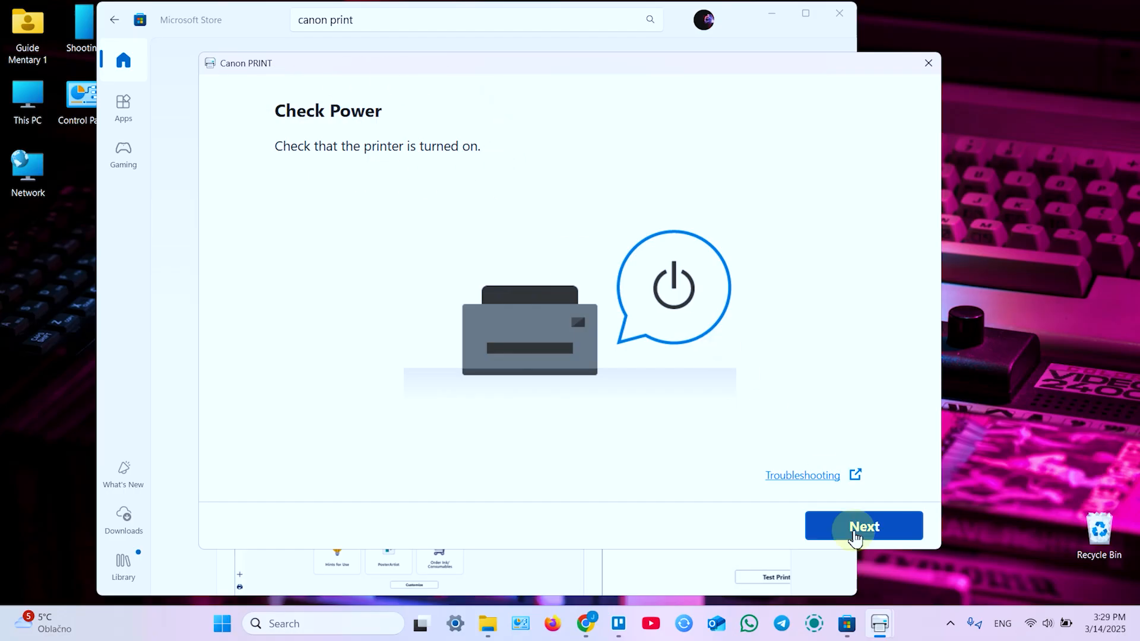
Confirm printer power and open the manual for the detected TS5100 series printer
left_click(863, 525)
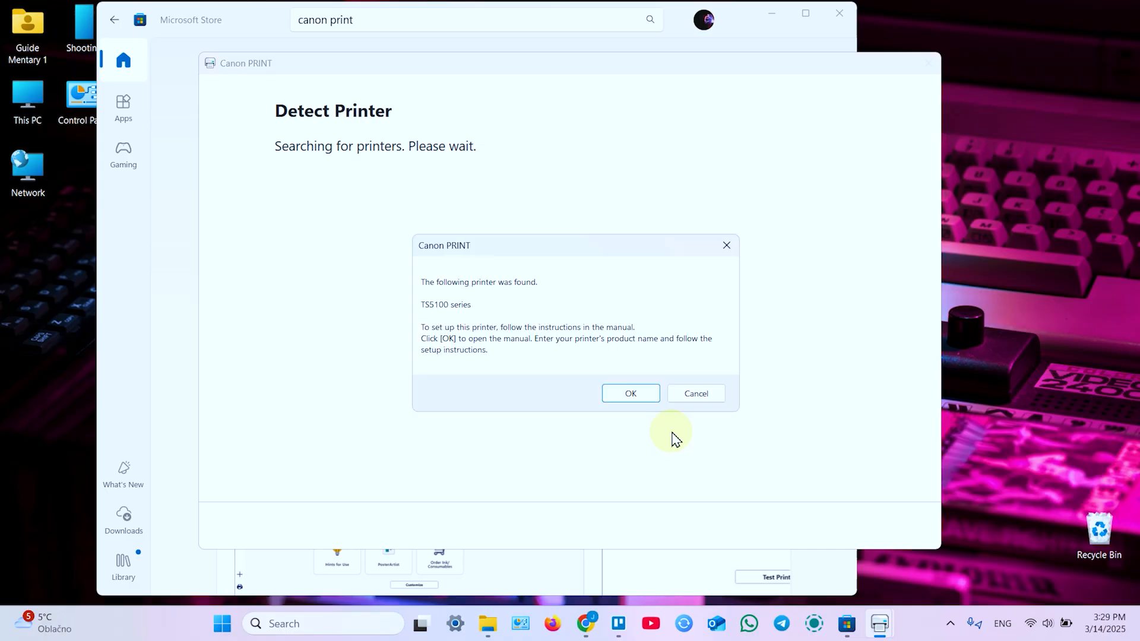
mouse_move(422, 288)
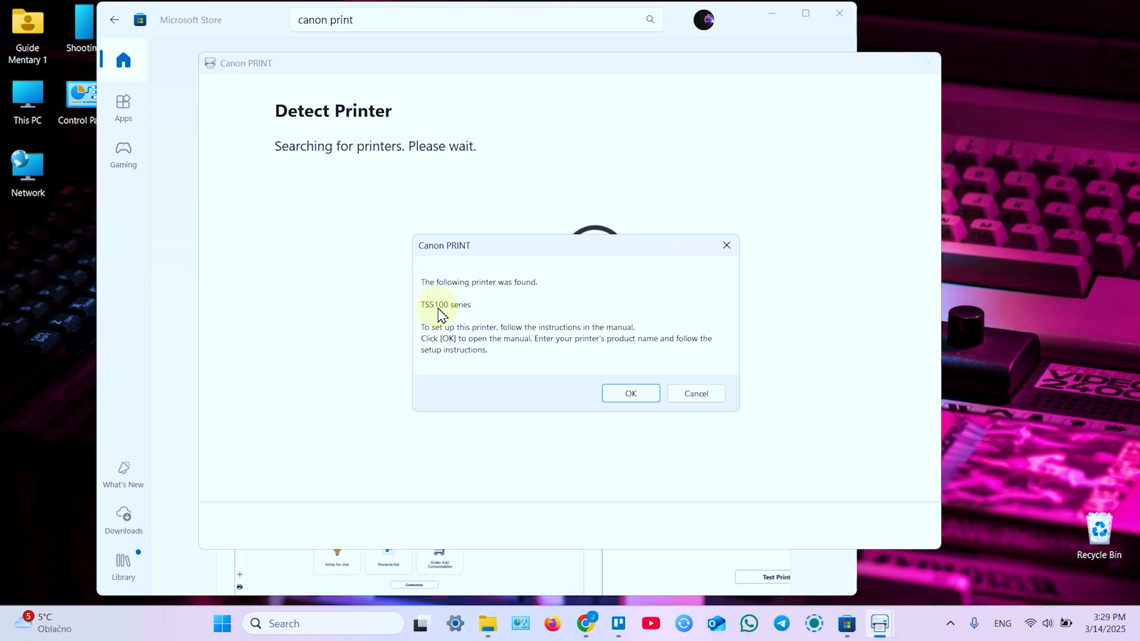
left_click(629, 393)
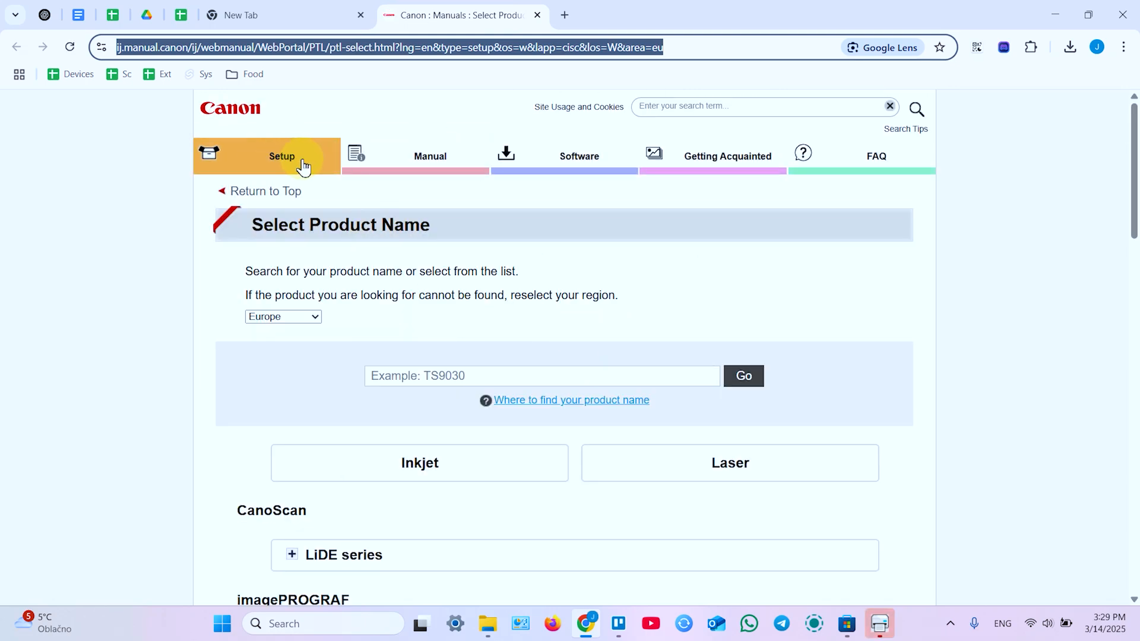
Search the Canon manuals site for TS5151 and open its Windows setup page
left_click(282, 156)
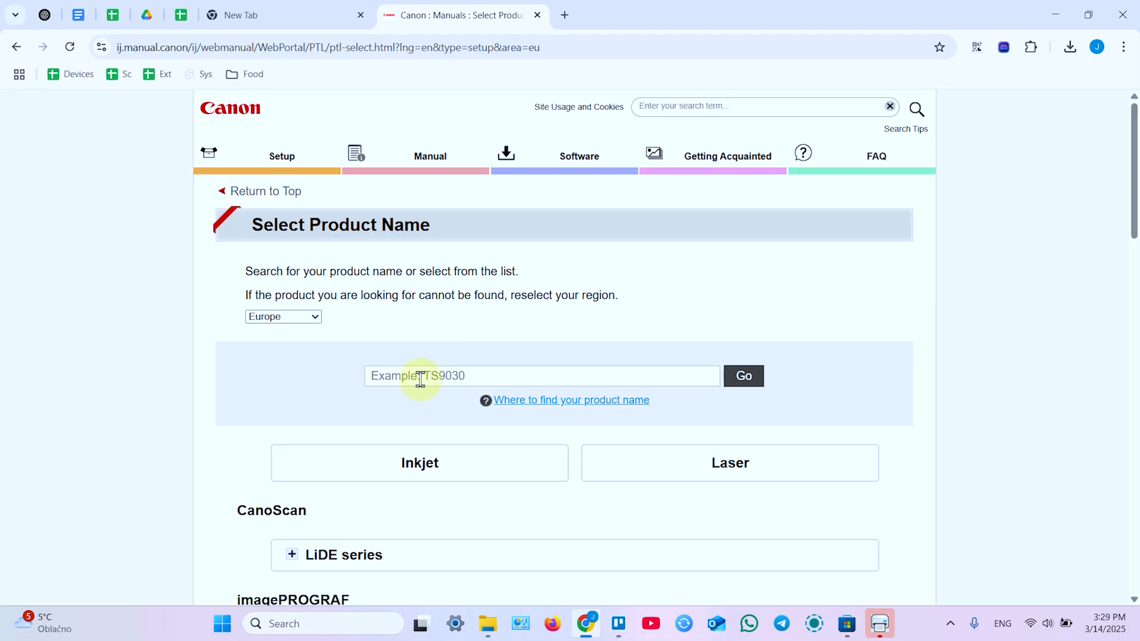
type("t")
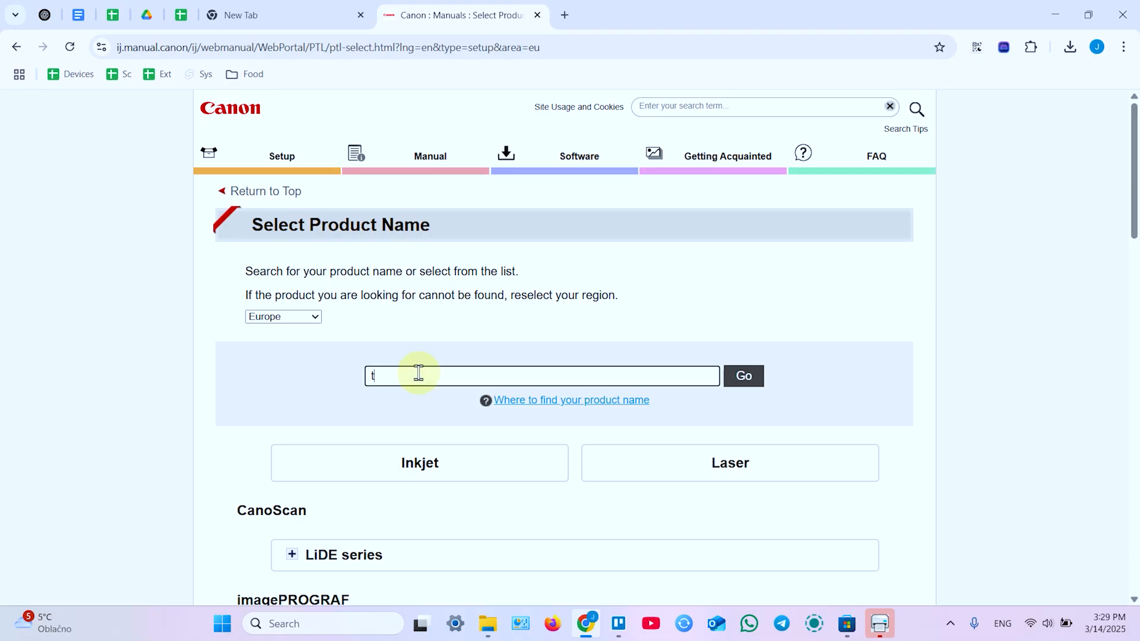
type("c")
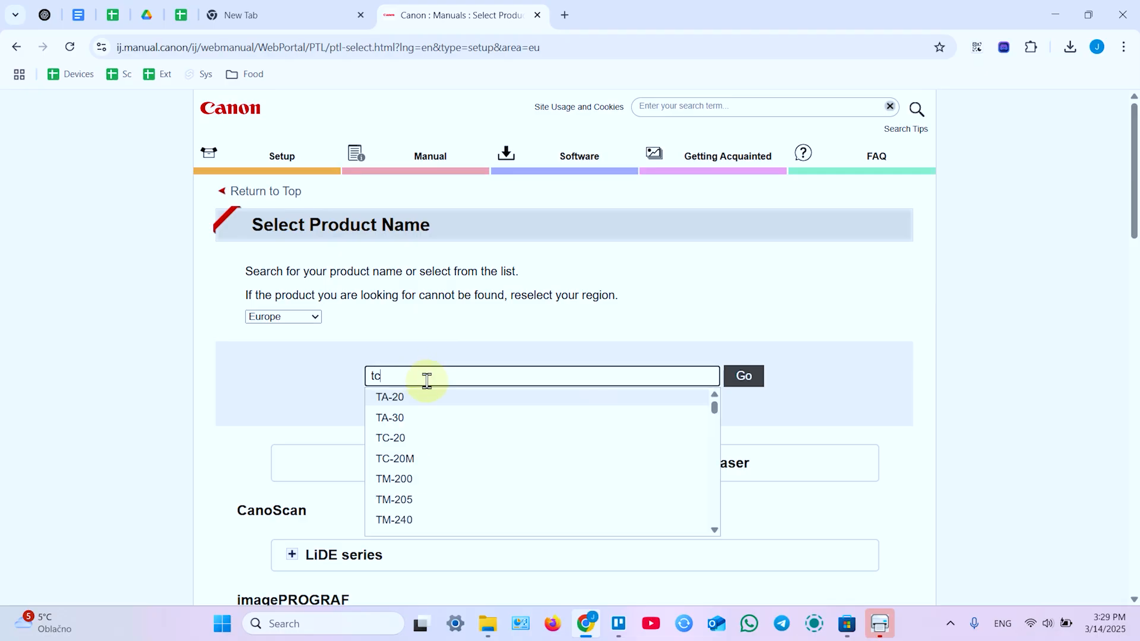
type("s5151")
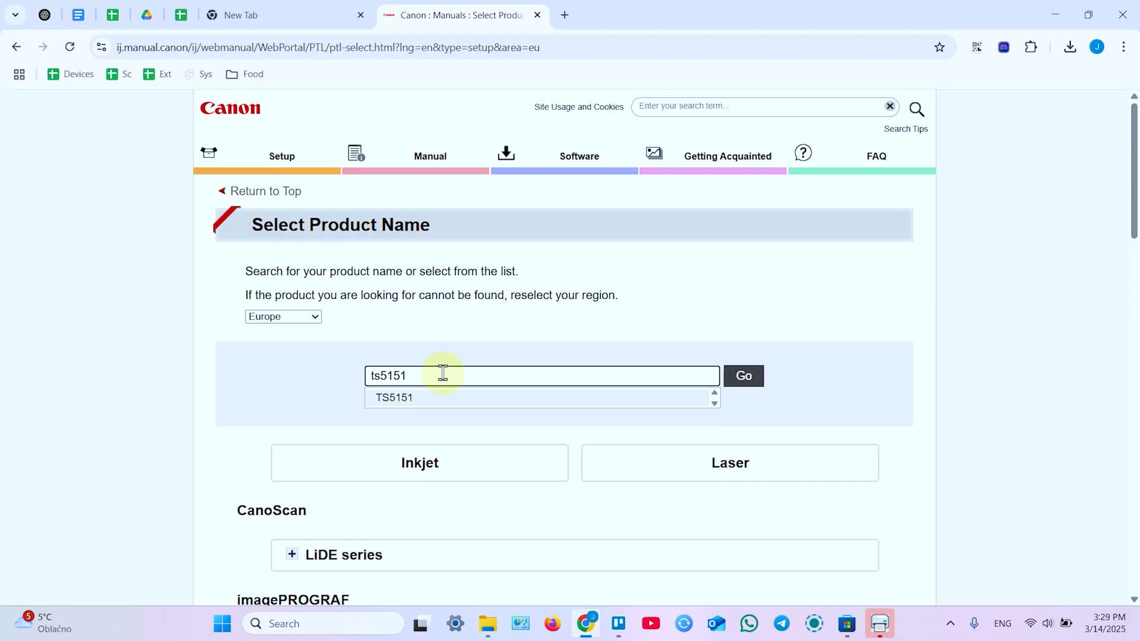
left_click(395, 398)
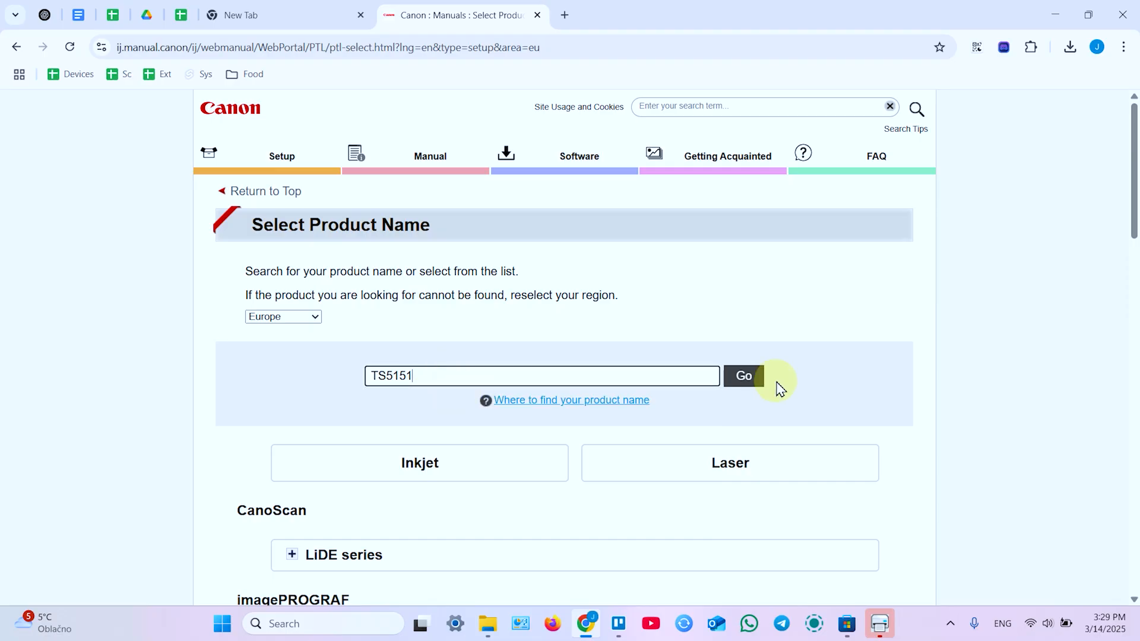
left_click(743, 376)
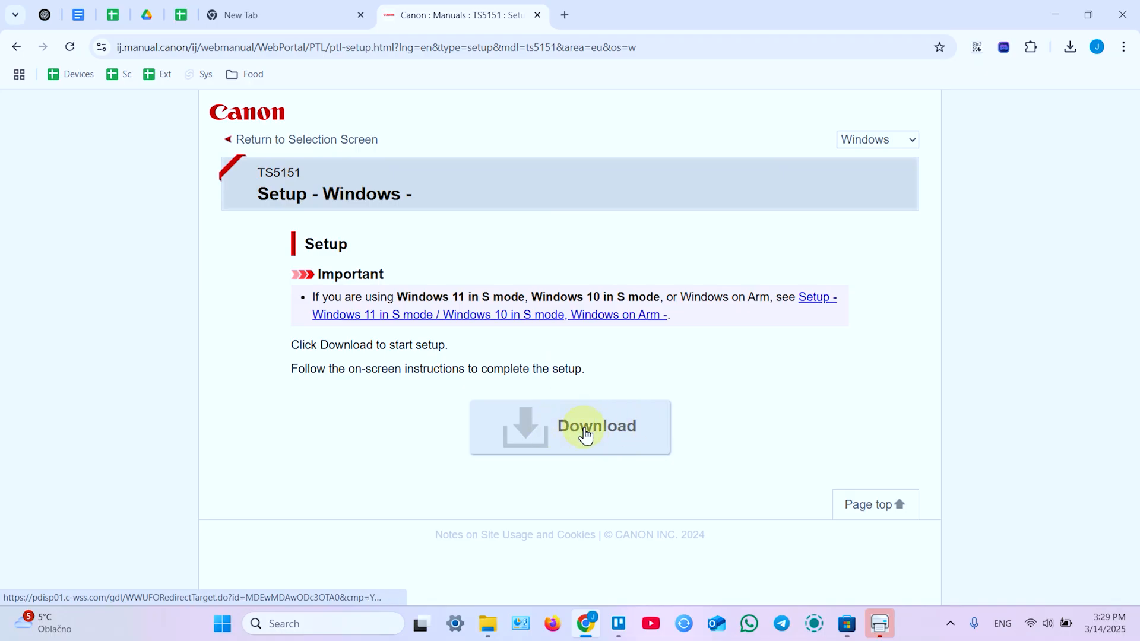
Download the TS5100 setup installer win-ts5100-1_4-n_mcd.exe from the TS5151 page
left_click(585, 427)
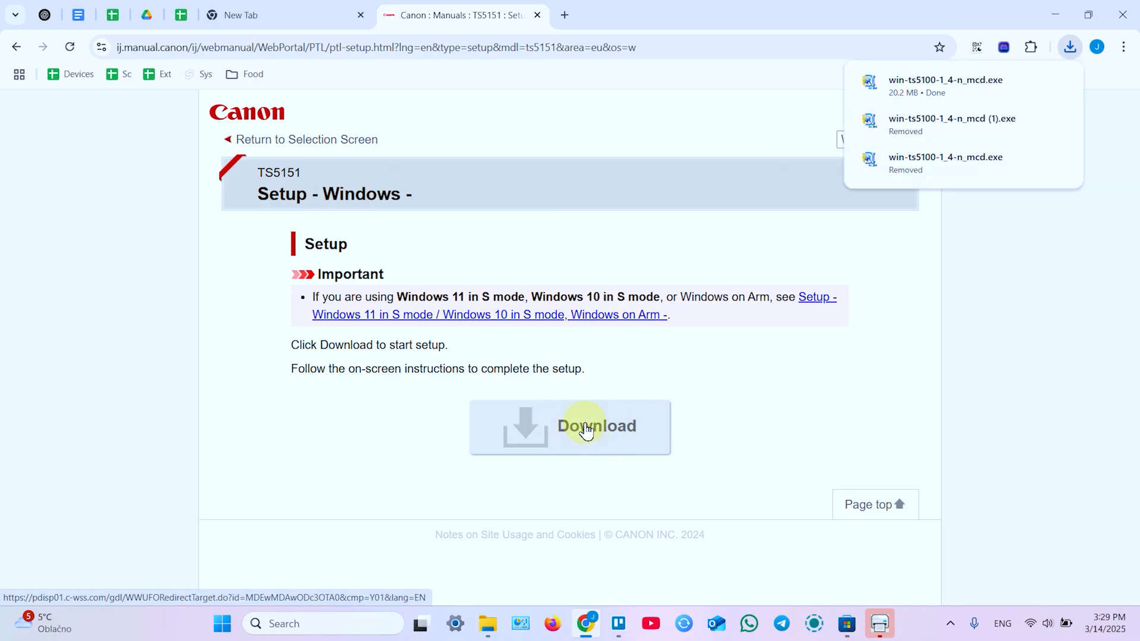
mouse_move(945, 82)
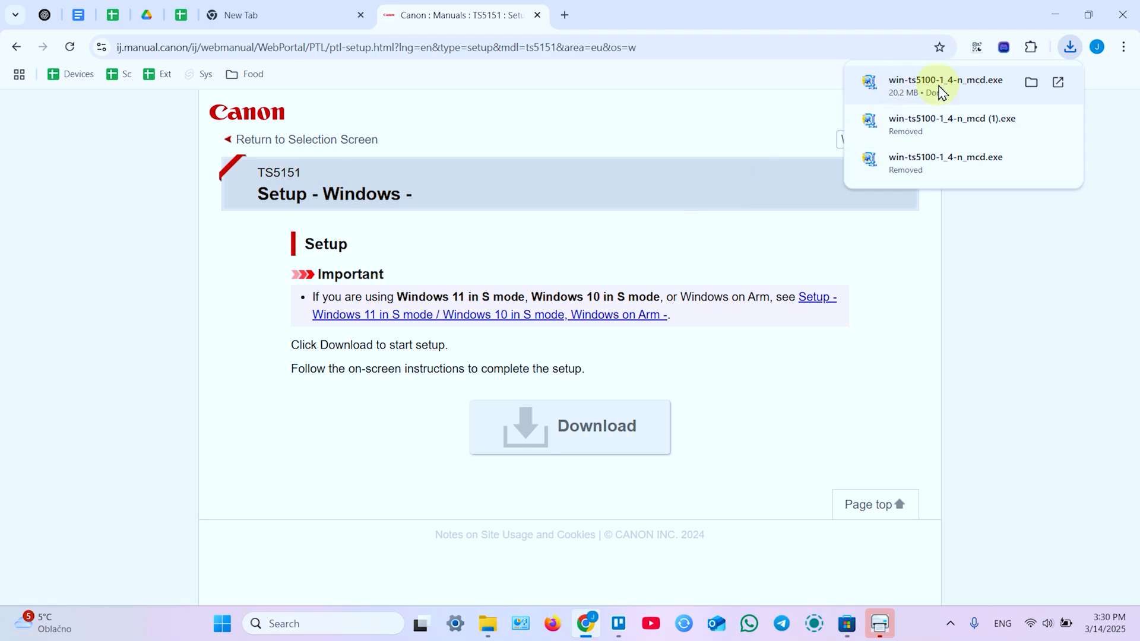
mouse_move(488, 623)
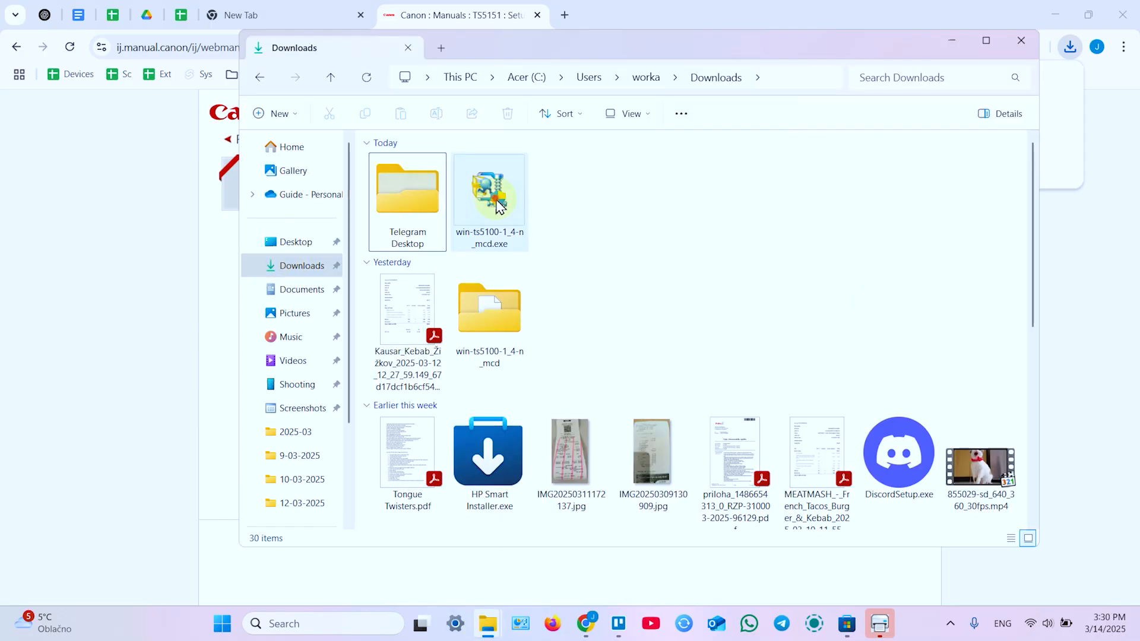
Run the downloaded Canon installer from Downloads and allow it to make changes
left_click(490, 187)
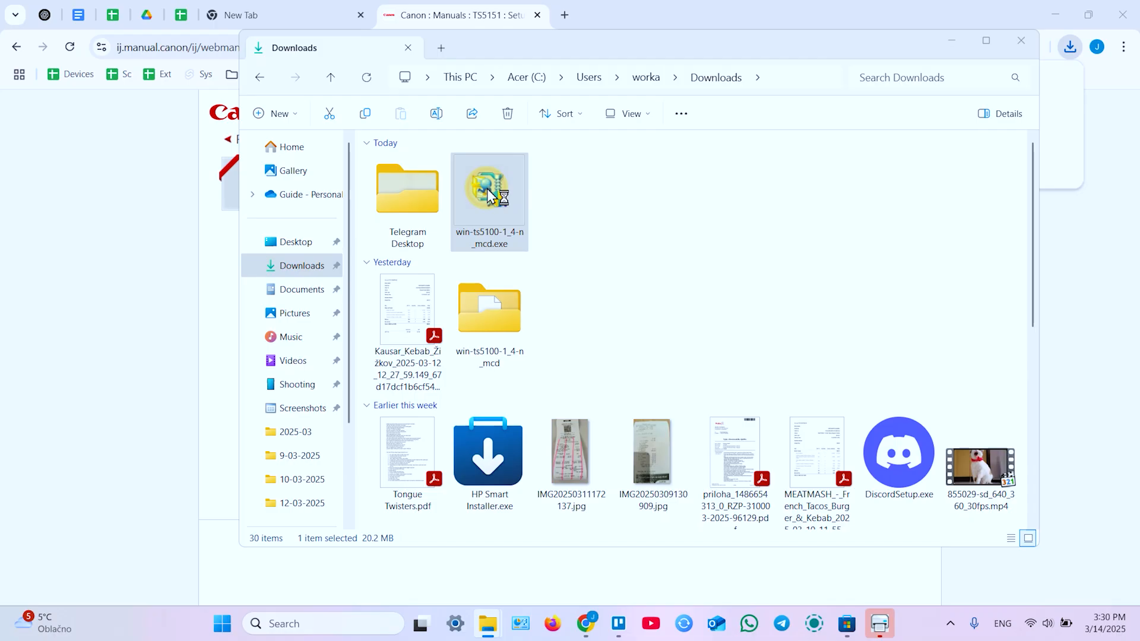
double_click(489, 188)
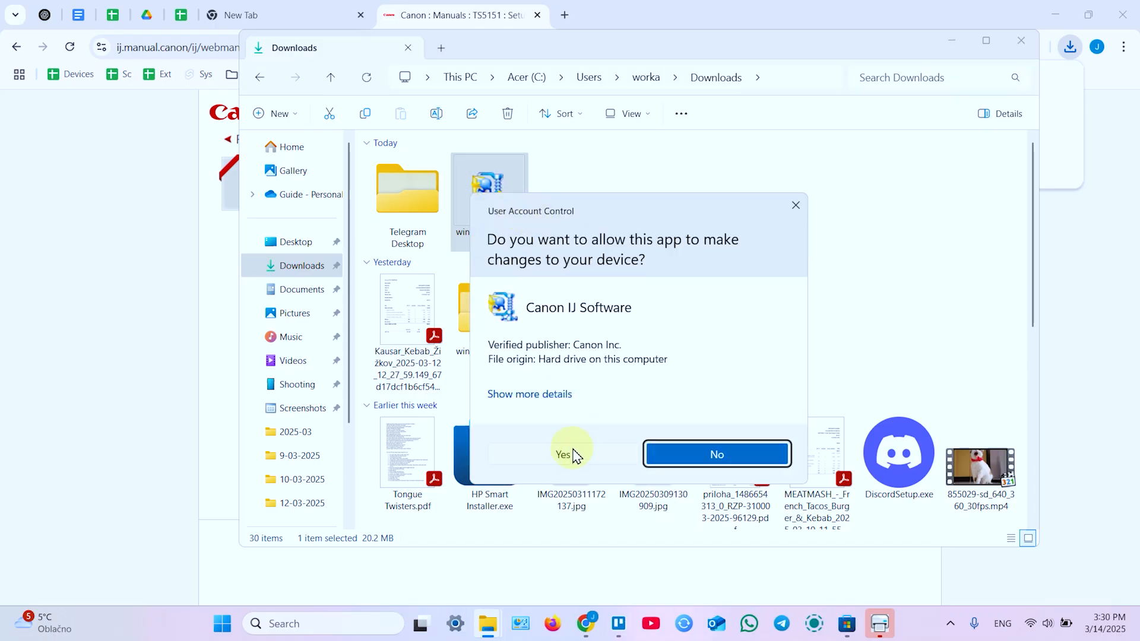
left_click(564, 454)
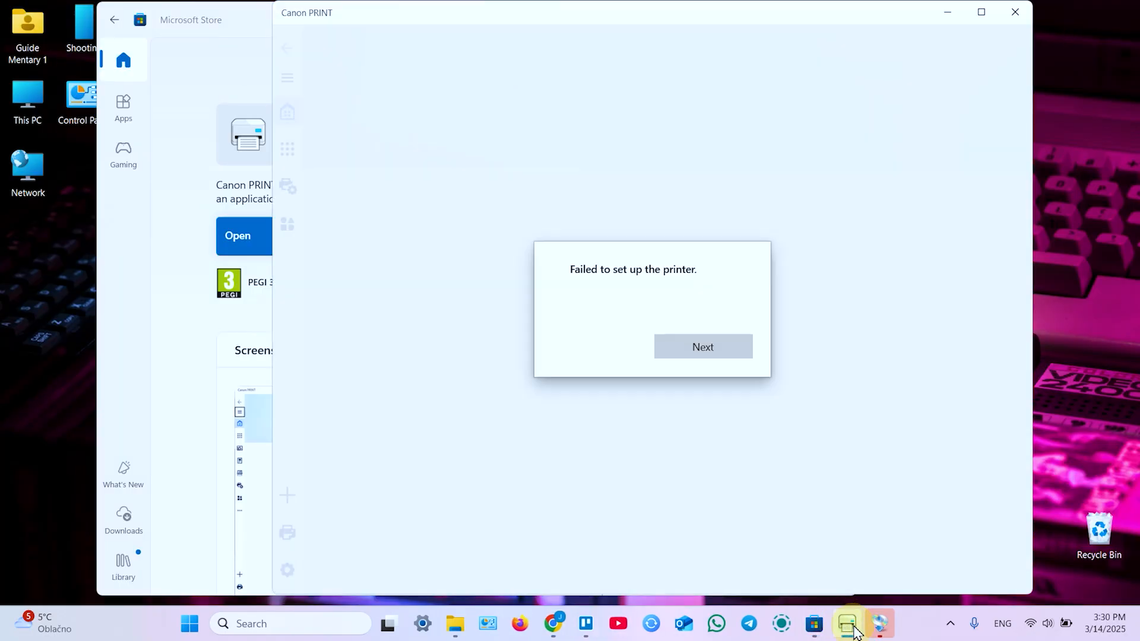
Start TS5100 setup, passing the security notice and accepting the license and Canon data-sharing terms
left_click(701, 346)
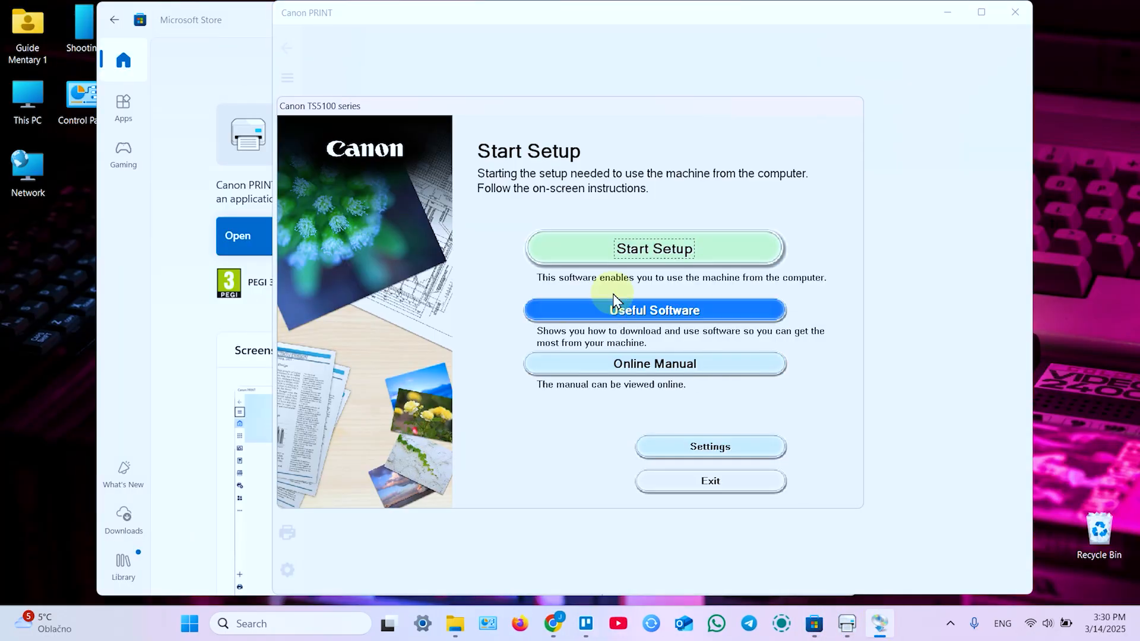
mouse_move(881, 586)
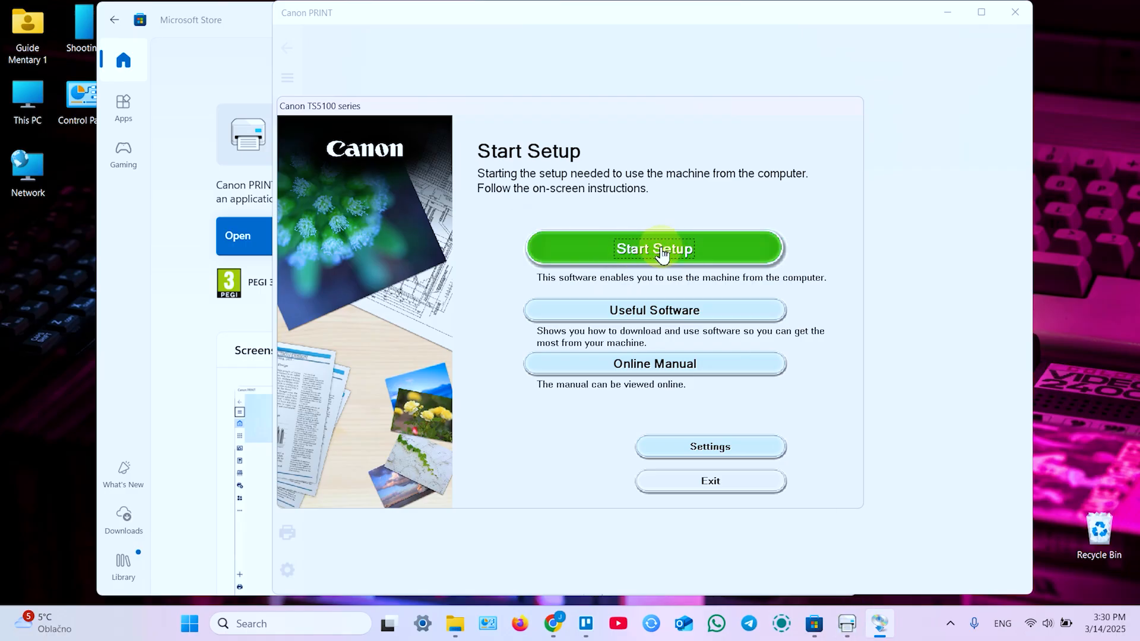
left_click(653, 249)
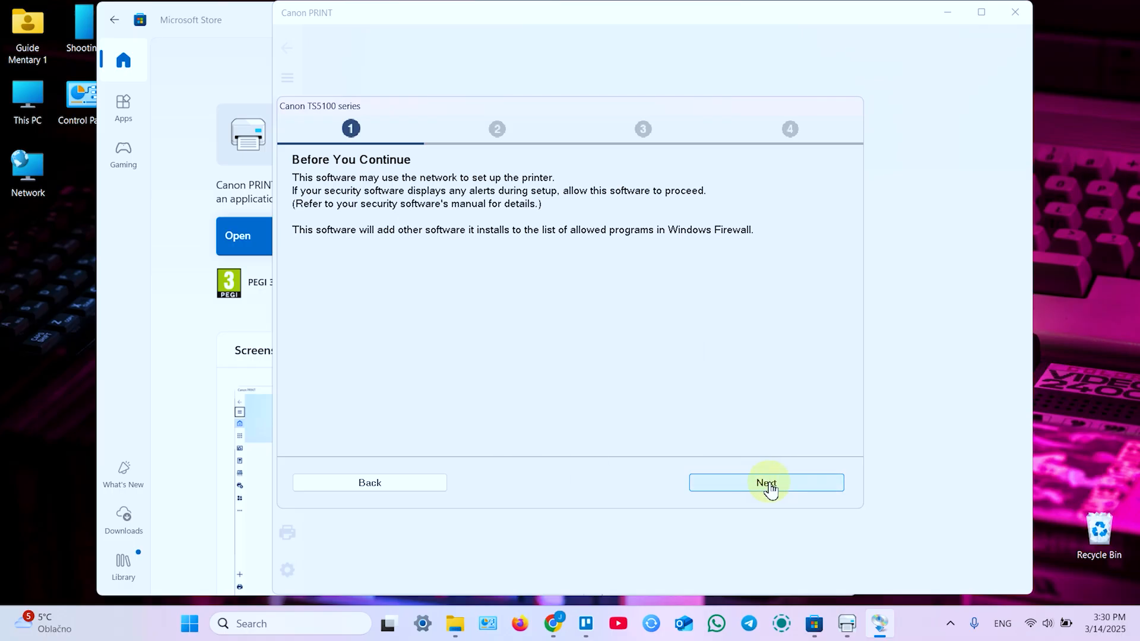
left_click(766, 483)
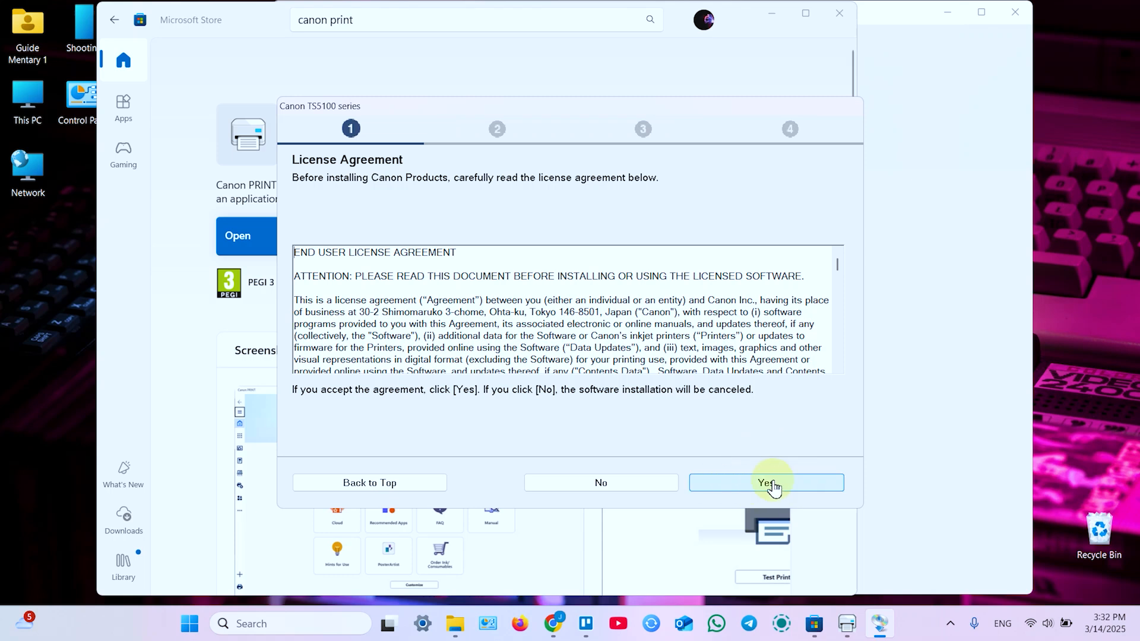
left_click(765, 482)
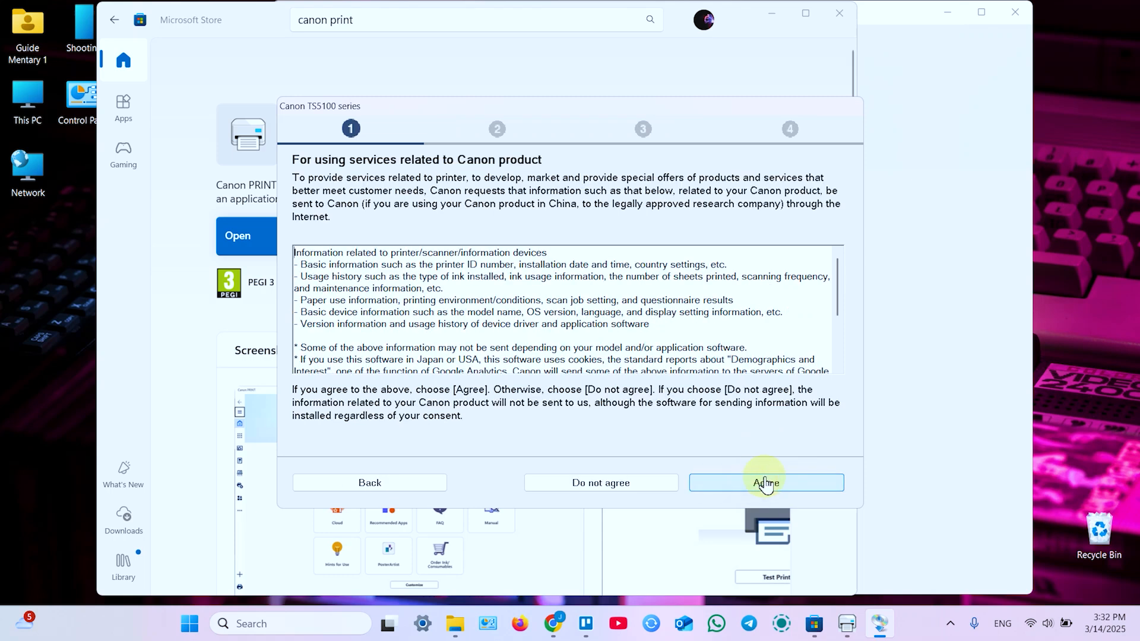
mouse_move(750, 464)
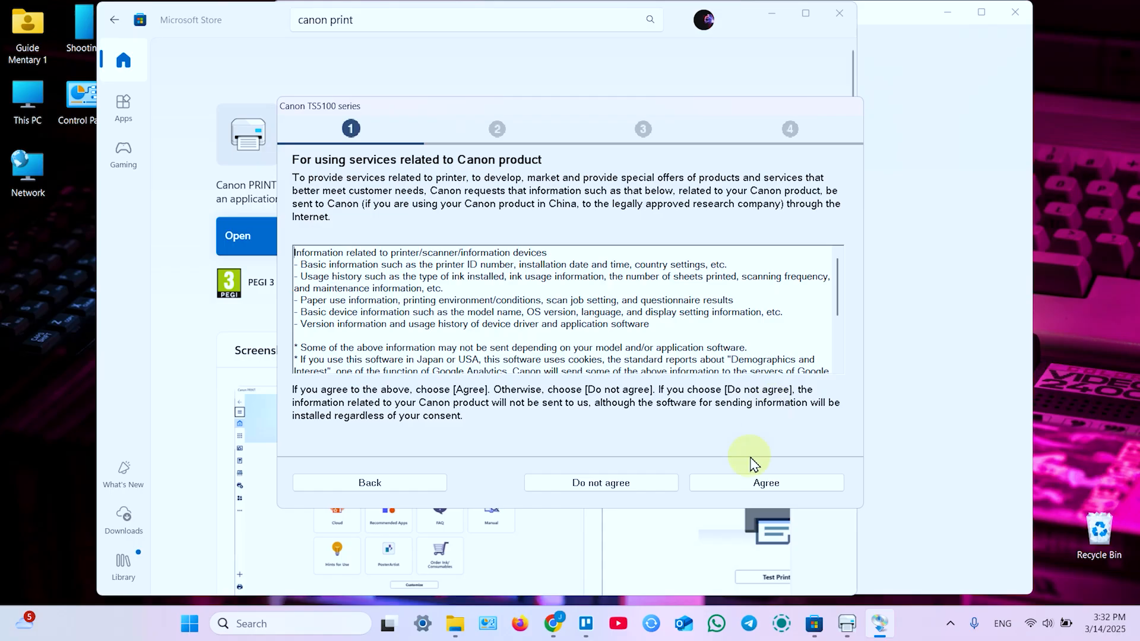
left_click(765, 483)
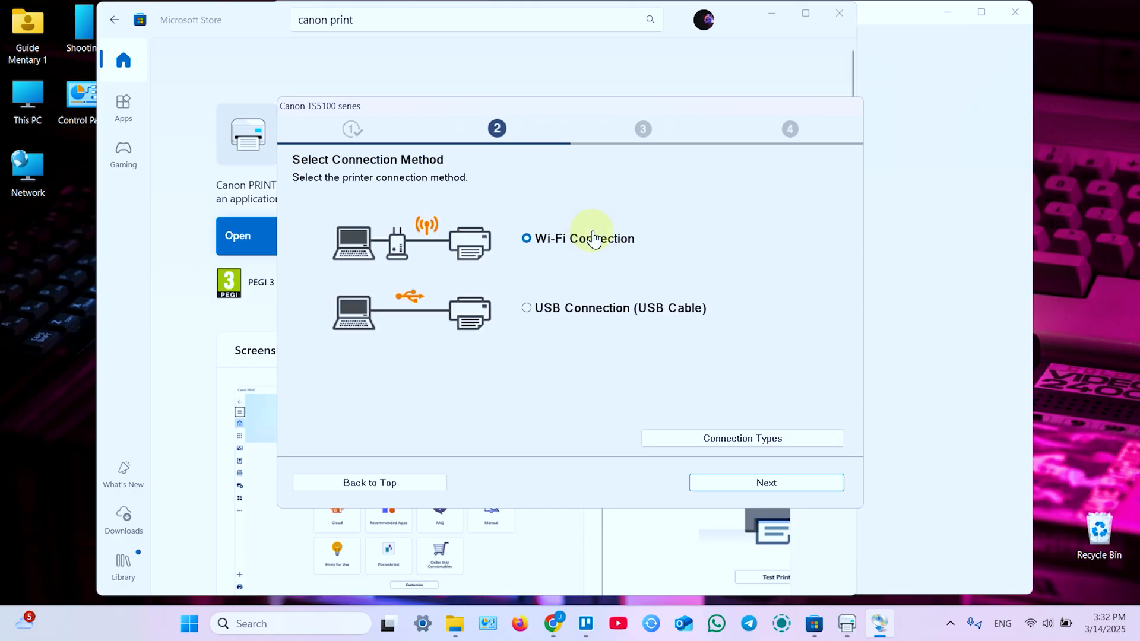
mouse_move(654, 240)
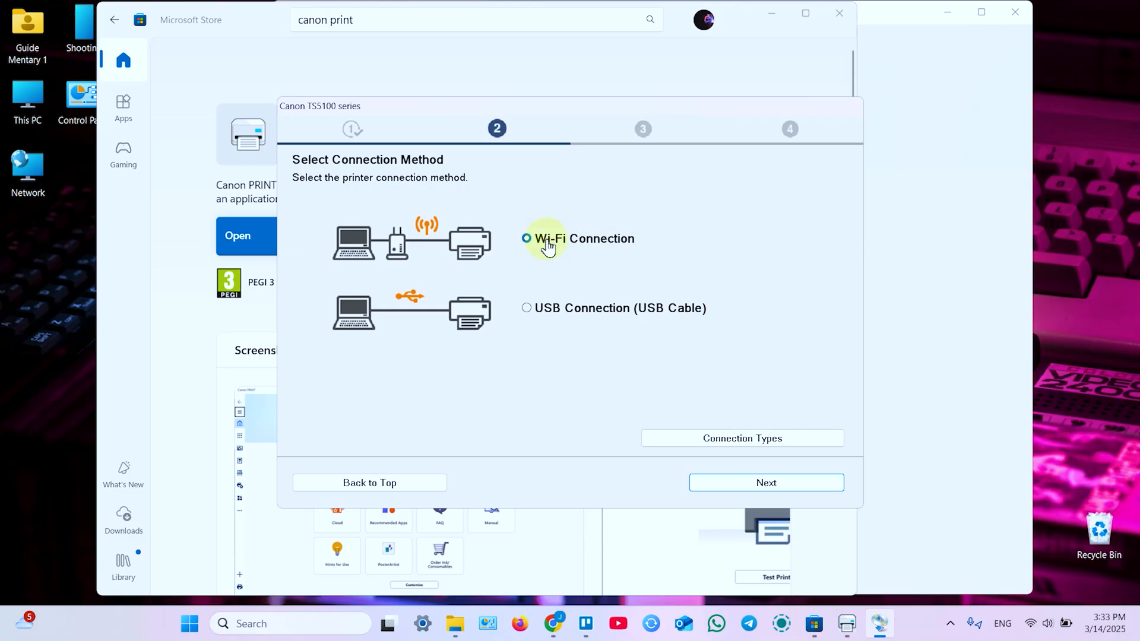
mouse_move(525, 317)
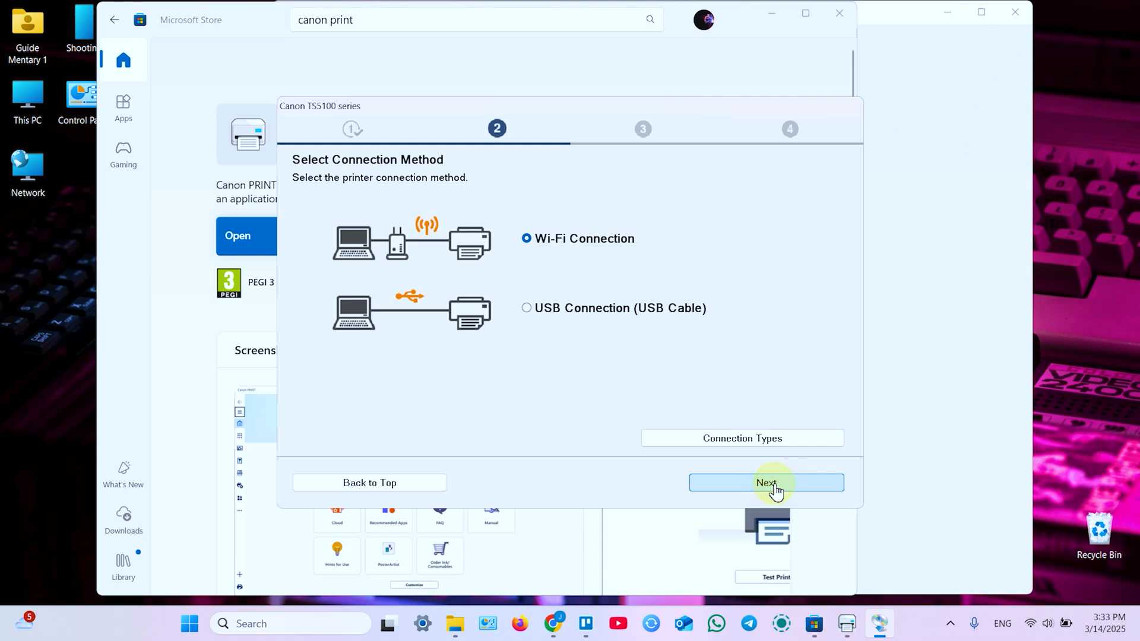
Proceed with Wi-Fi Connection and confirm the printer is powered on
left_click(765, 482)
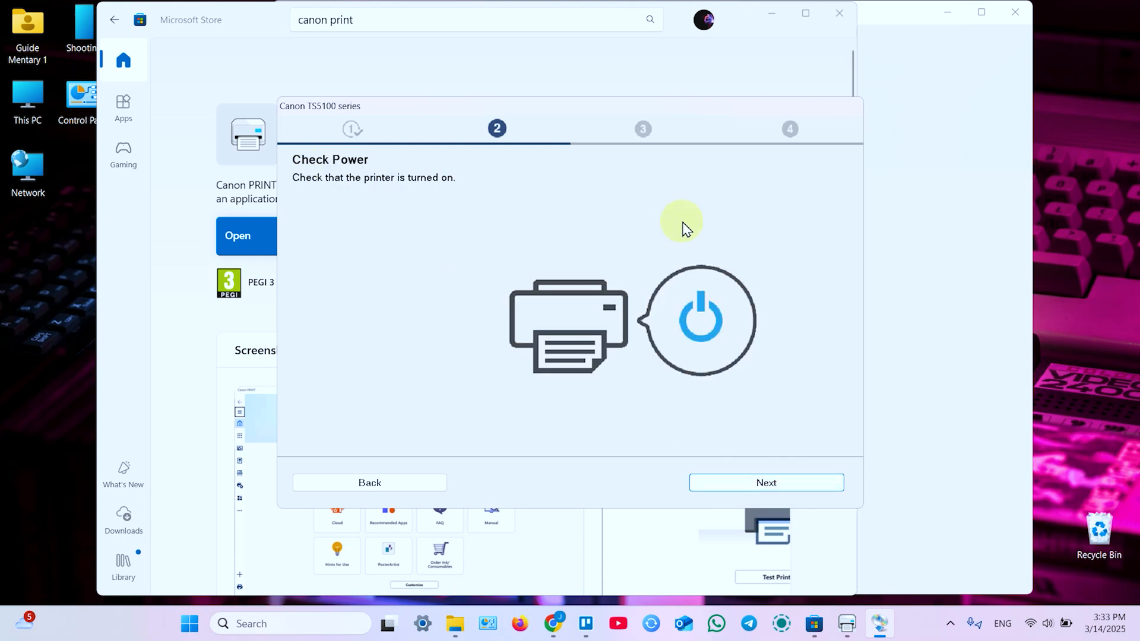
left_click(766, 483)
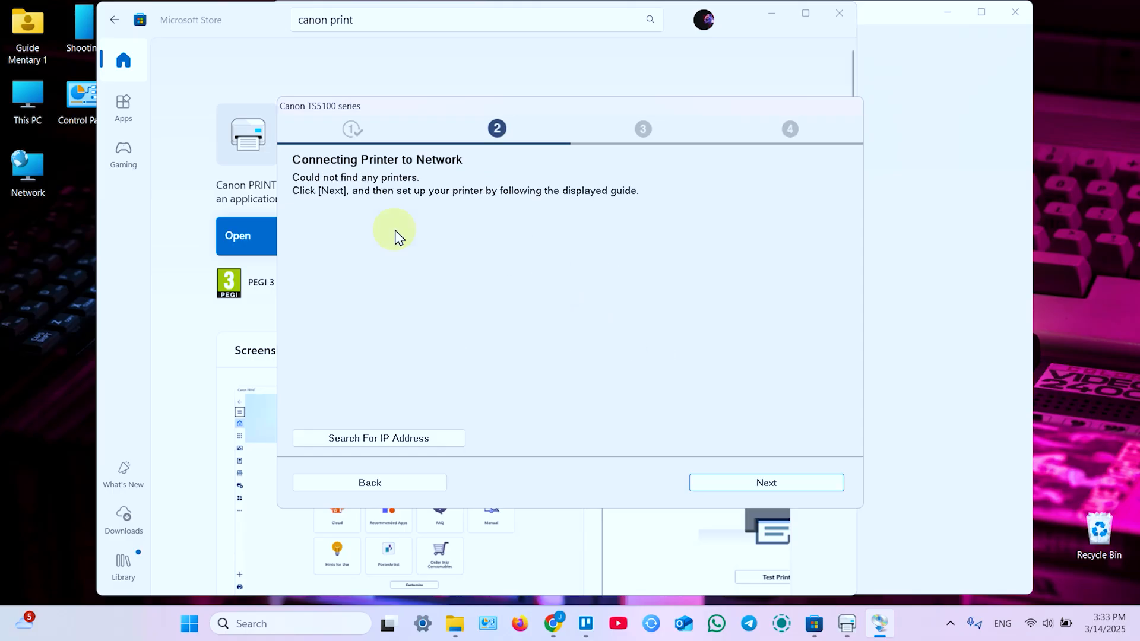
mouse_move(455, 167)
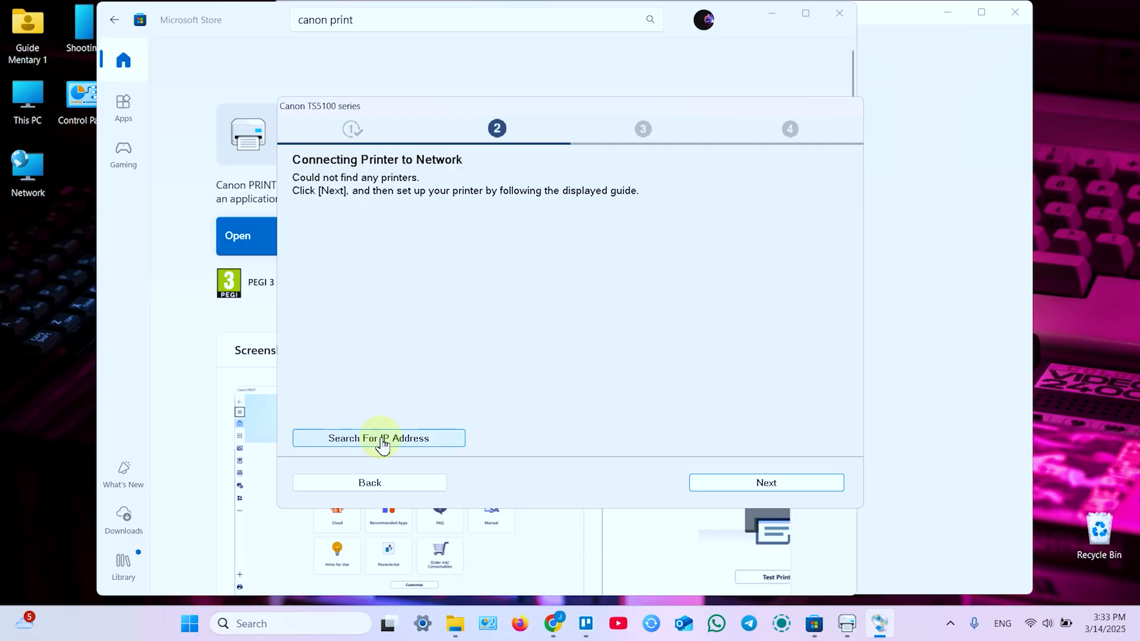
mouse_move(476, 444)
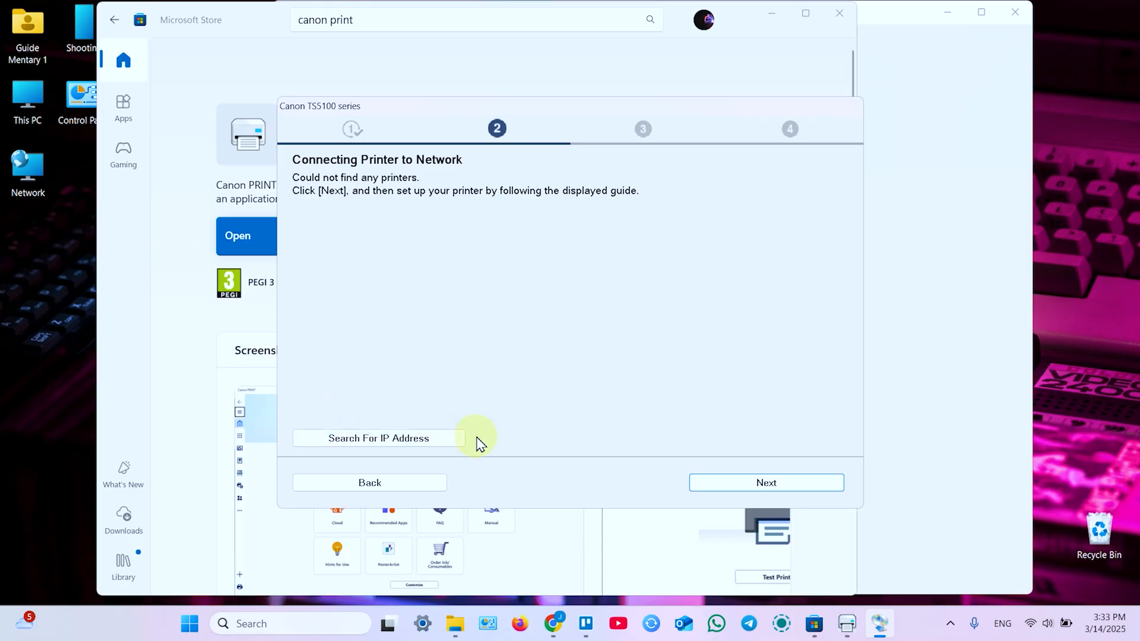
mouse_move(712, 428)
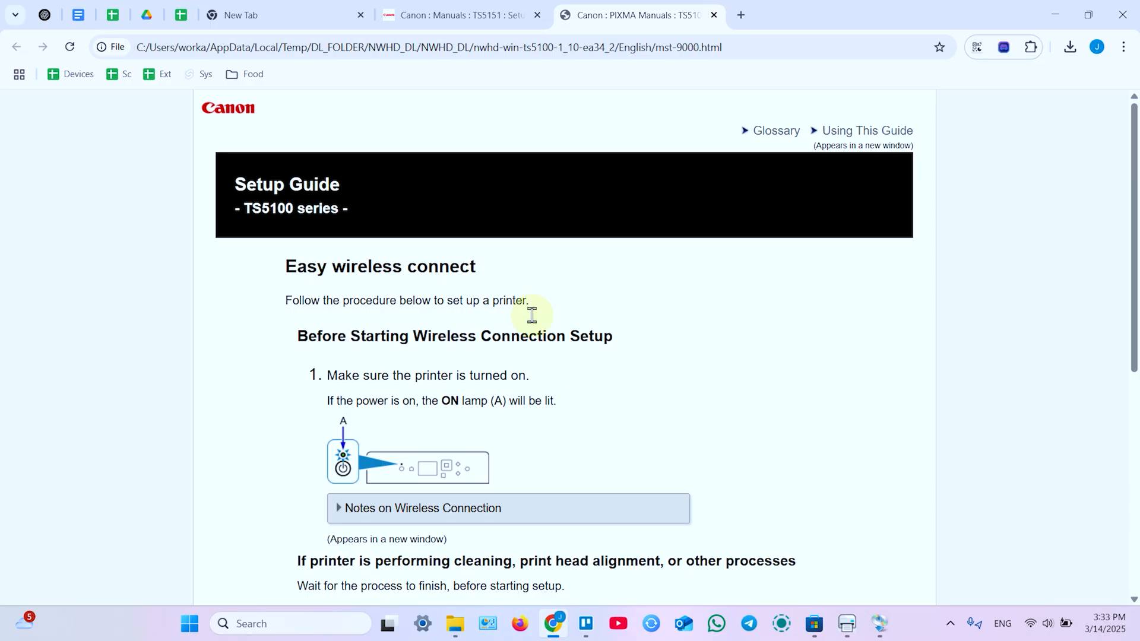
mouse_move(885, 624)
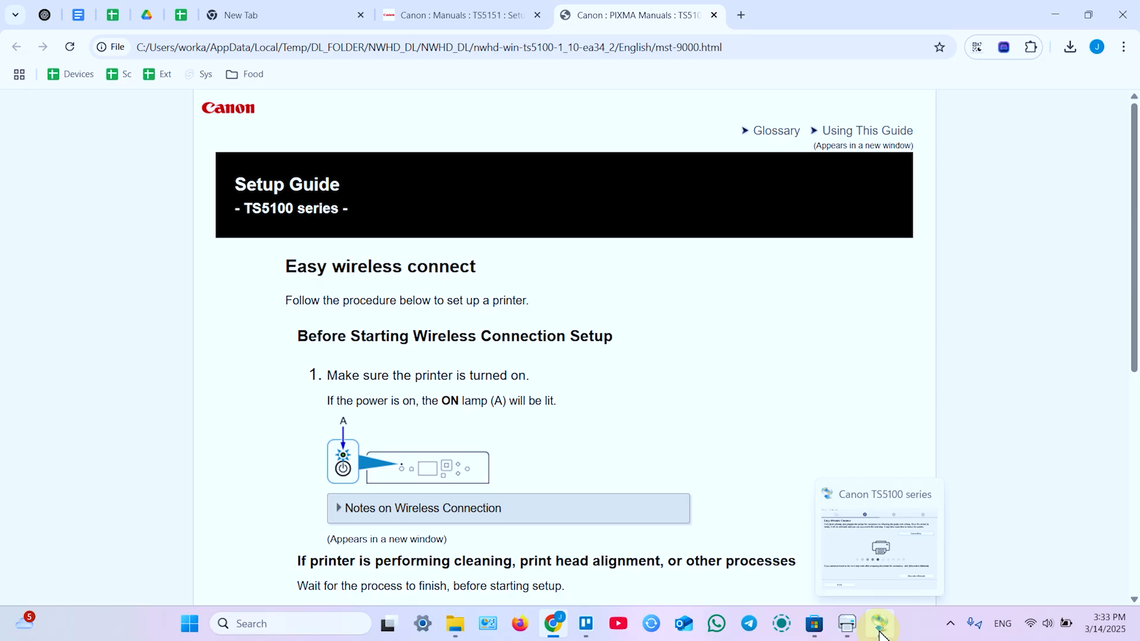
Scroll through the Setup Guide's Before Starting Wireless Connection Setup steps
scroll("down", 3)
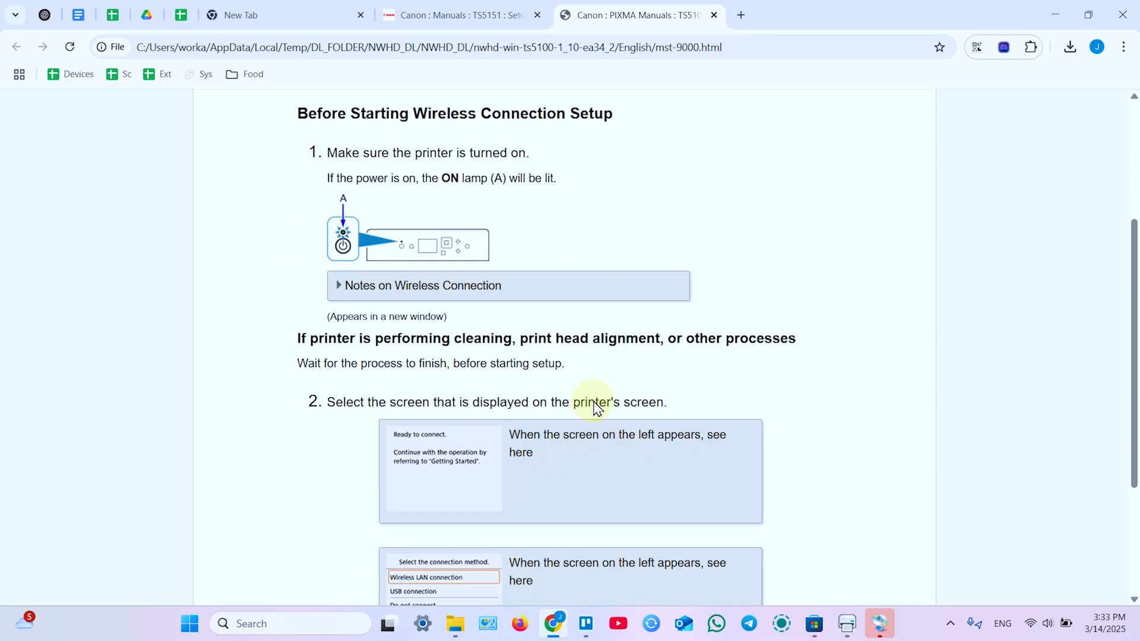
scroll("up", 3)
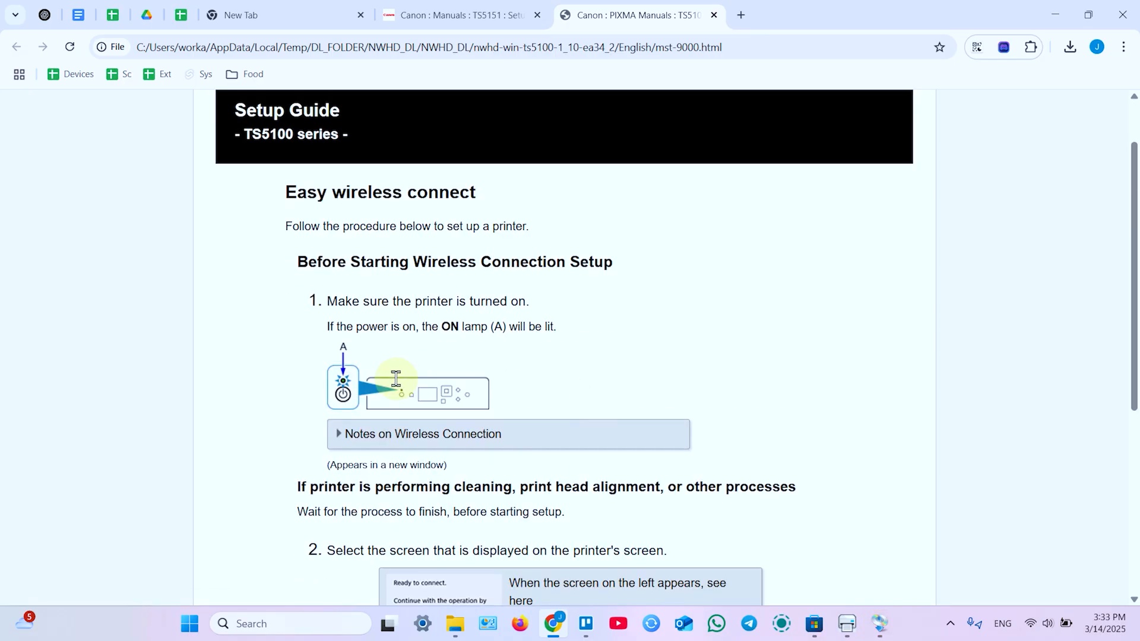
mouse_move(885, 614)
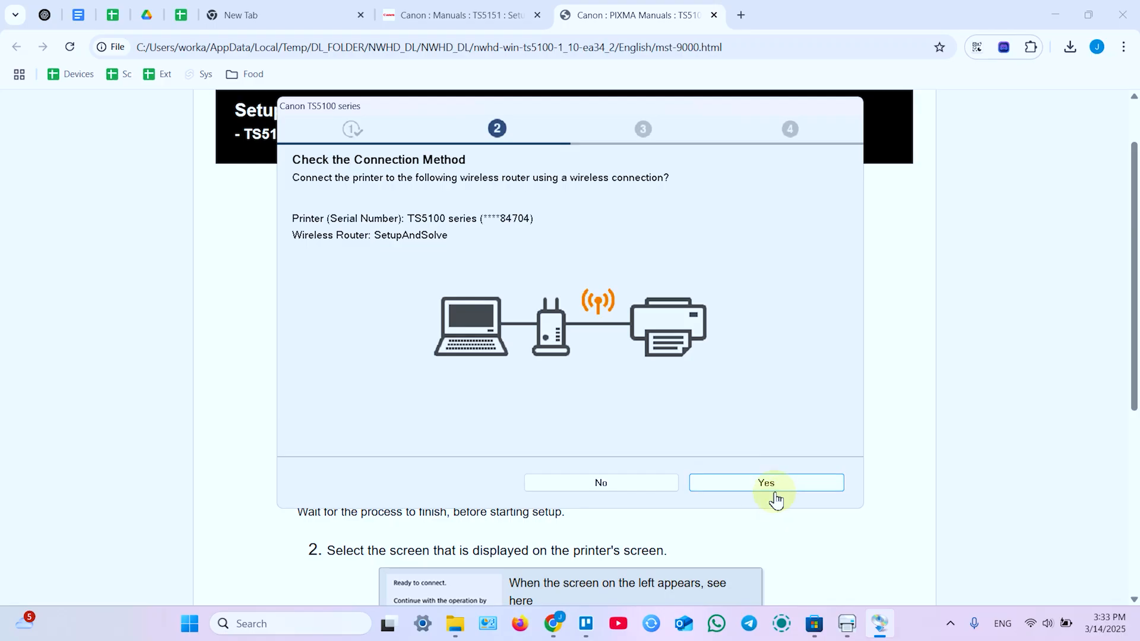
mouse_move(301, 188)
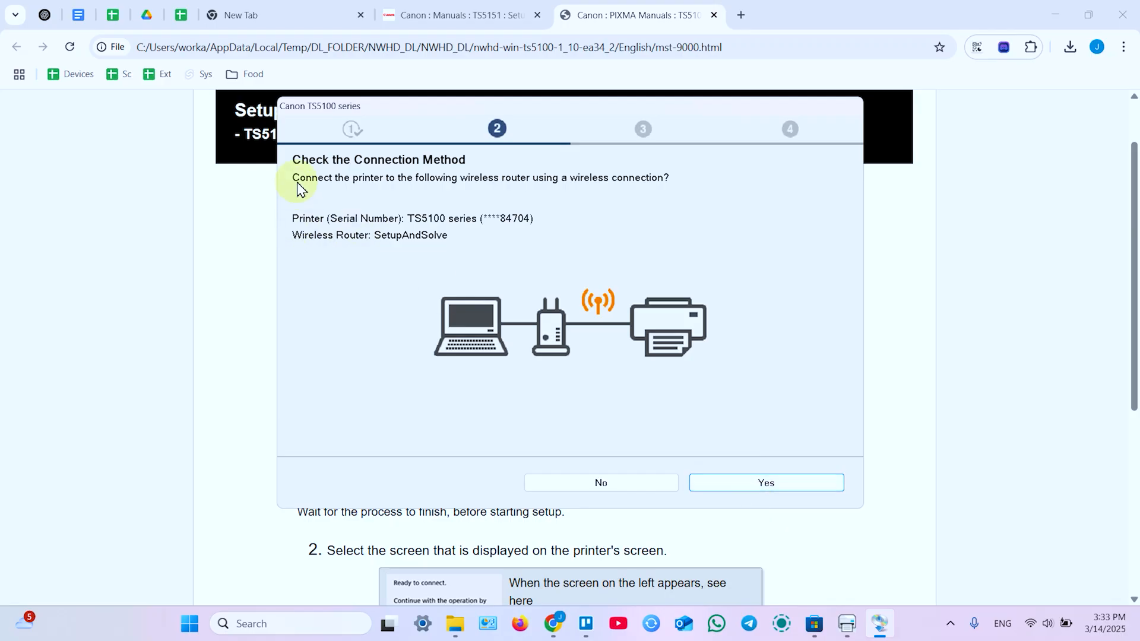
mouse_move(790, 515)
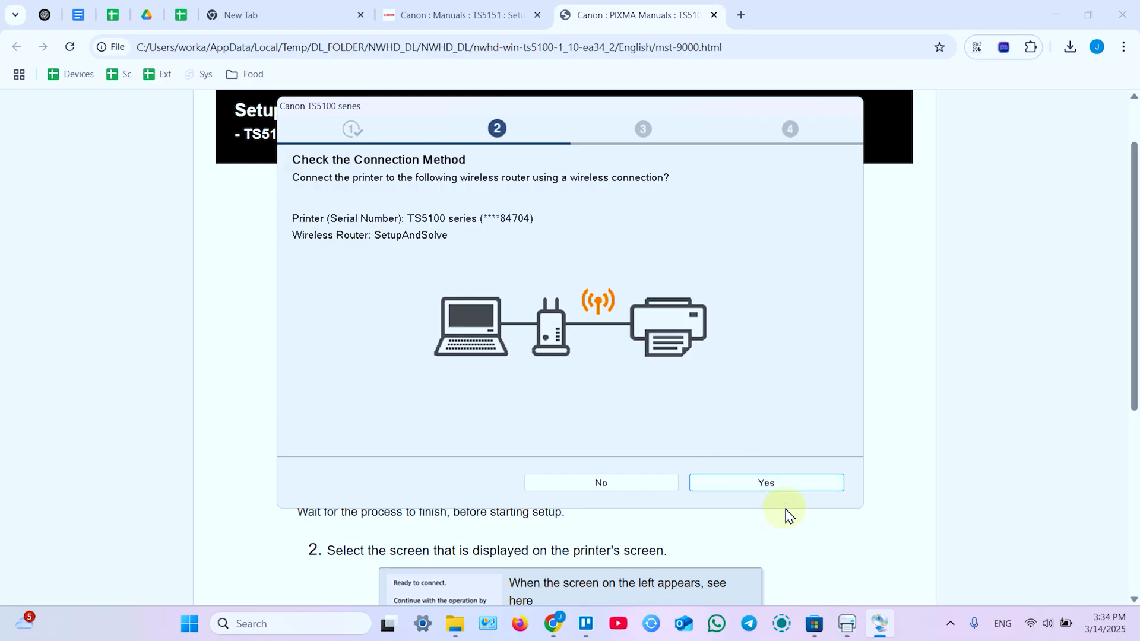
Confirm Yes on Check the Connection Method to join the SetupAndSolve router
left_click(765, 482)
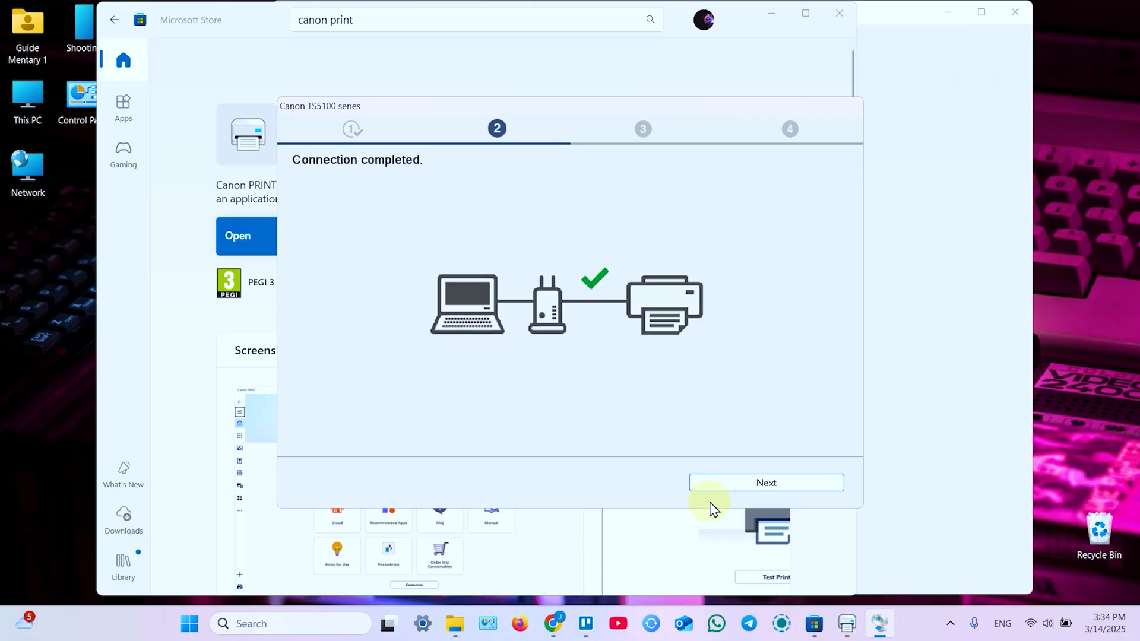
Continue past Connection completed so the MP Drivers begin installing
left_click(765, 482)
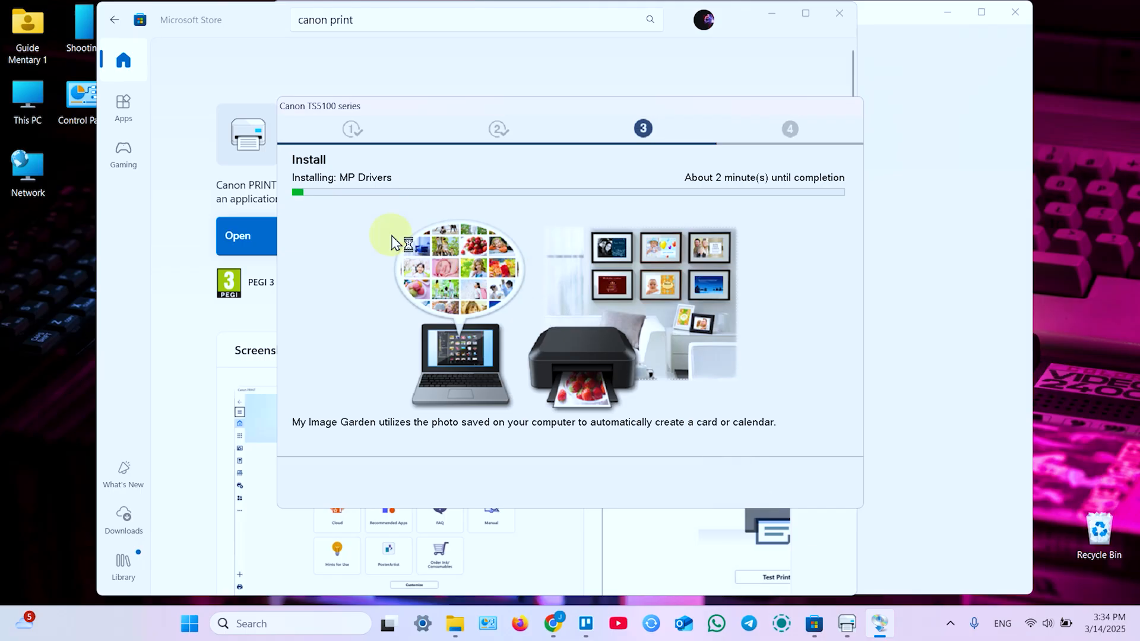
mouse_move(383, 200)
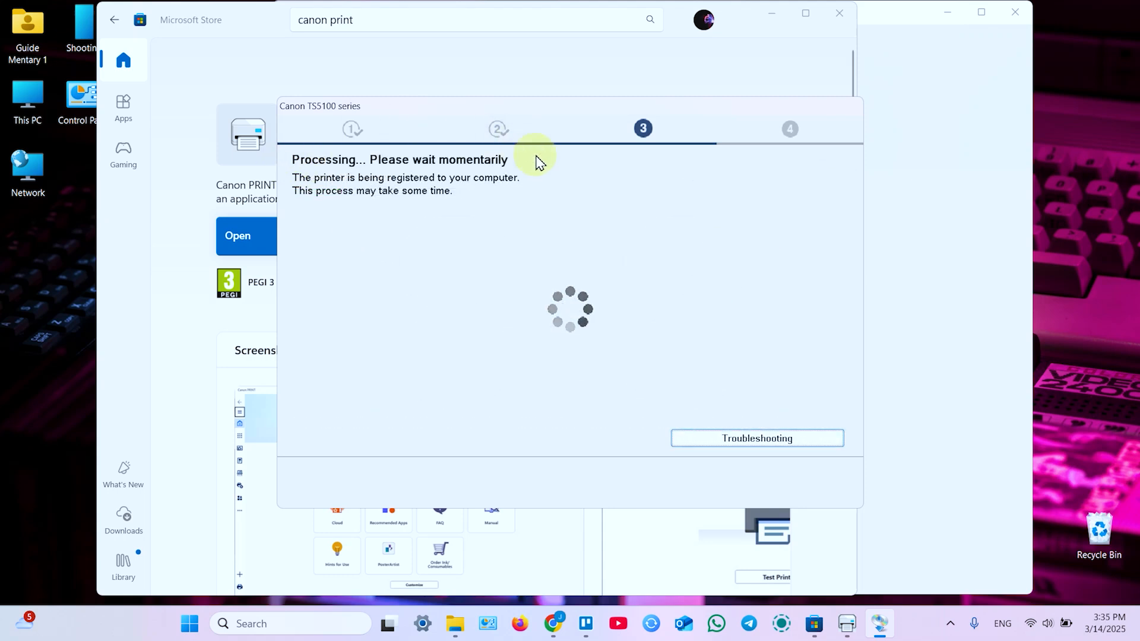
mouse_move(569, 208)
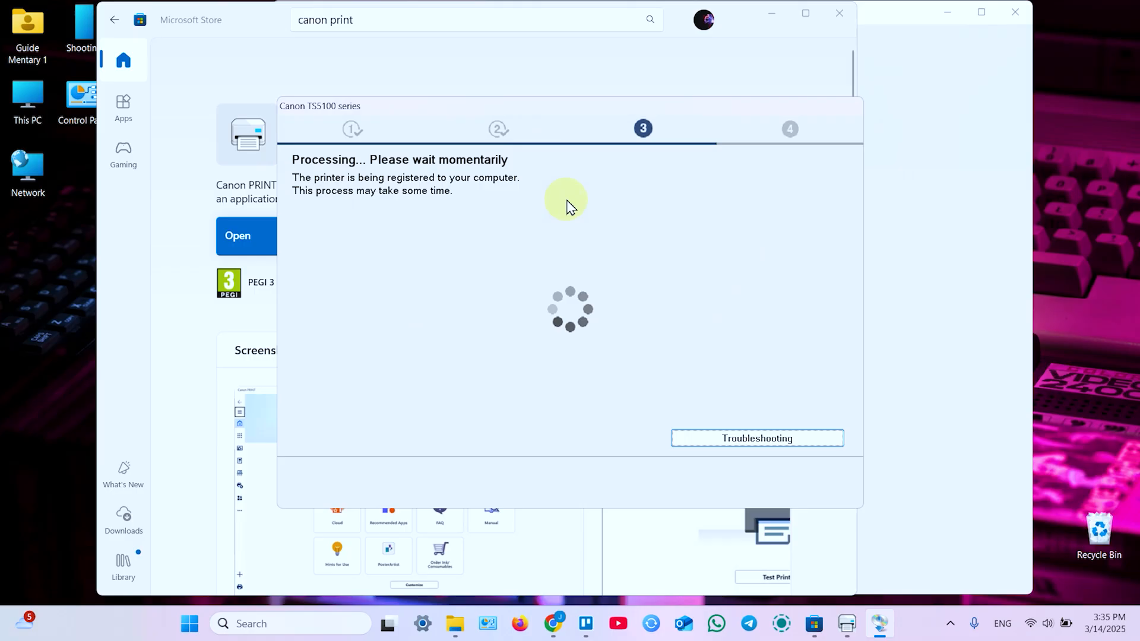
mouse_move(648, 343)
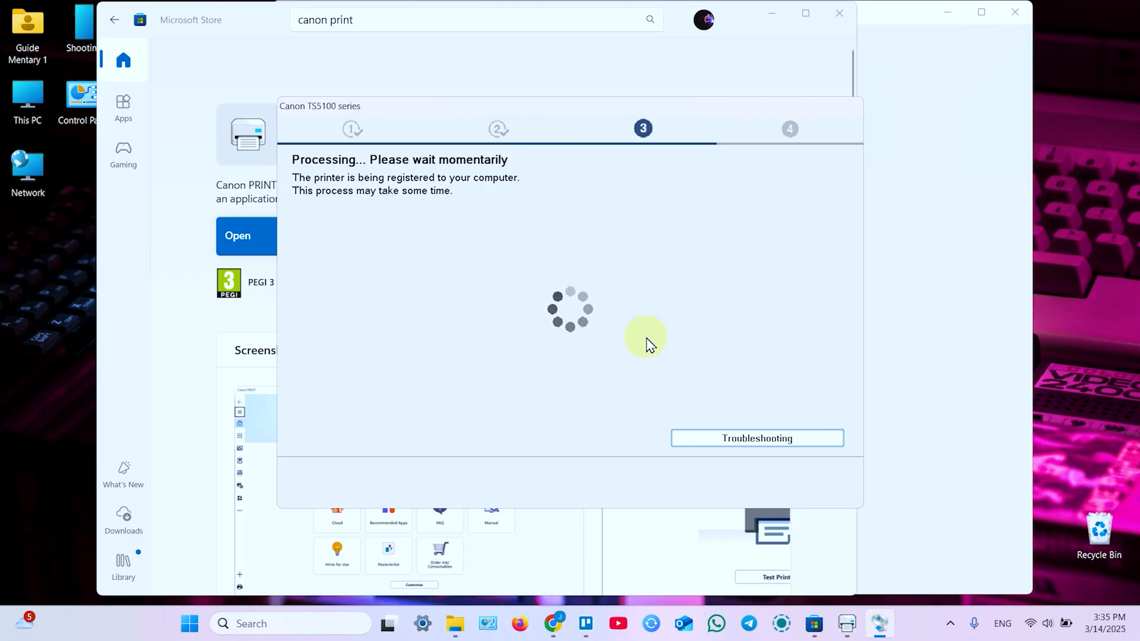
mouse_move(675, 424)
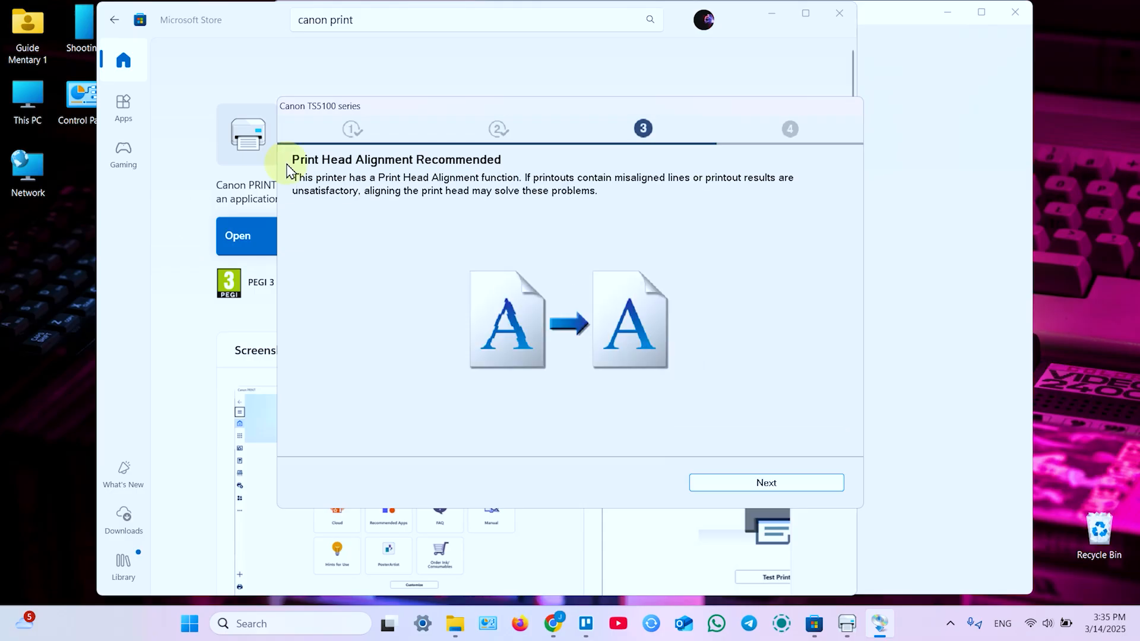
mouse_move(486, 166)
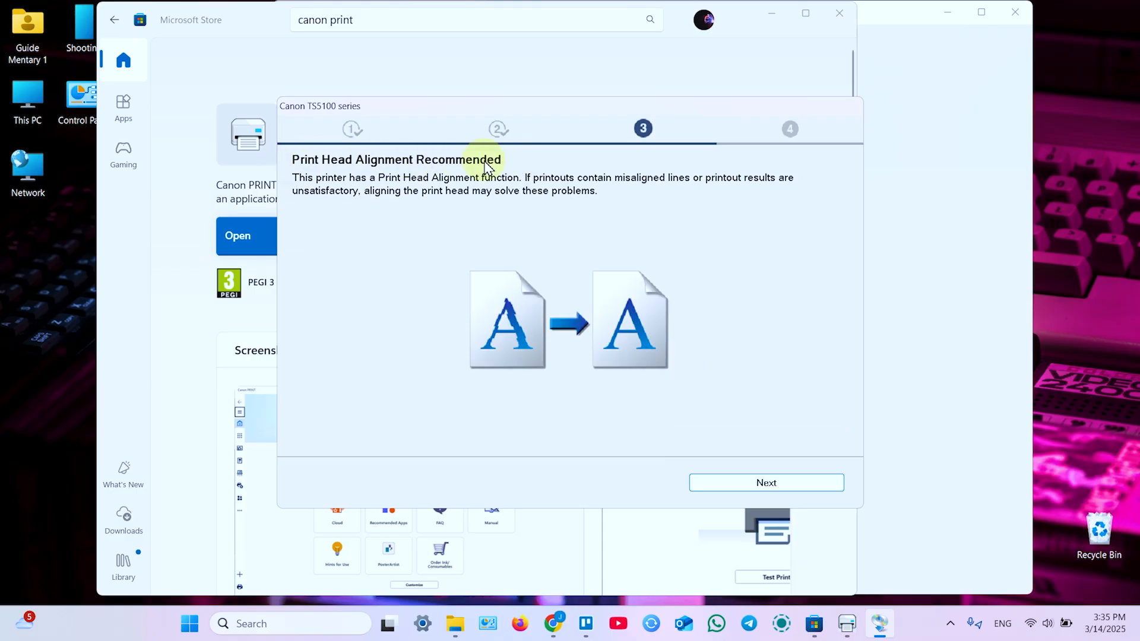
mouse_move(512, 164)
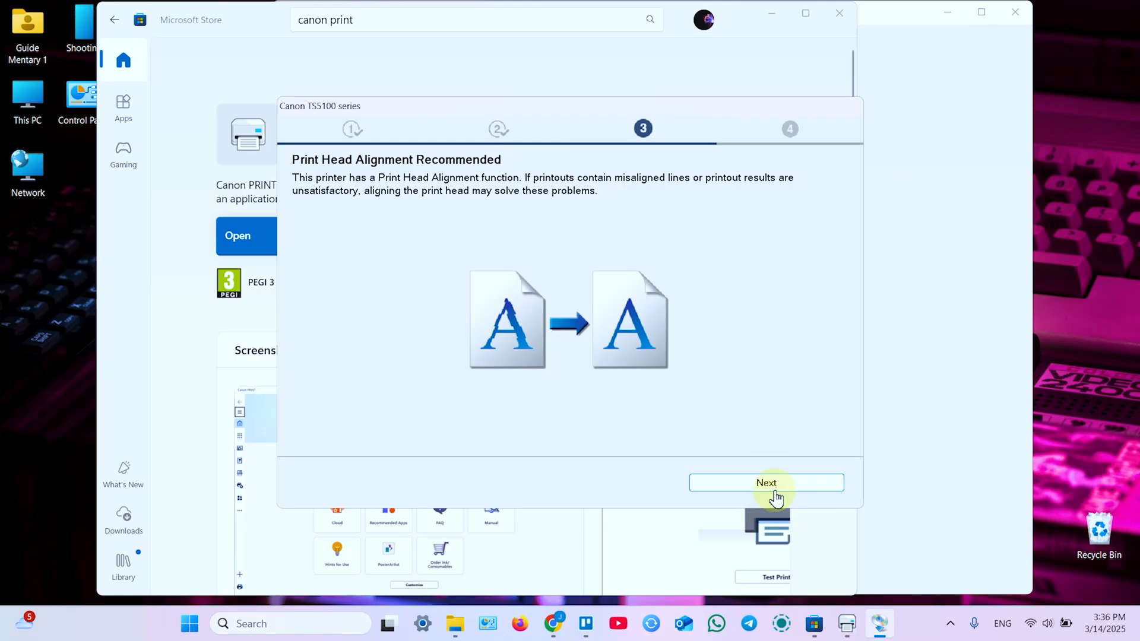
Skip print head alignment, run the plain-paper test print, and finish Setup Complete
left_click(765, 483)
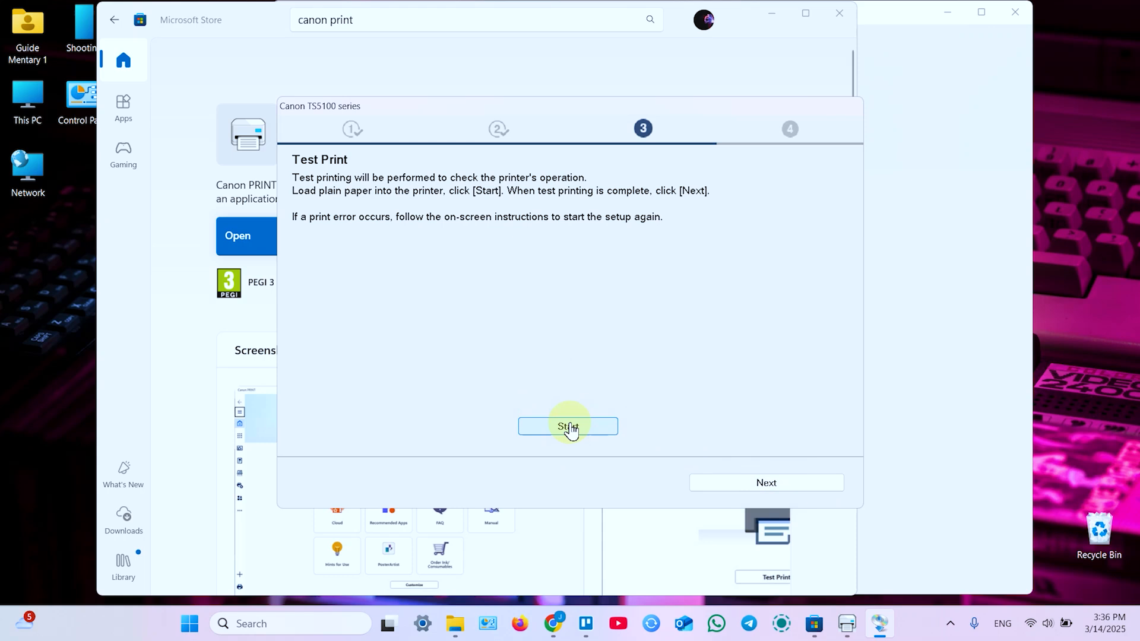
left_click(568, 426)
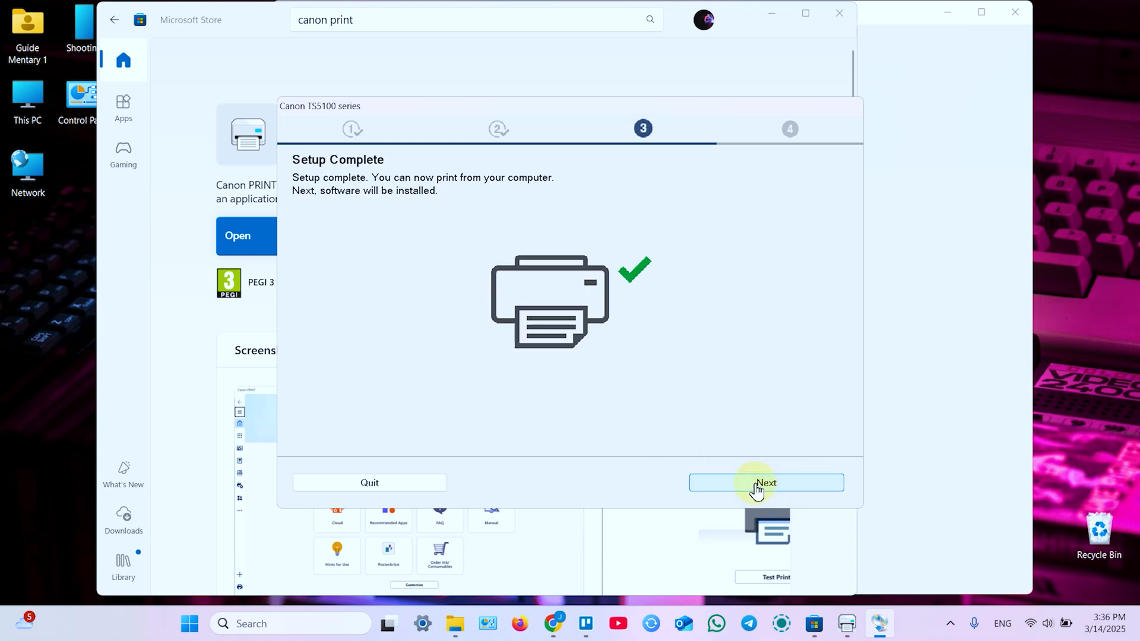
left_click(764, 482)
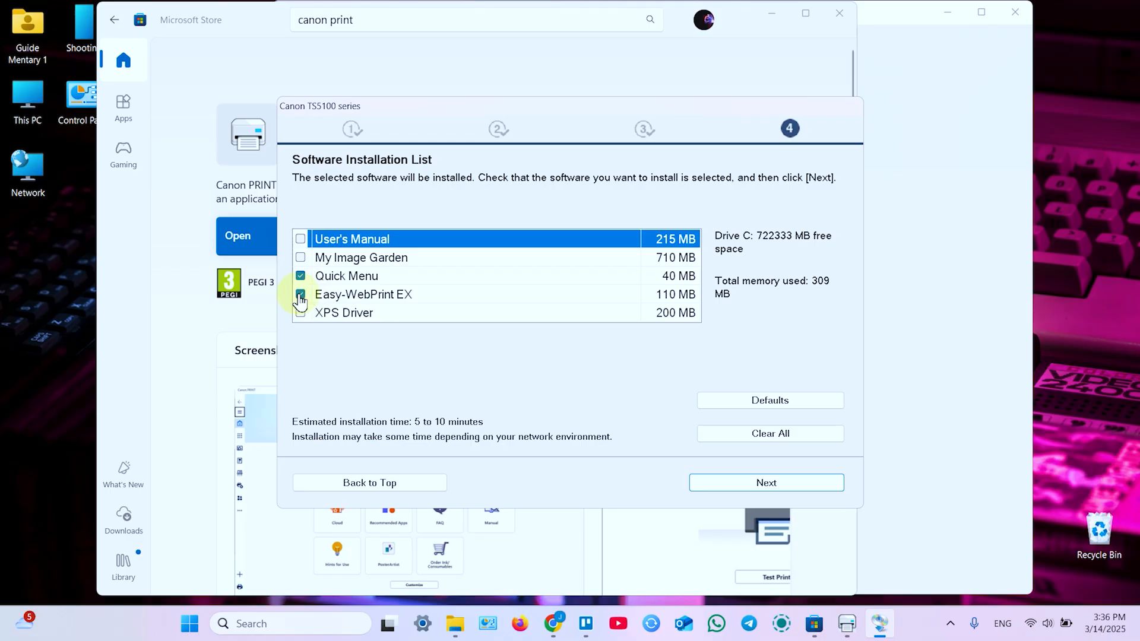
Clear all optional software, skip smartphone setup and registration, then exit the installer
left_click(769, 433)
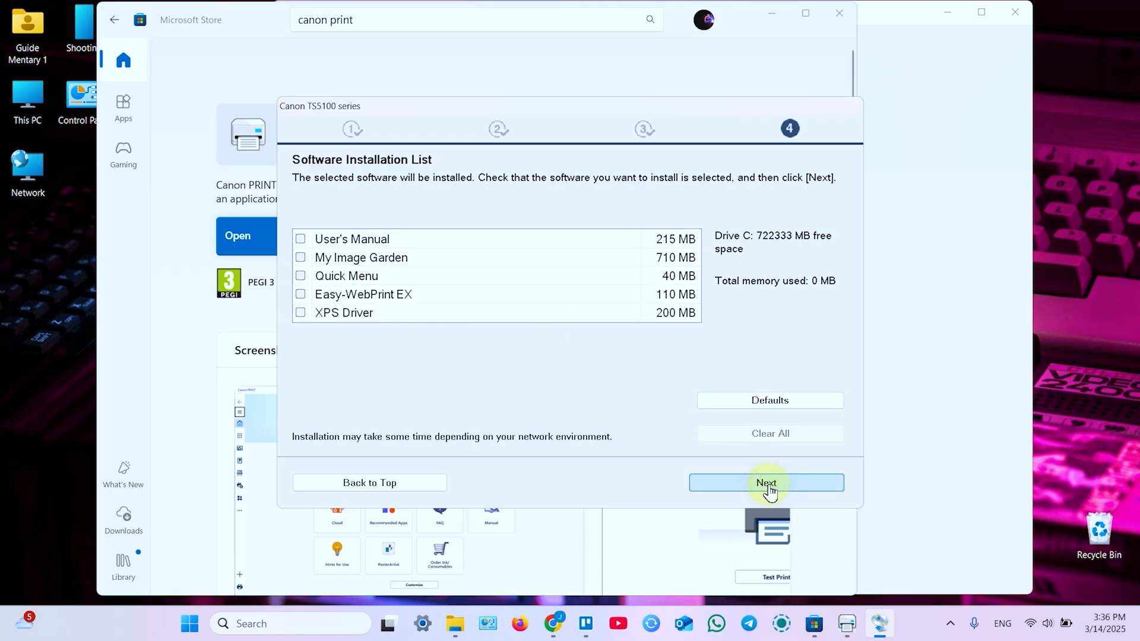
left_click(765, 482)
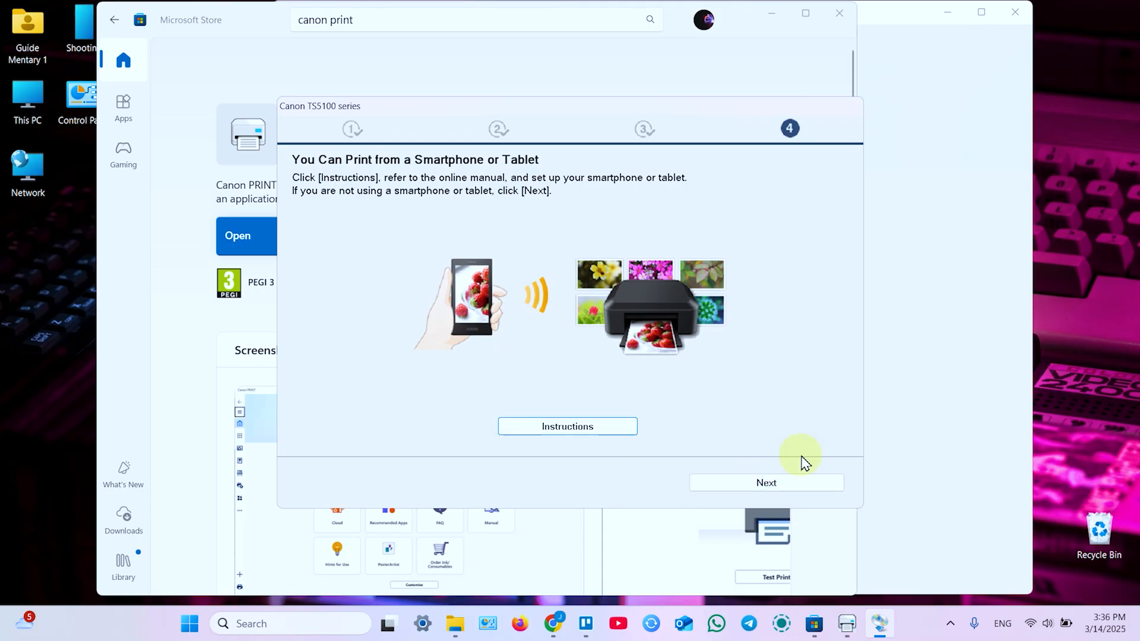
left_click(765, 482)
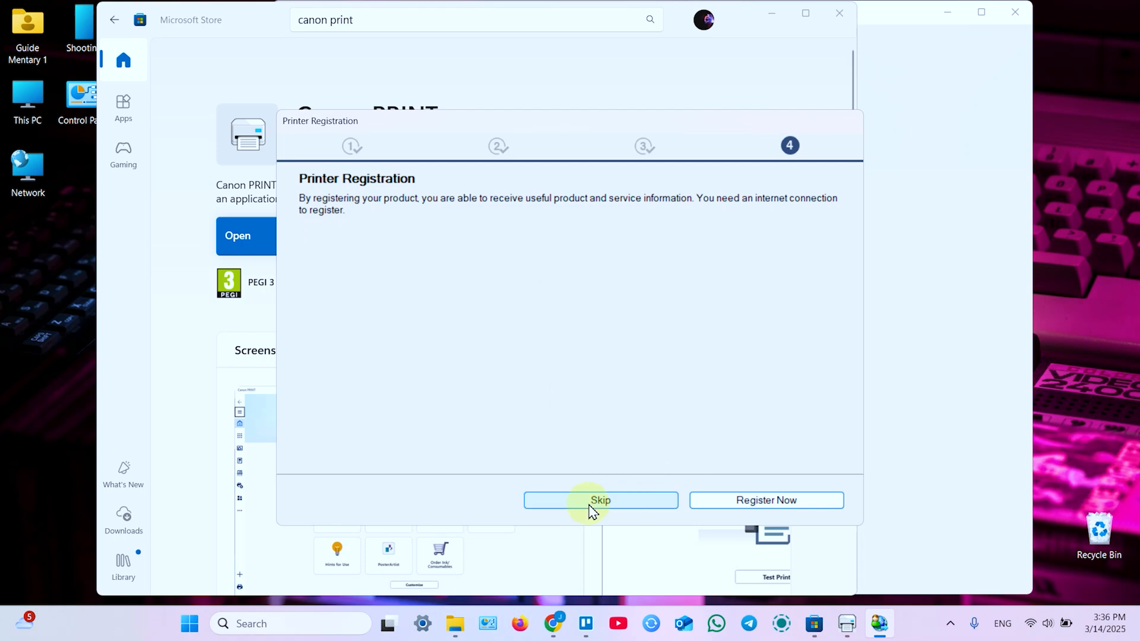
left_click(600, 500)
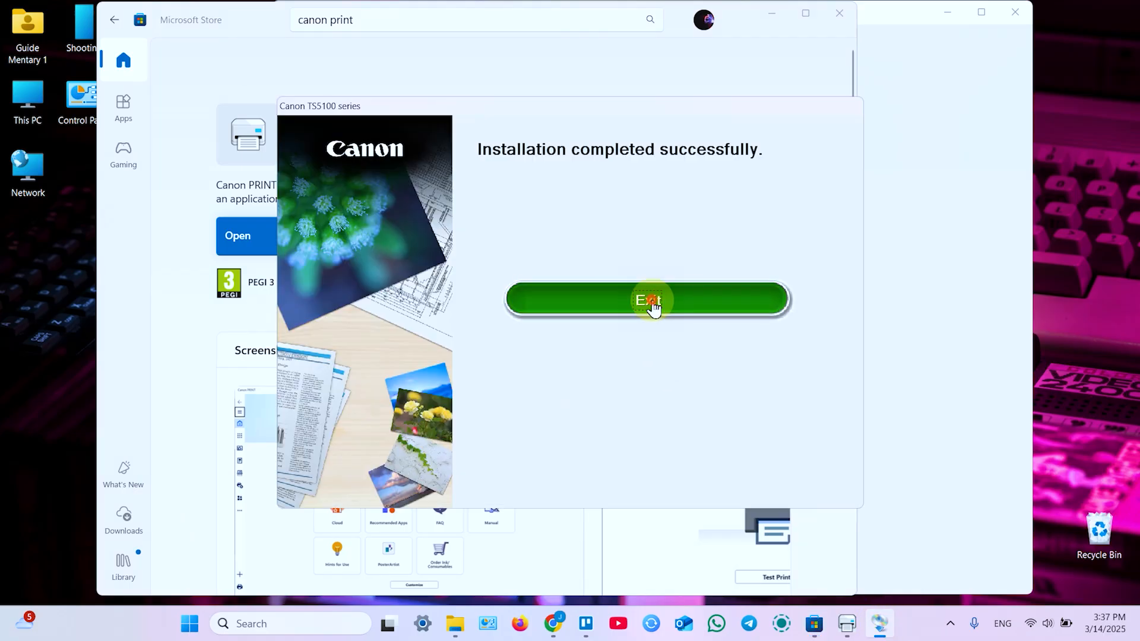
left_click(645, 300)
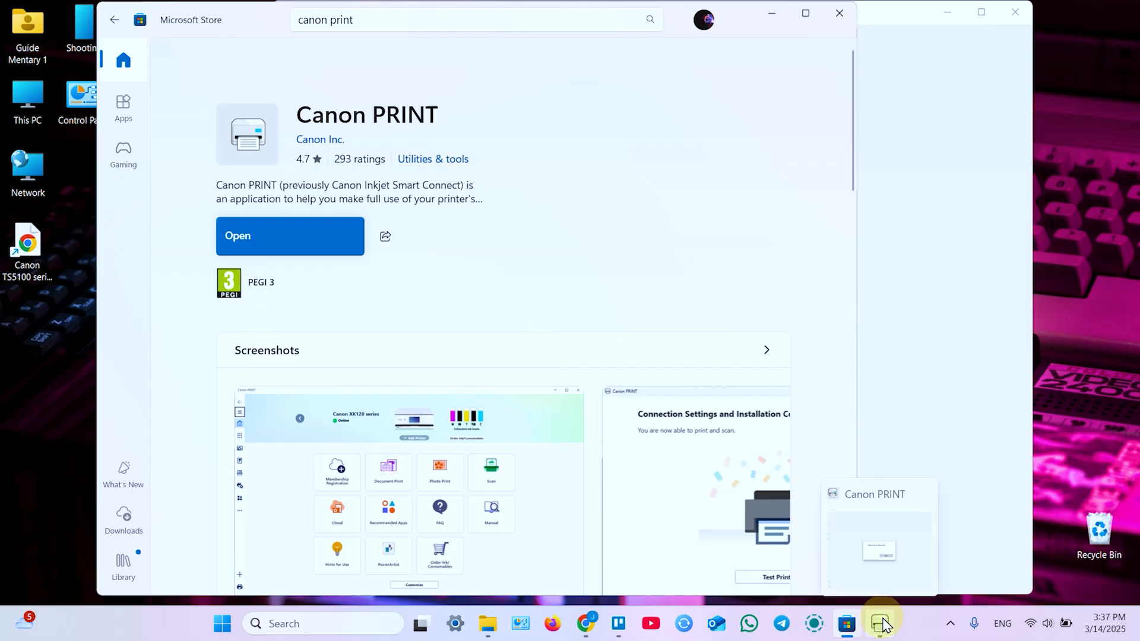
Acknowledge Canon PRINT's failed setup error, then close the app and Microsoft Store
left_click(880, 621)
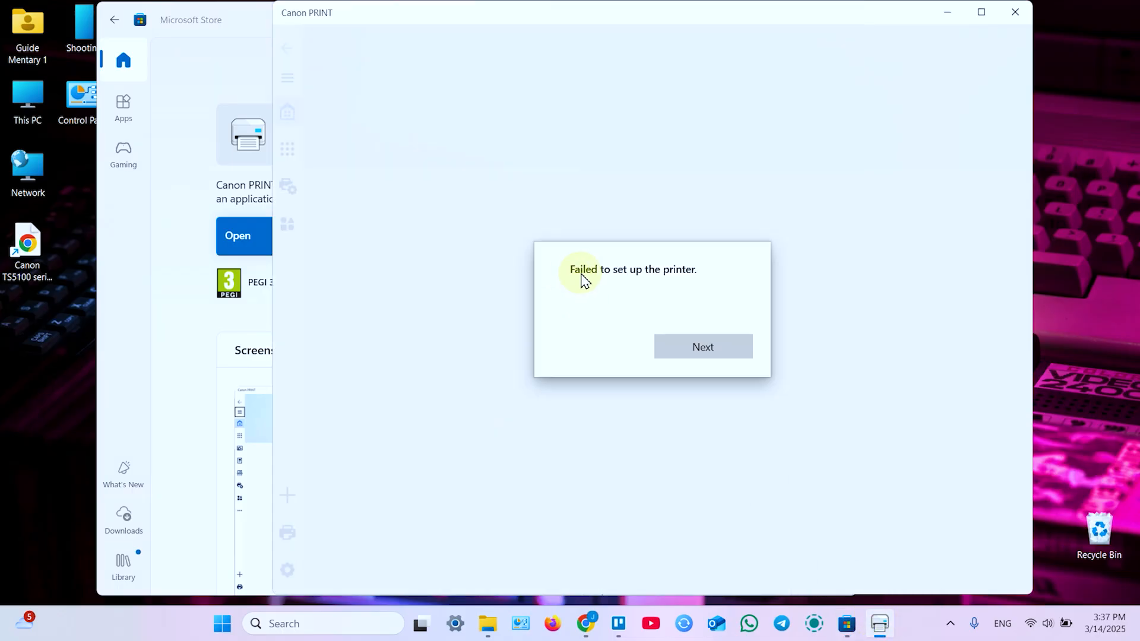
left_click(702, 346)
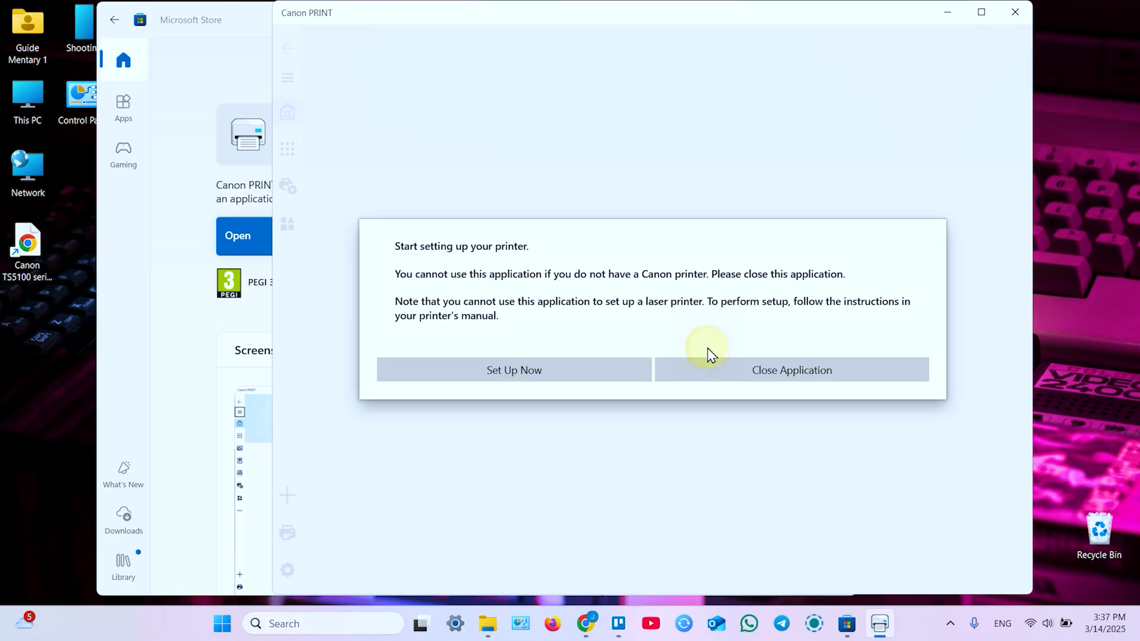
left_click(791, 370)
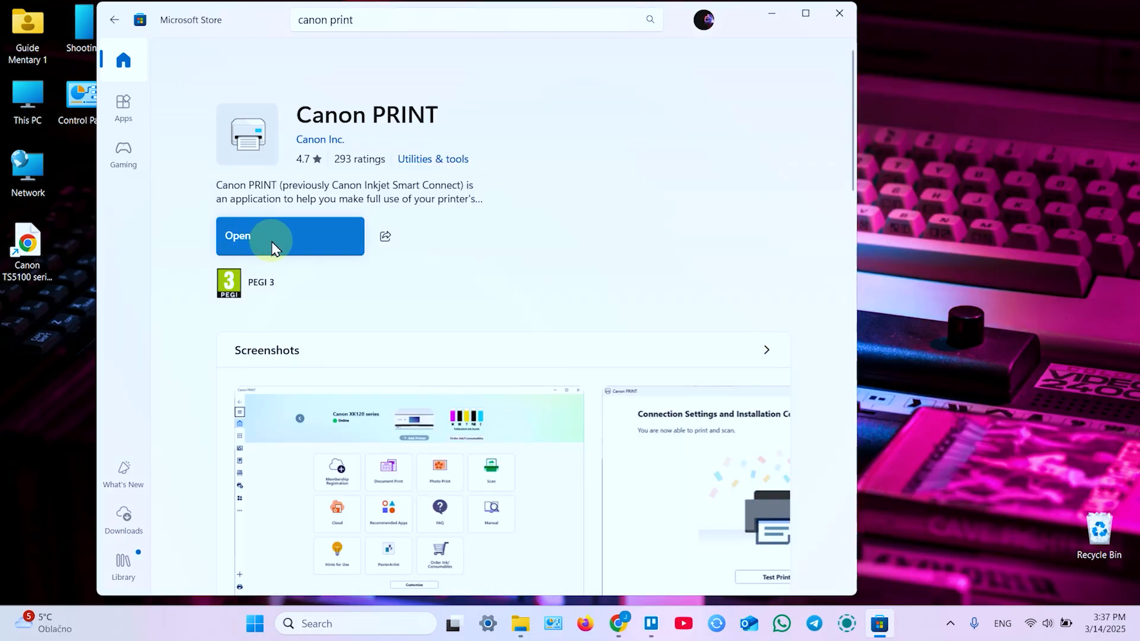
left_click(839, 14)
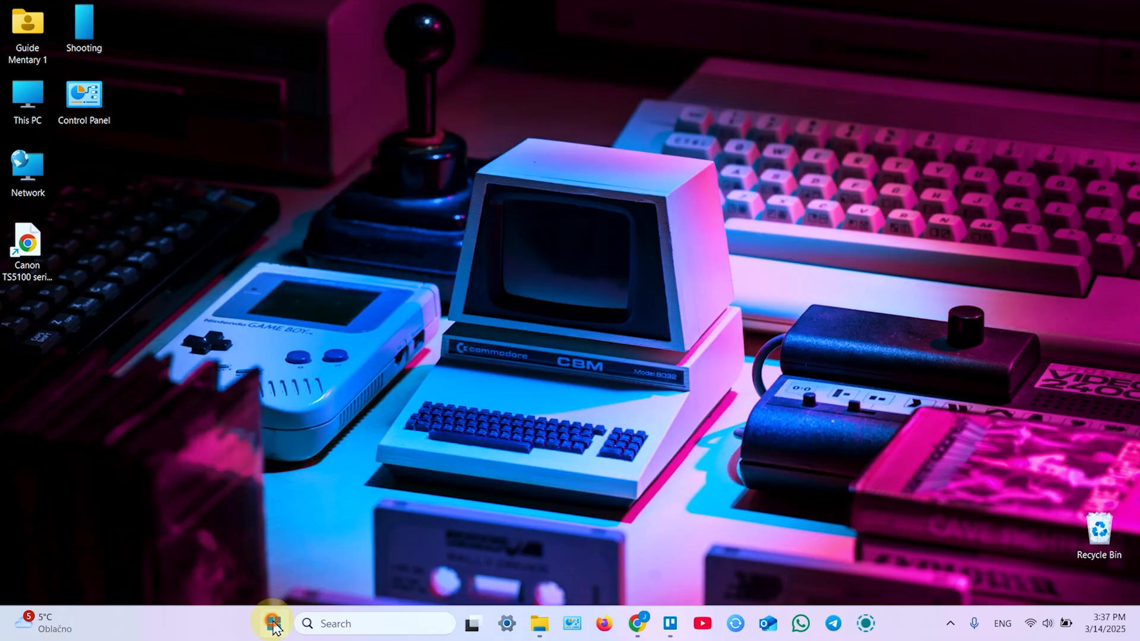
Search the Start menu for 'canon PRINT' and launch the Canon PRINT app
left_click(270, 623)
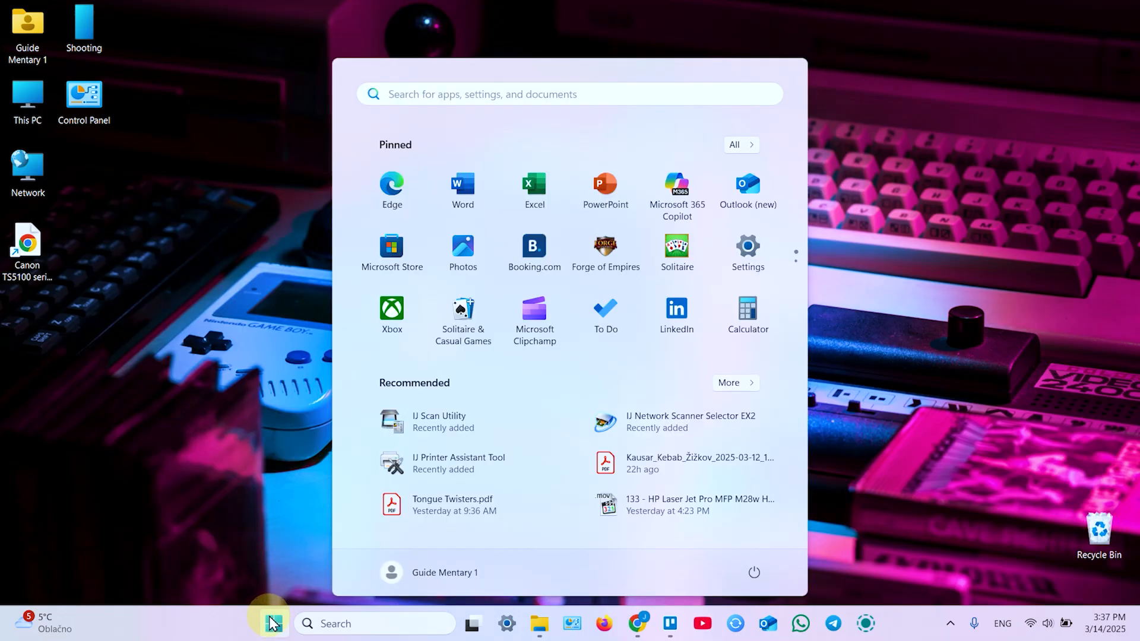
type("control Panel")
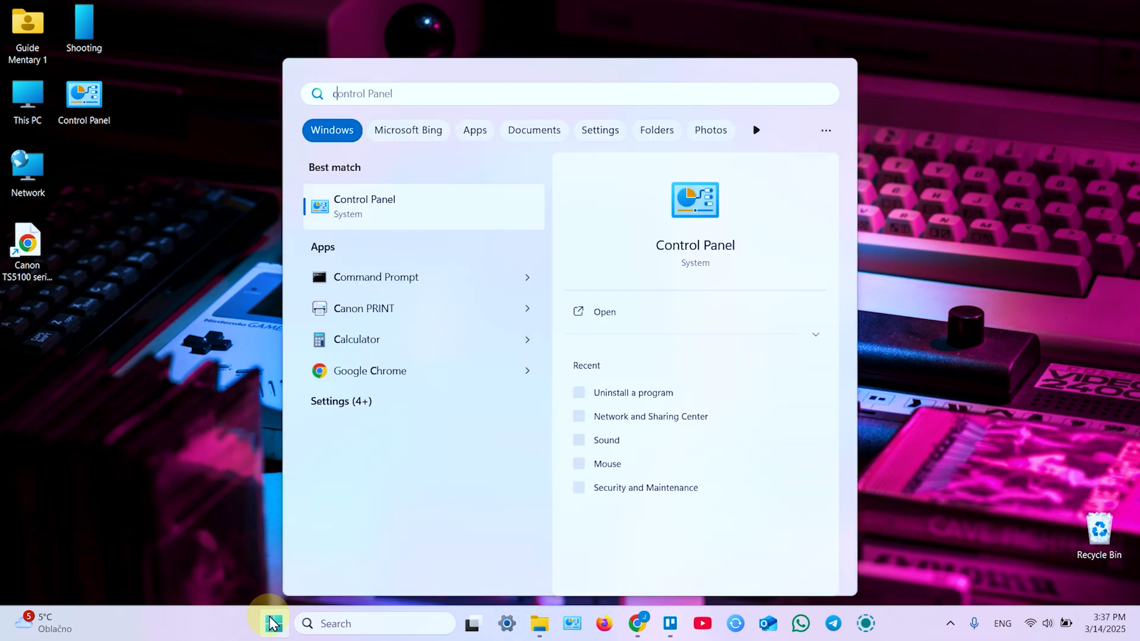
type("cno")
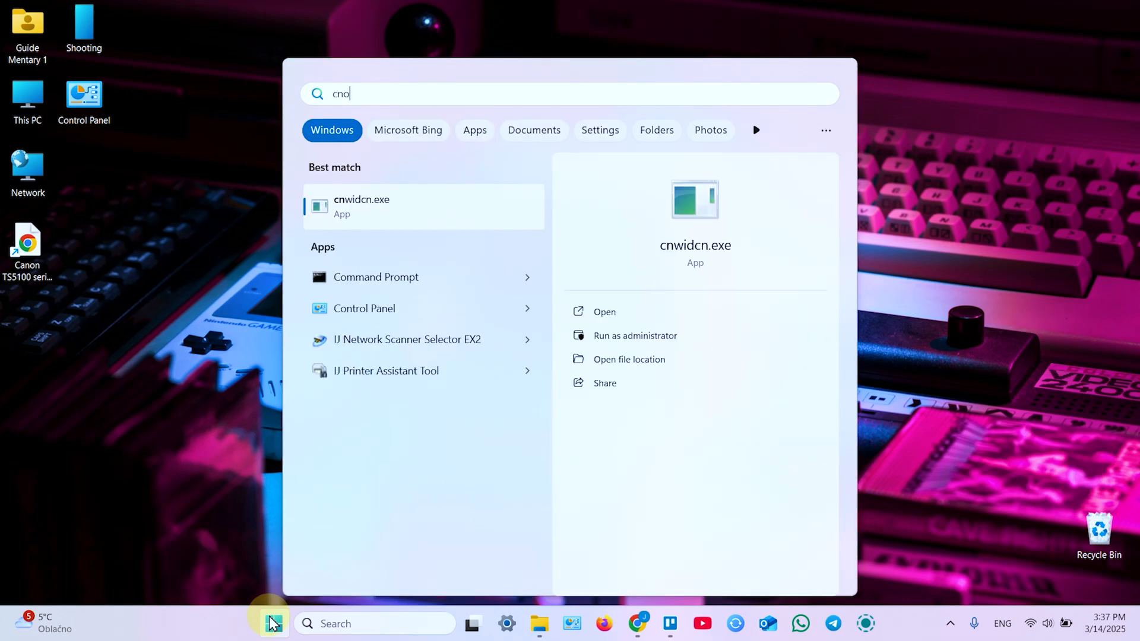
type("canon PRINT")
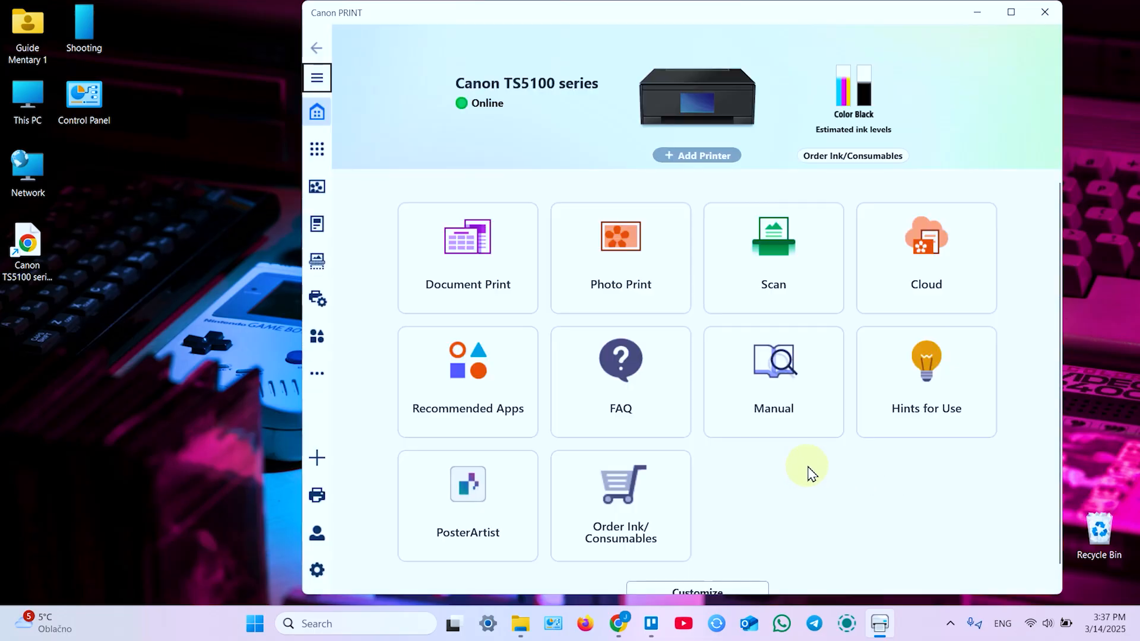
mouse_move(880, 446)
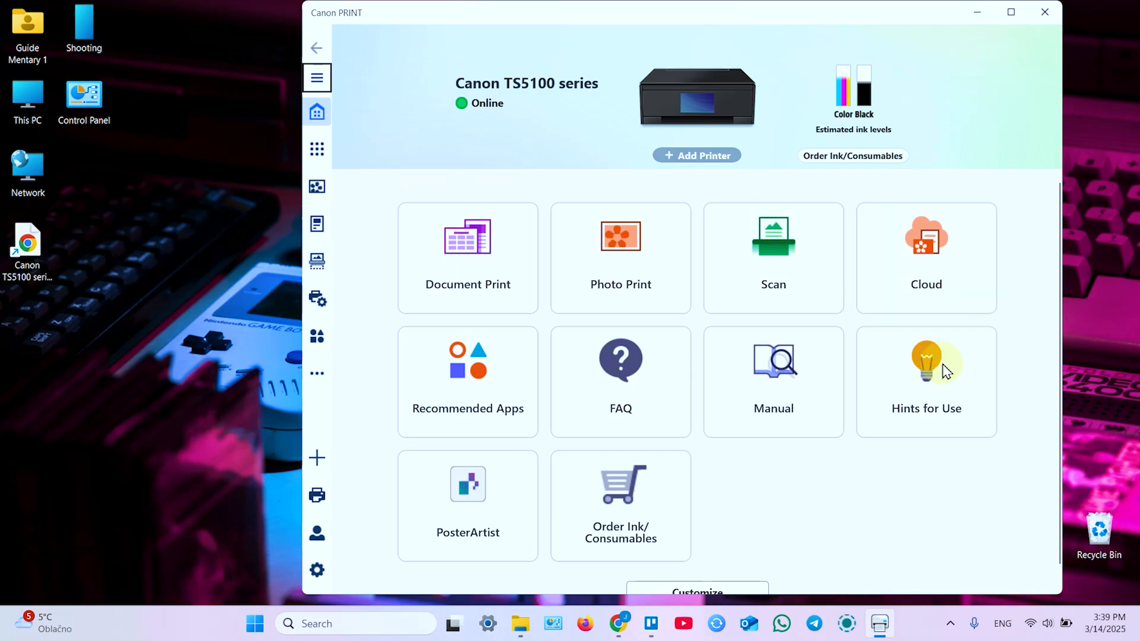
mouse_move(937, 487)
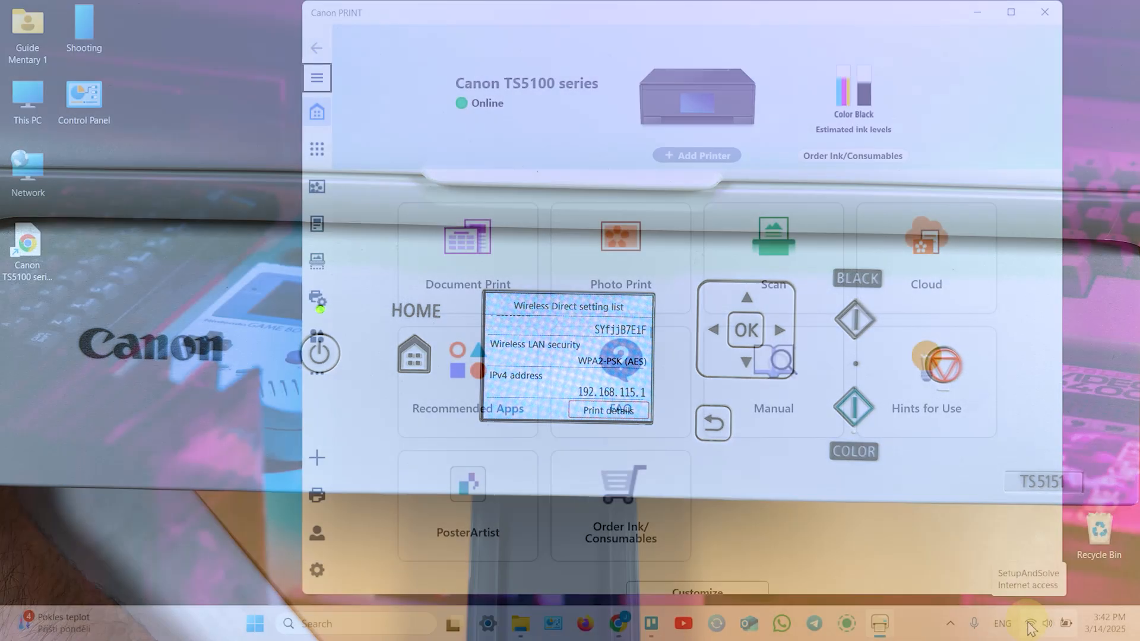
Join the DIRECT-2M12-TS5100series Wi-Fi network using its password
left_click(1030, 623)
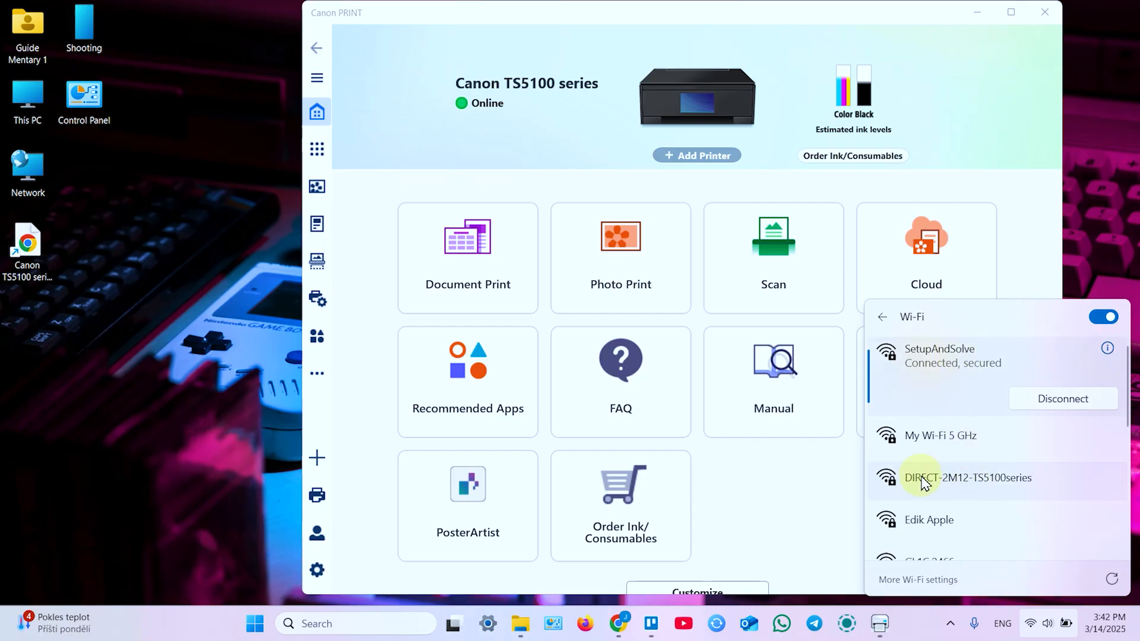
left_click(967, 477)
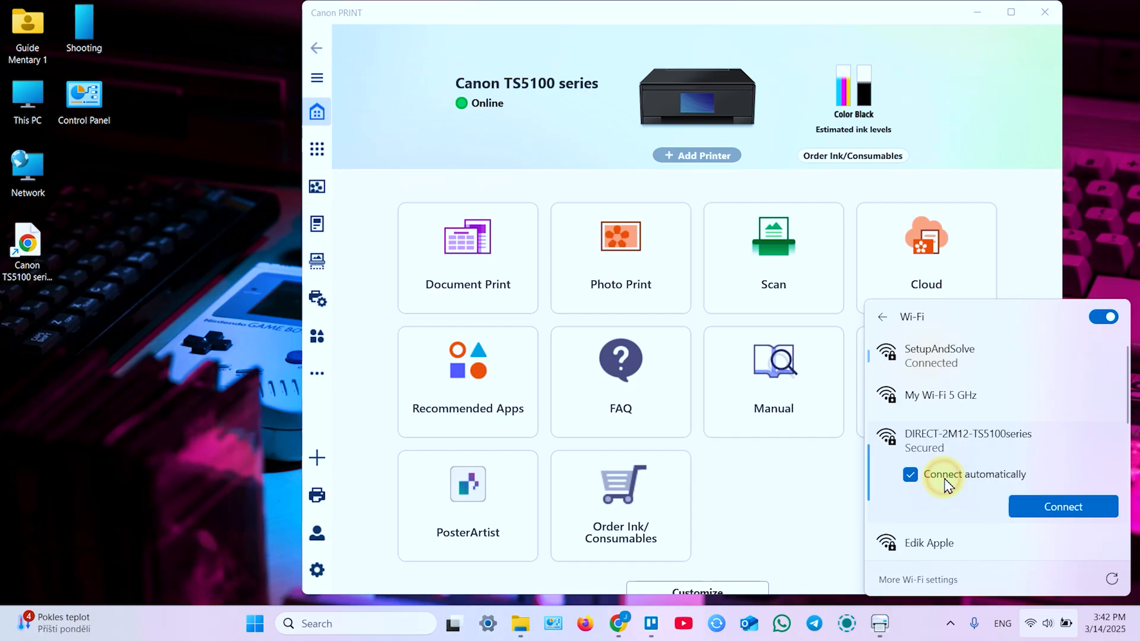
left_click(1062, 506)
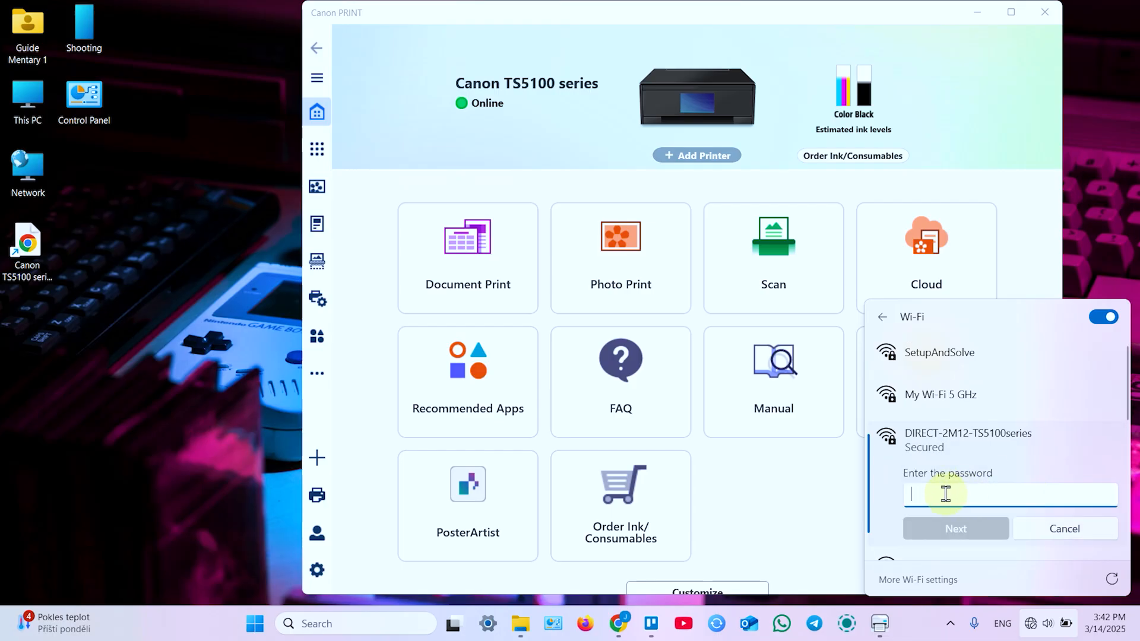
left_click(956, 528)
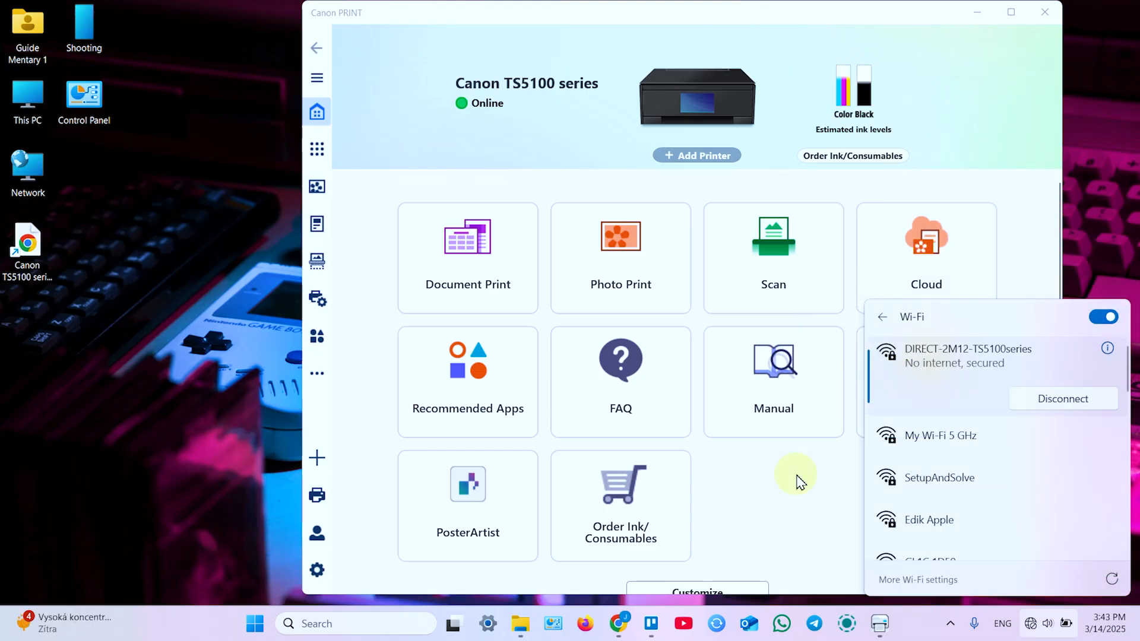
mouse_move(831, 482)
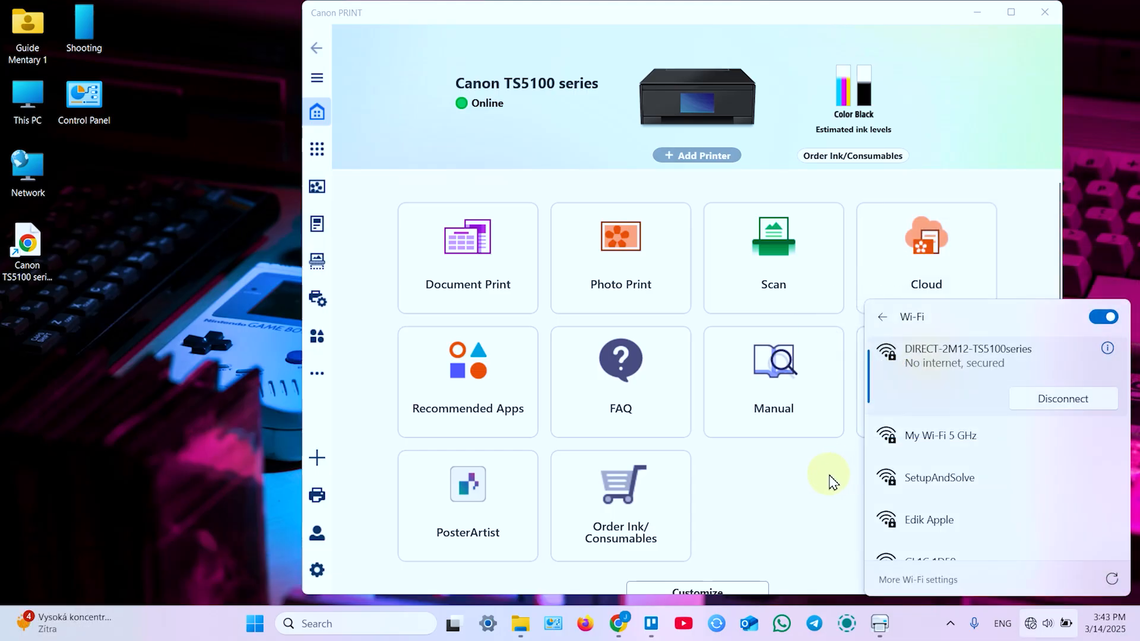
mouse_move(814, 480)
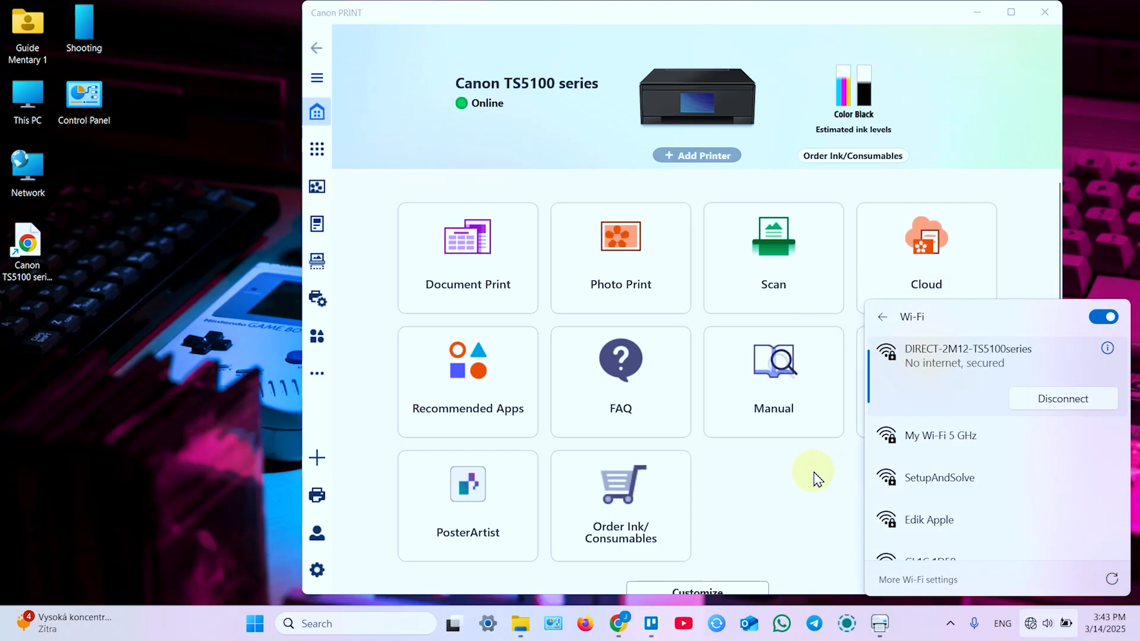
mouse_move(903, 383)
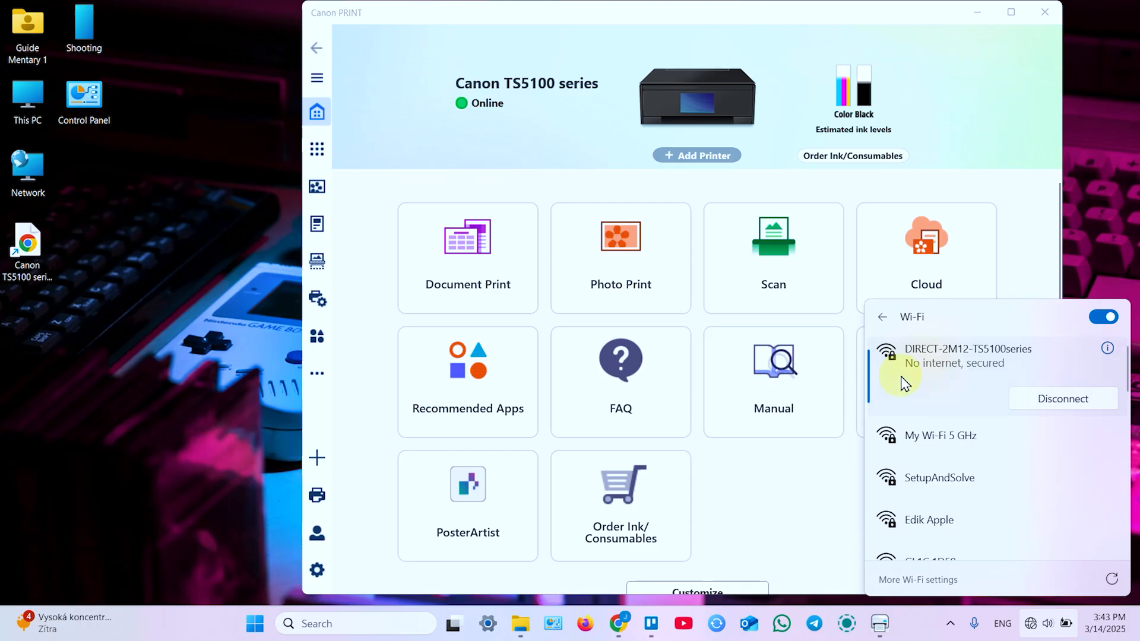
mouse_move(940, 375)
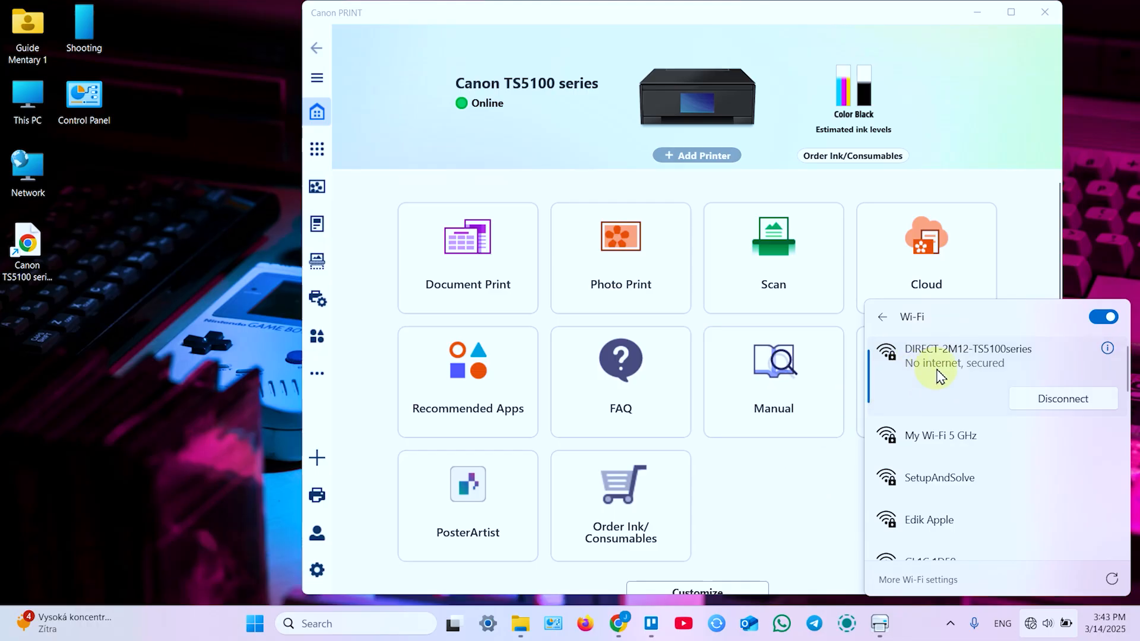
mouse_move(993, 375)
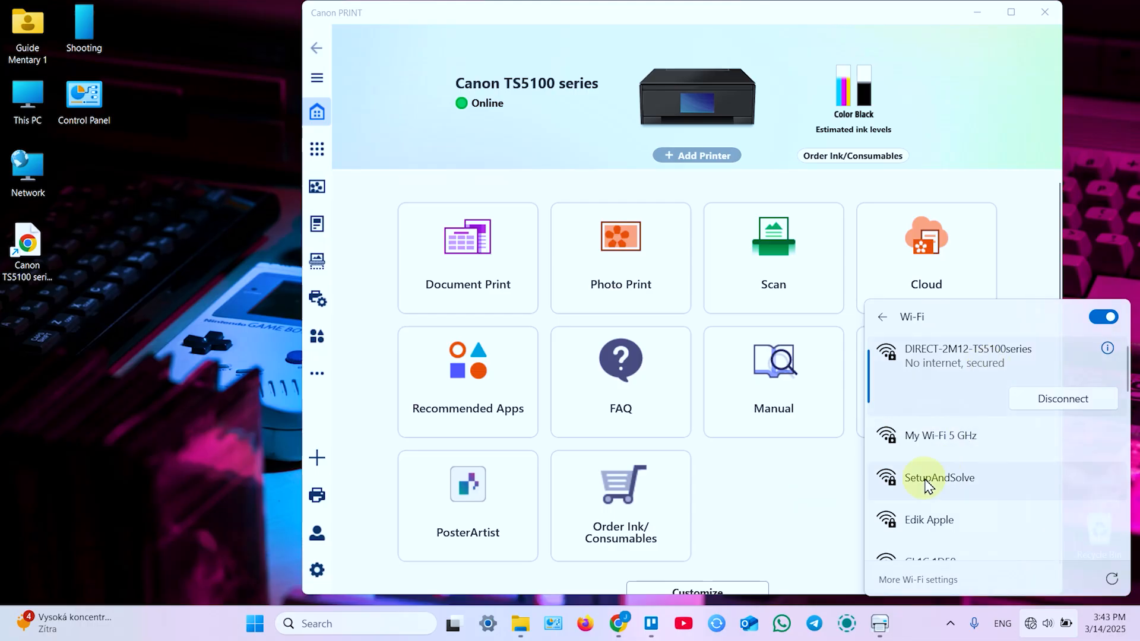
Reconnect the PC's Wi-Fi to SetupAndSolve from the network list
left_click(939, 478)
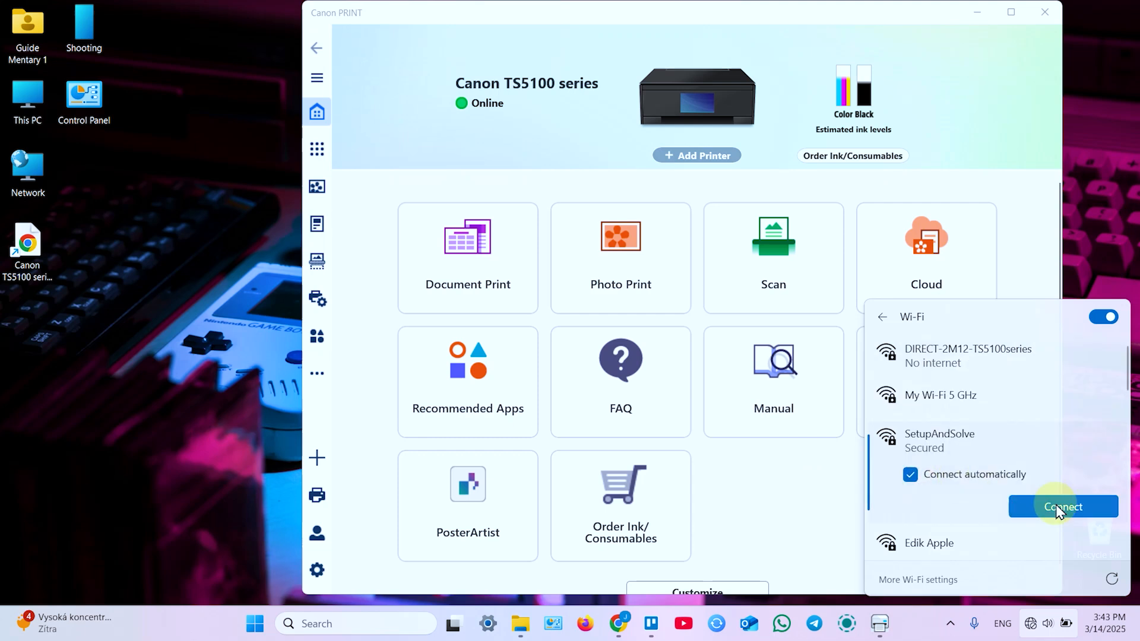
left_click(1063, 507)
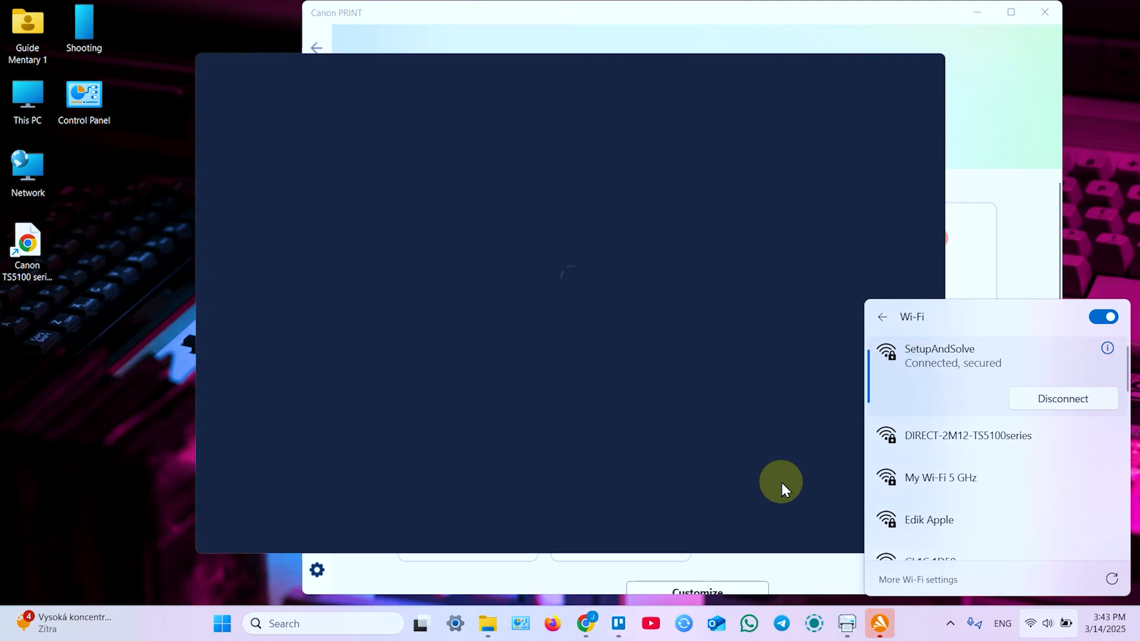
mouse_move(781, 441)
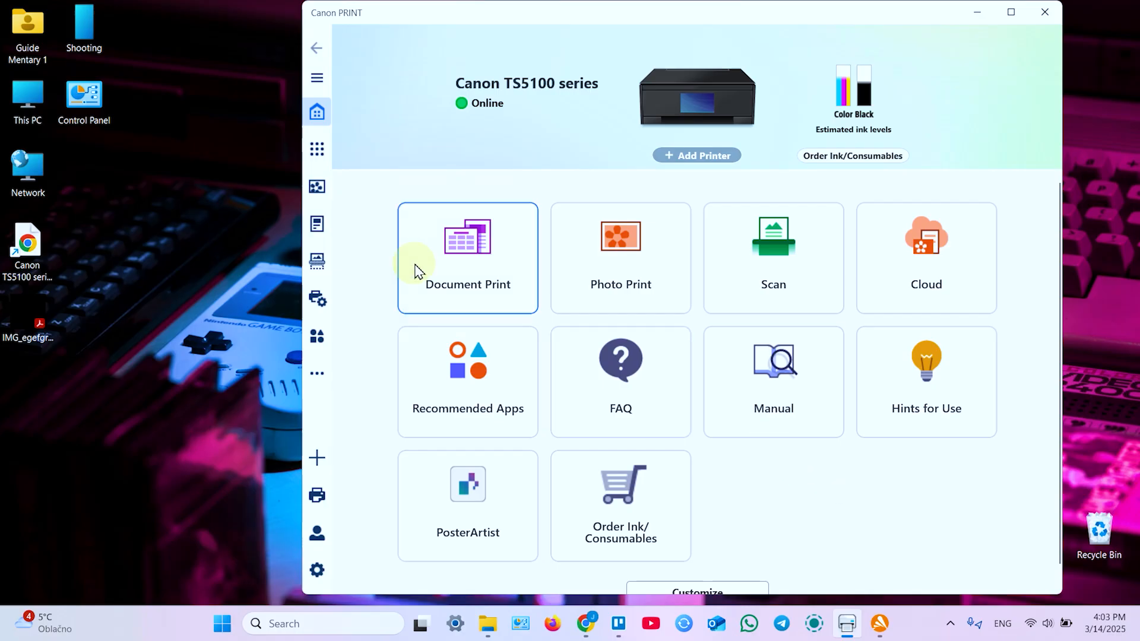
Load Tongue Twisters.pdf from Downloads into Canon PRINT's Document Print screen
left_click(467, 258)
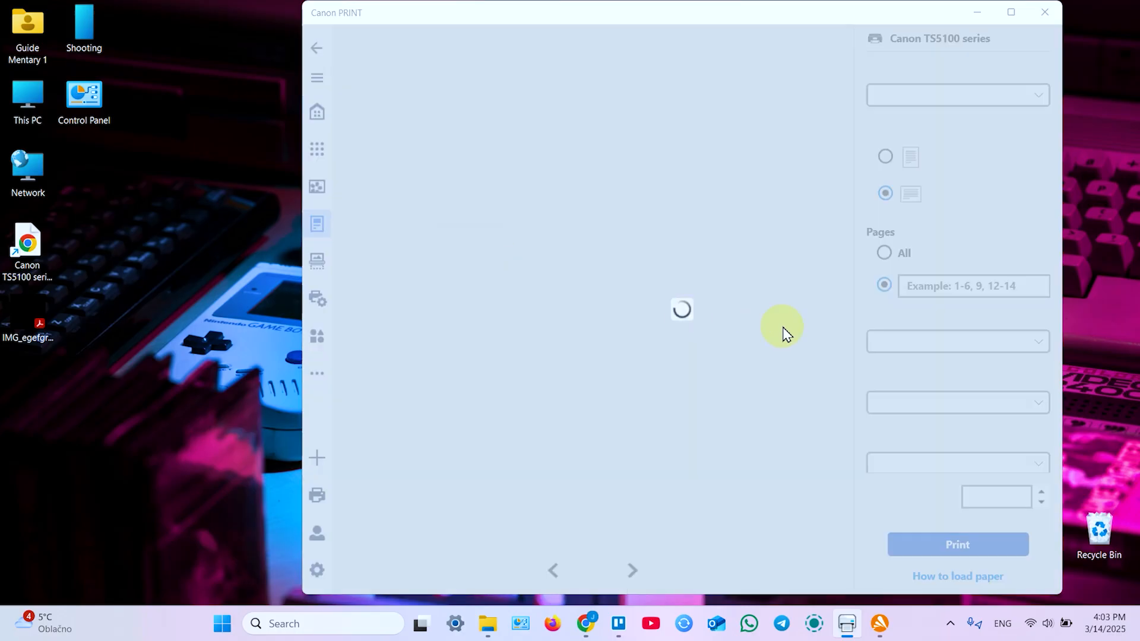
left_click(781, 326)
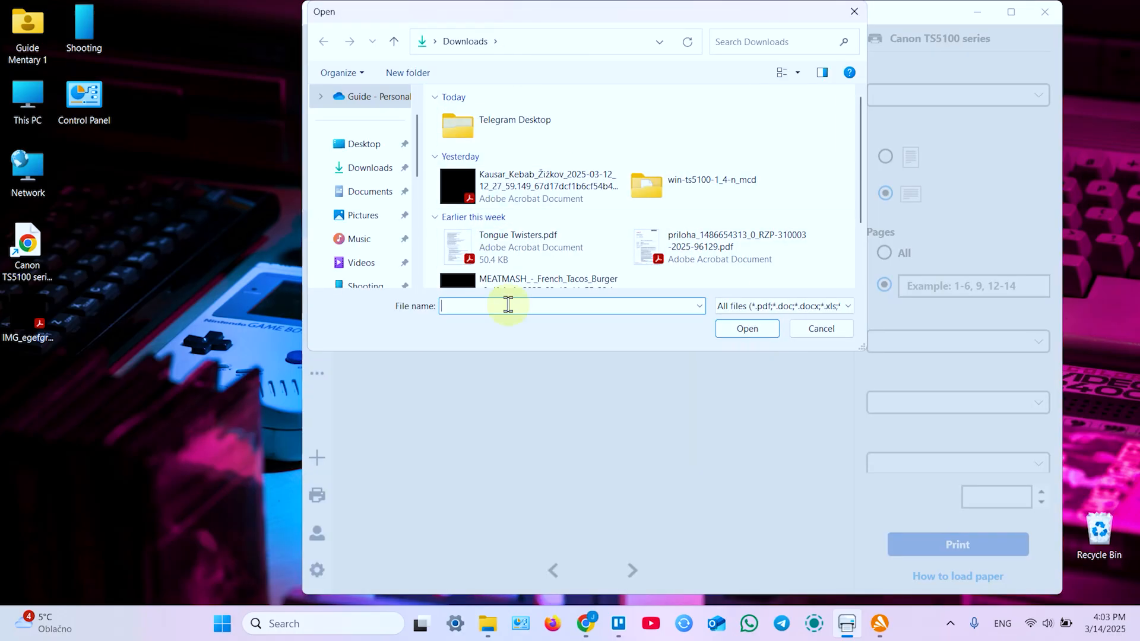
left_click(518, 247)
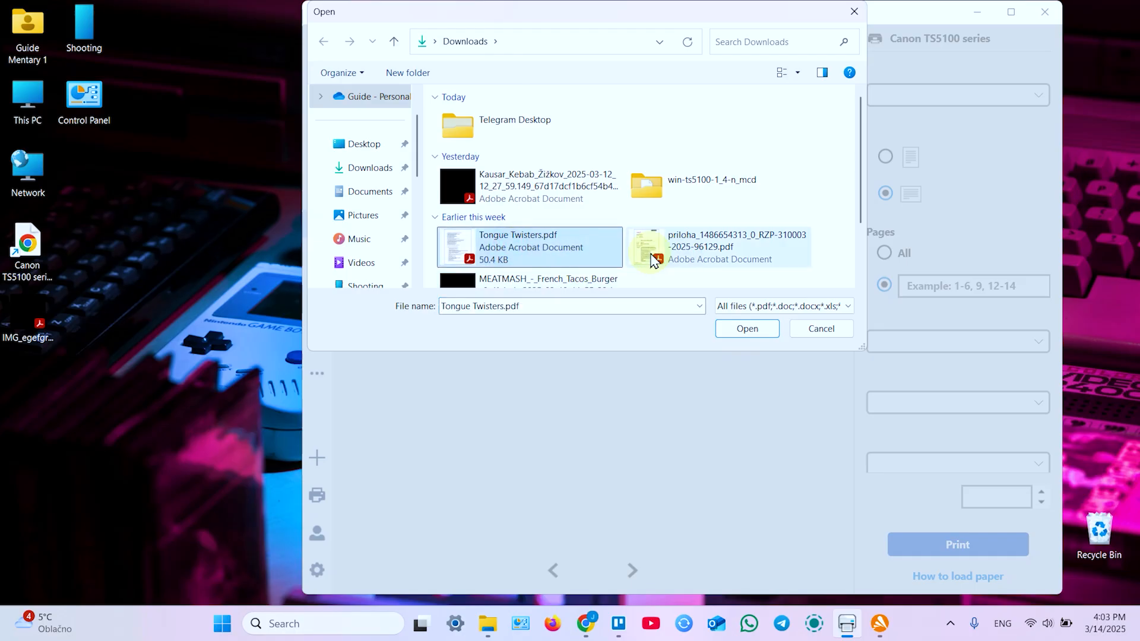
left_click(746, 328)
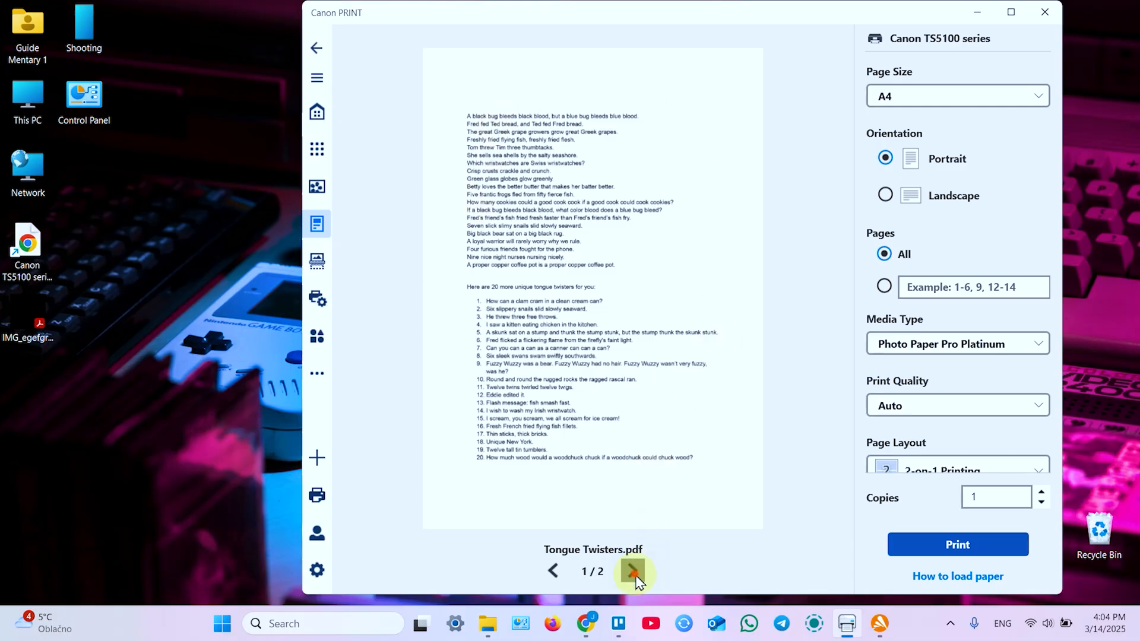
Preview both pages of Tongue Twisters.pdf and set a custom page range of 1
left_click(632, 571)
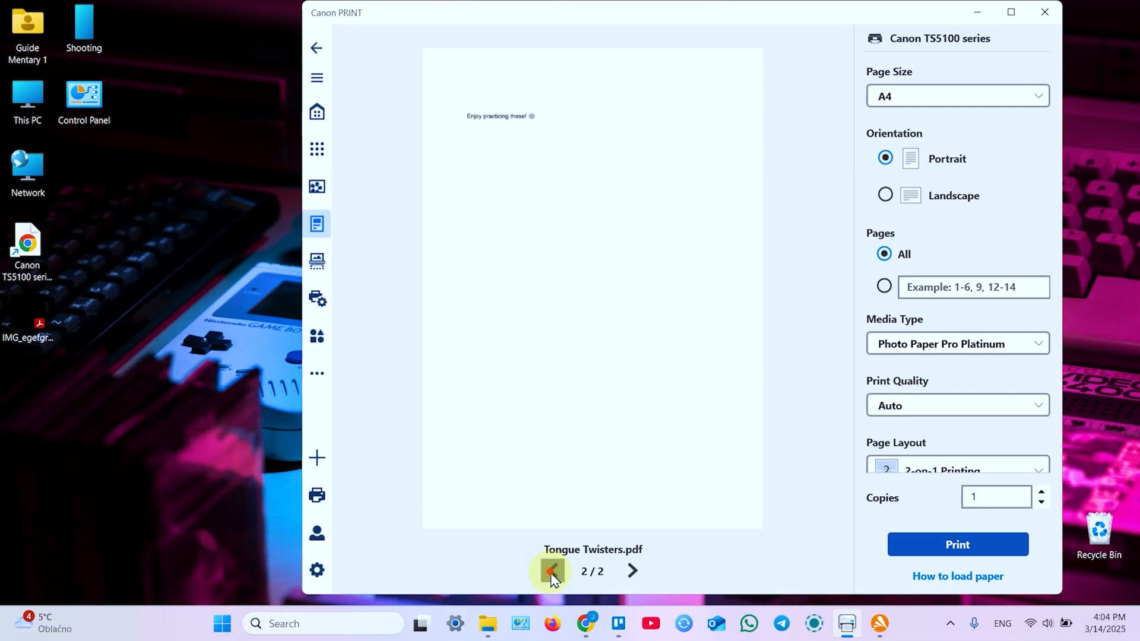
left_click(553, 571)
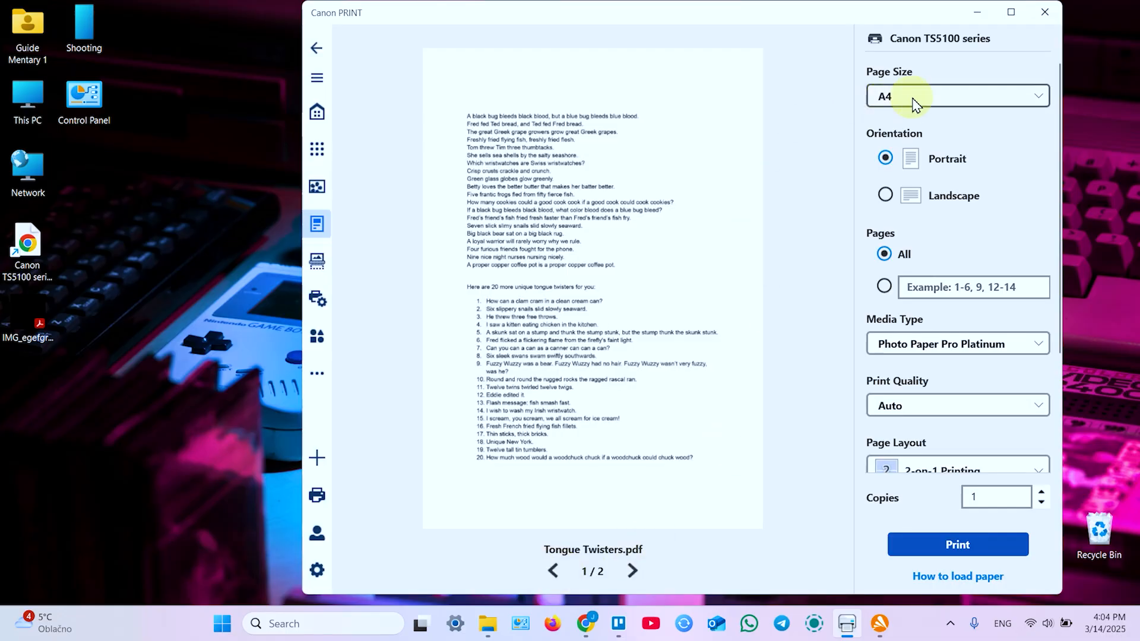
mouse_move(916, 139)
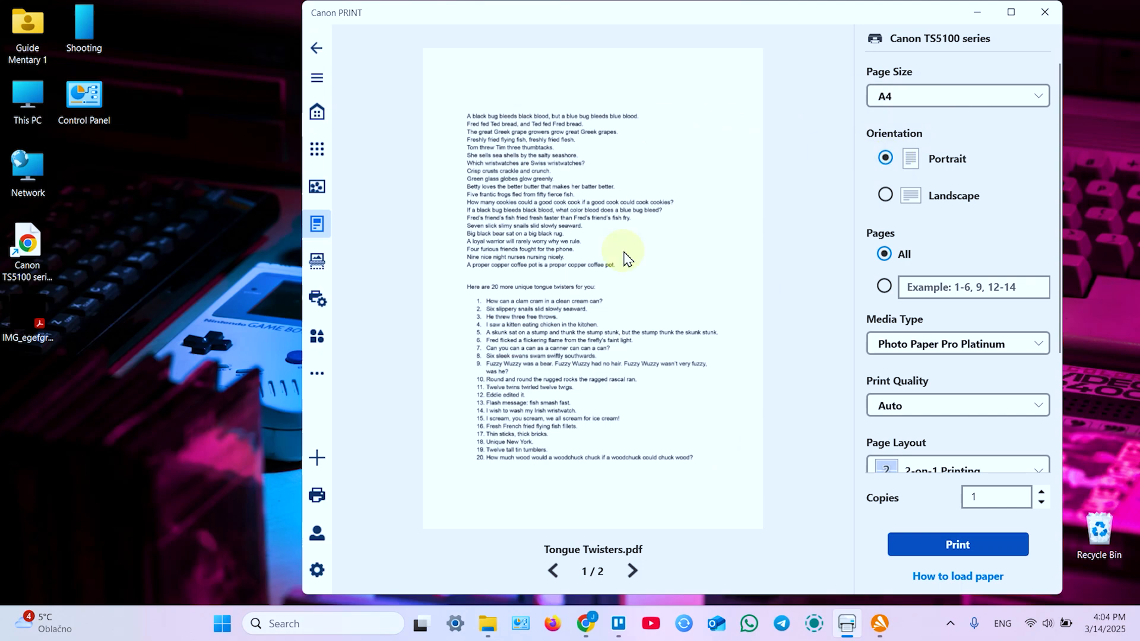
scroll("down", 3)
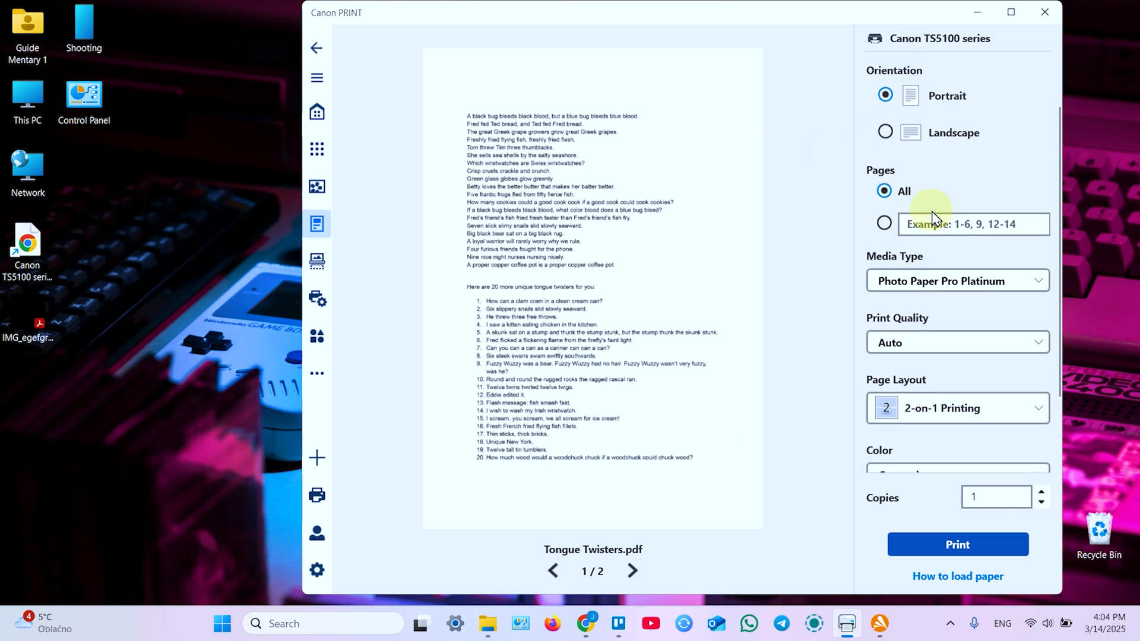
left_click(885, 223)
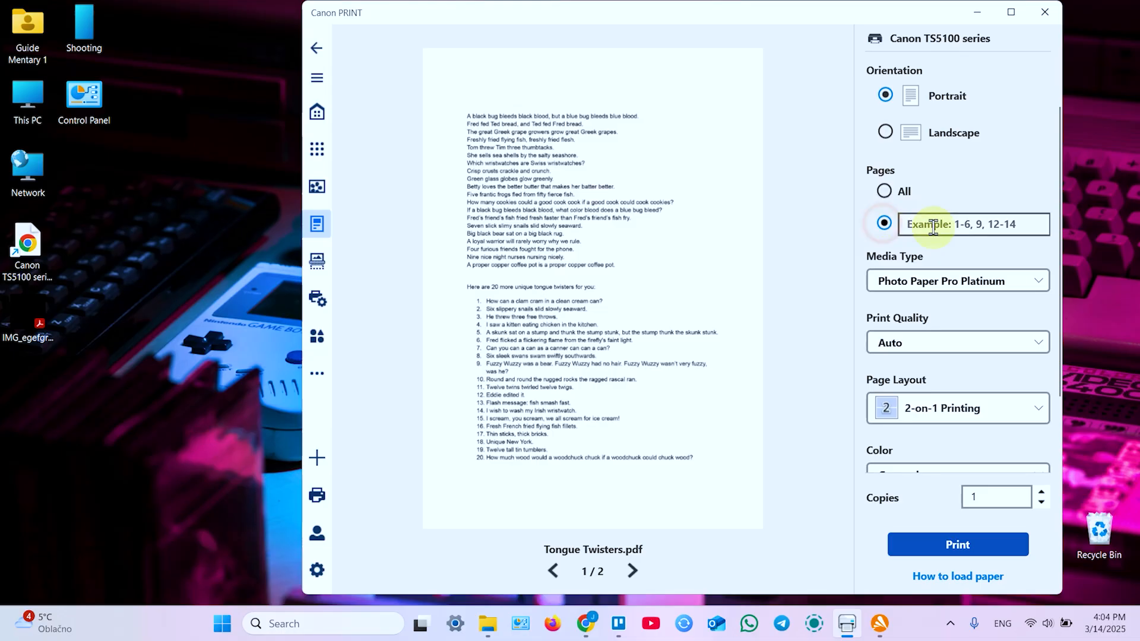
type("1")
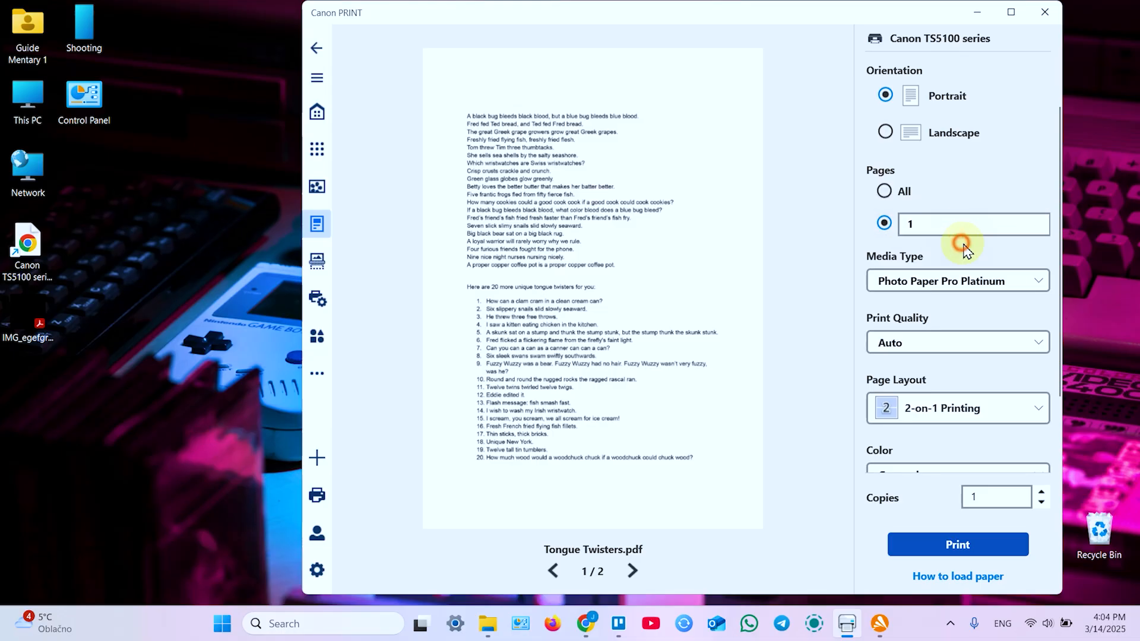
scroll("down", 3)
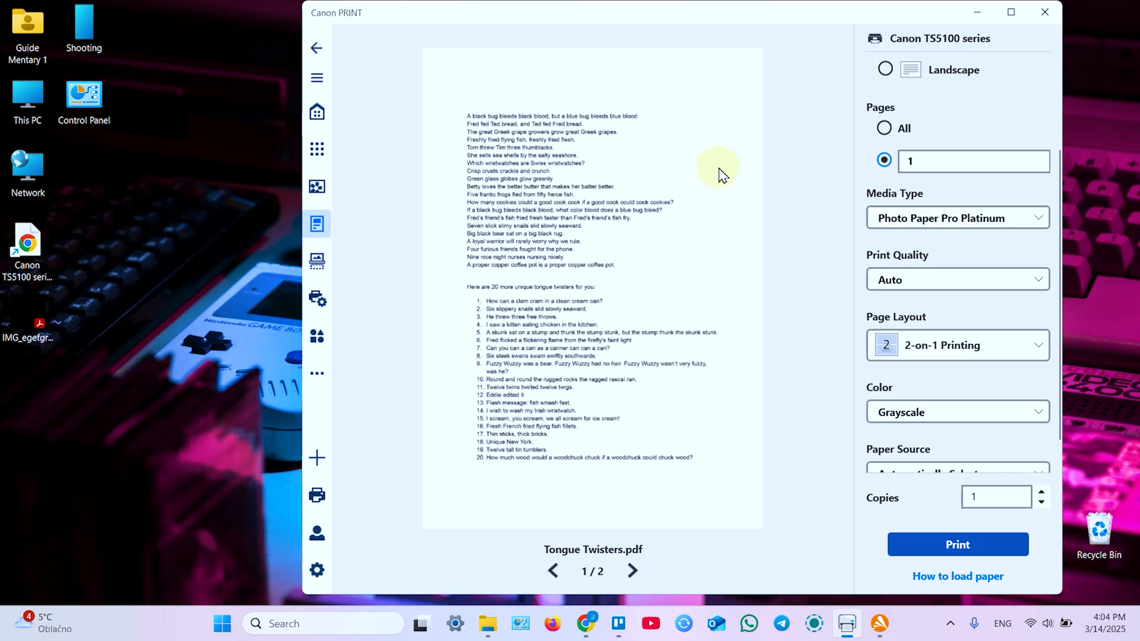
mouse_move(872, 229)
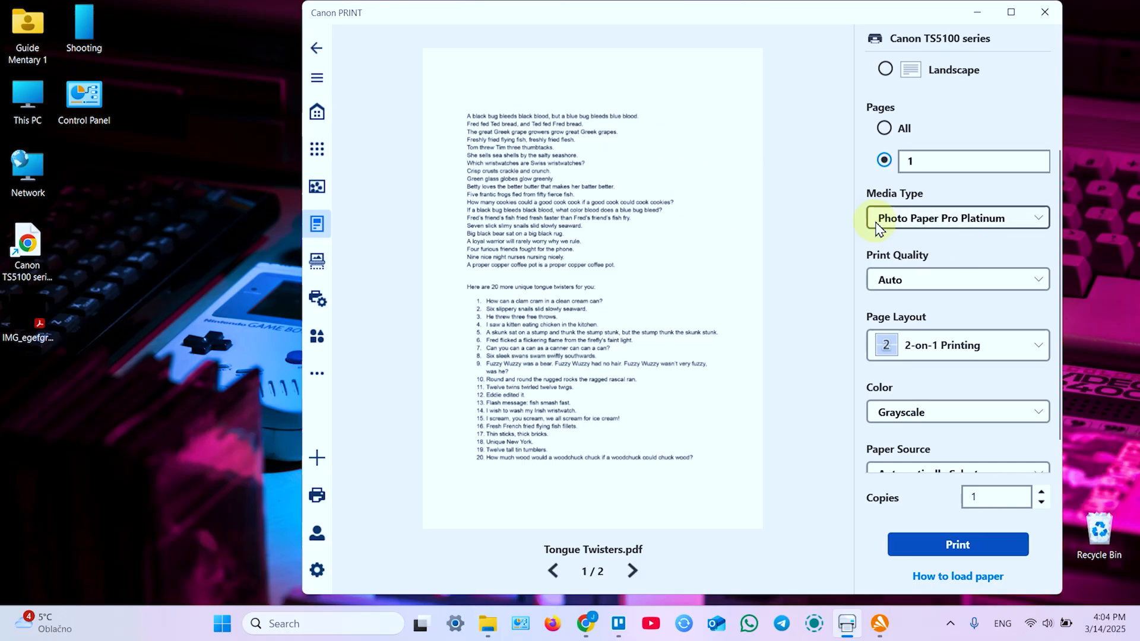
Choose Plain Paper from the Media Type list
left_click(955, 217)
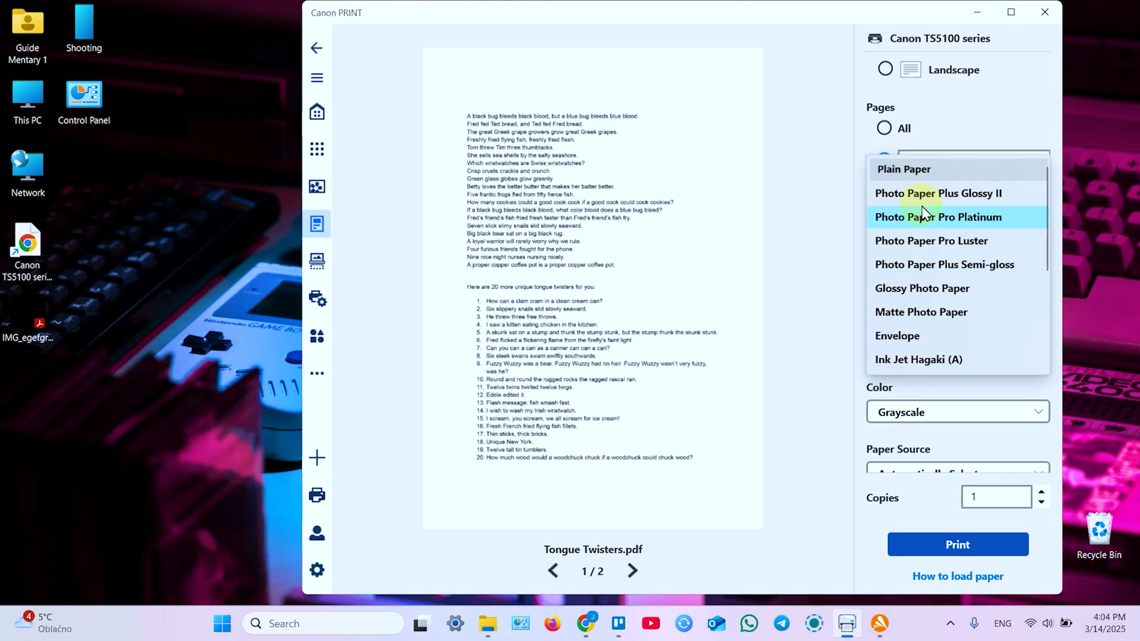
left_click(904, 169)
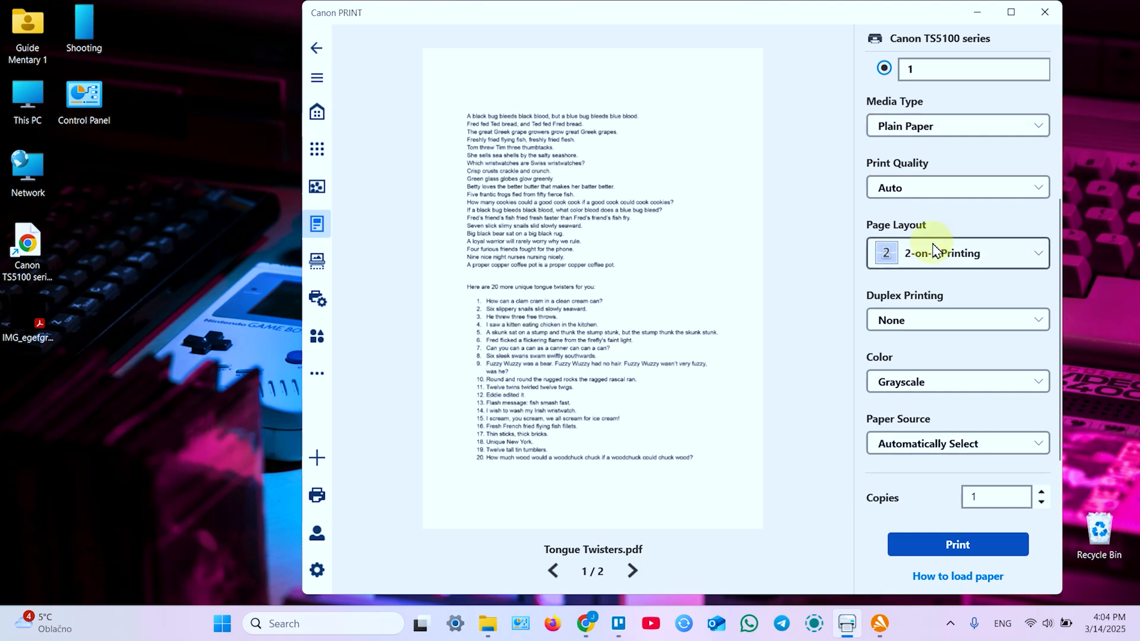
mouse_move(940, 188)
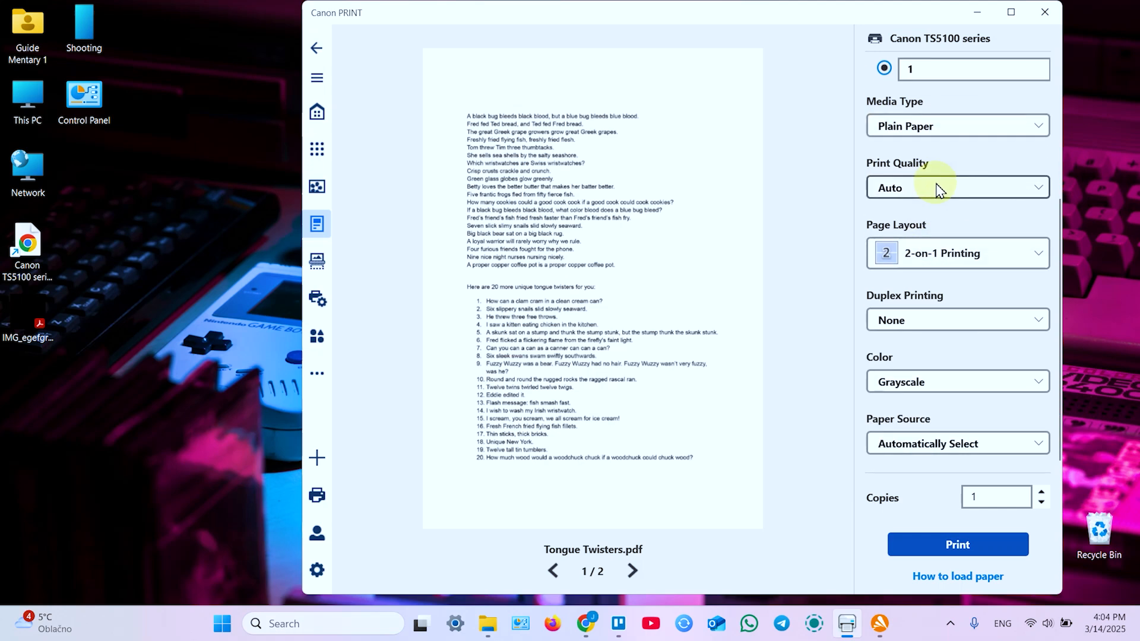
left_click(956, 253)
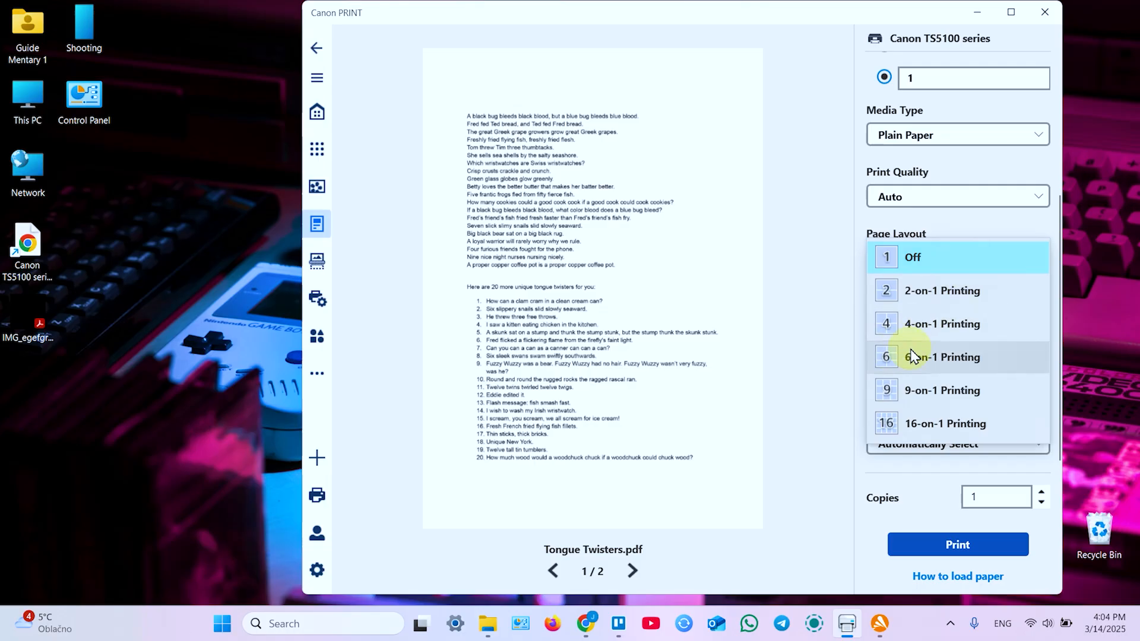
Change Page Layout from 2-on-1 Printing to Off
left_click(913, 257)
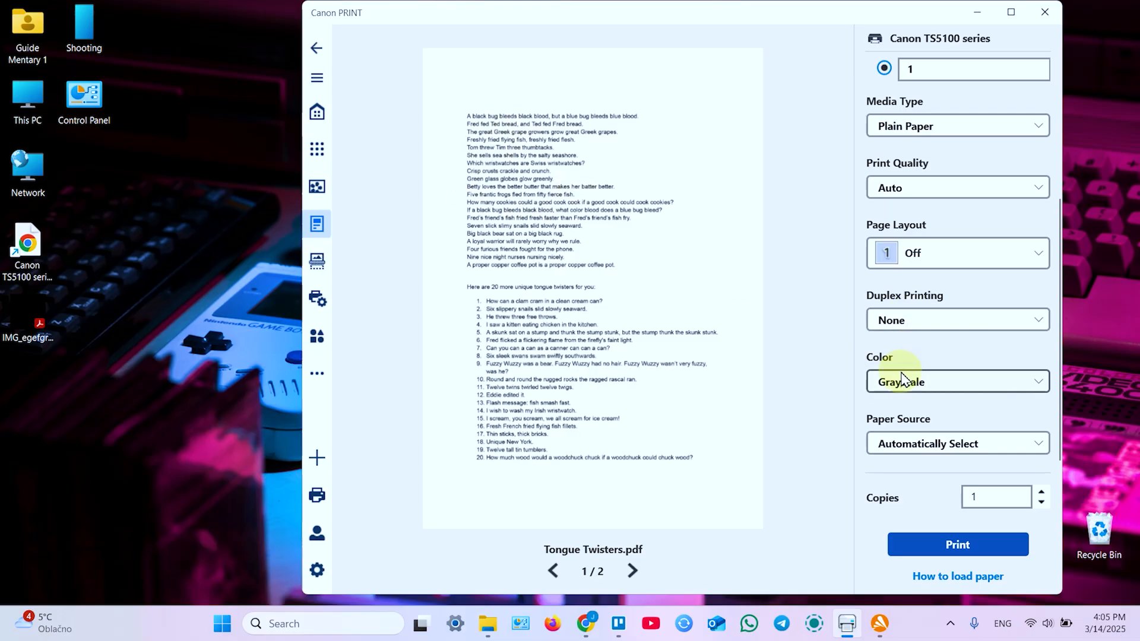
mouse_move(891, 458)
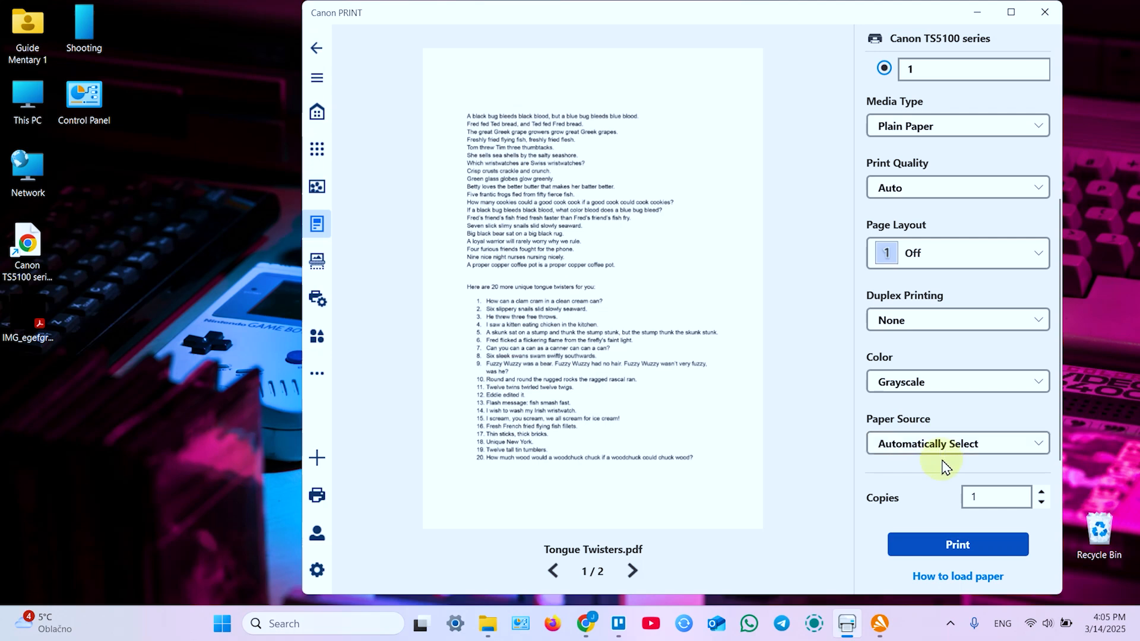
left_click(956, 444)
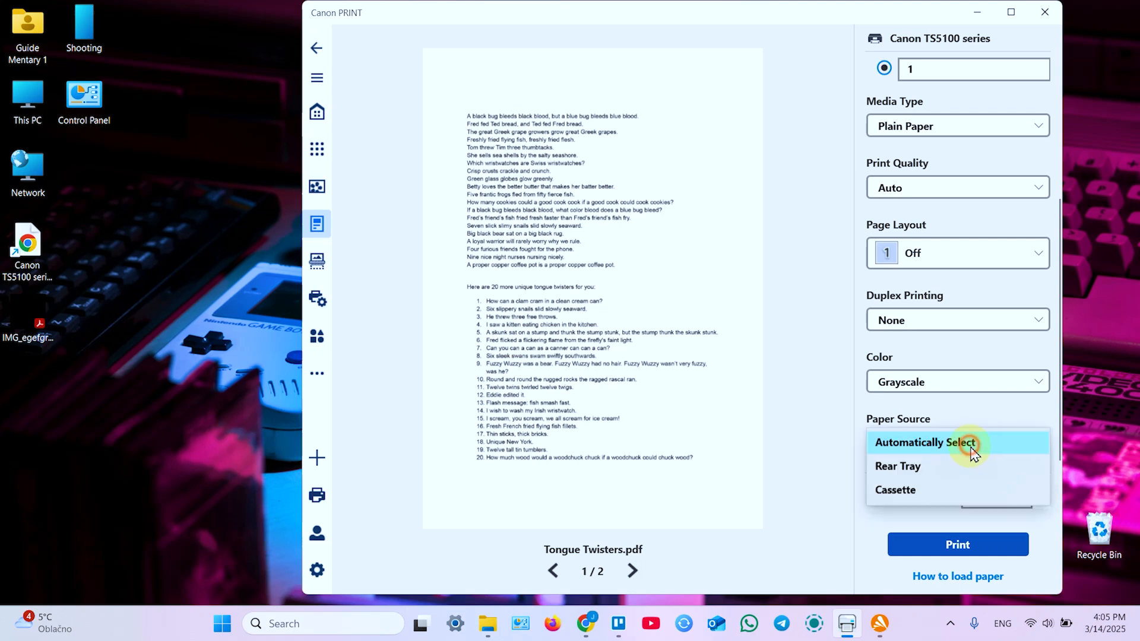
mouse_move(896, 489)
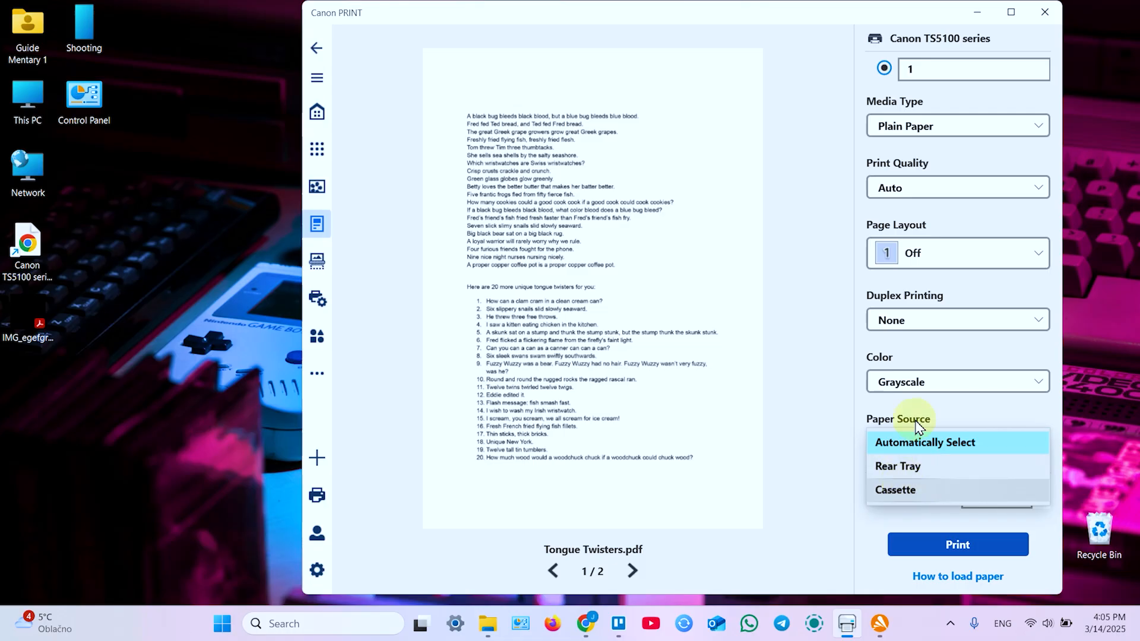
left_click(926, 442)
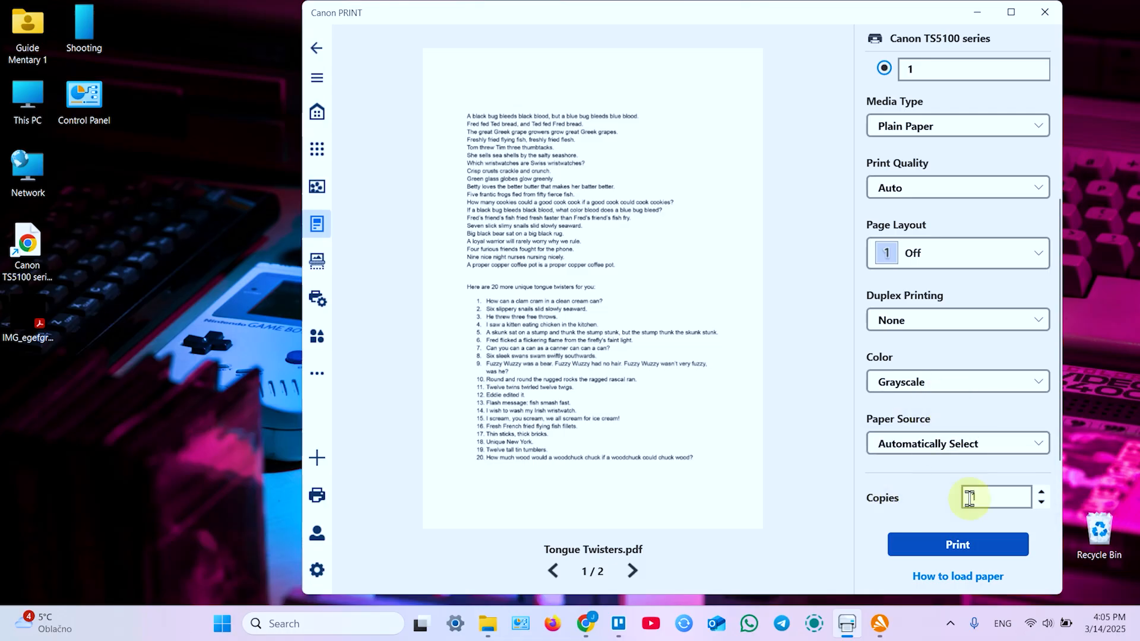
left_click(993, 496)
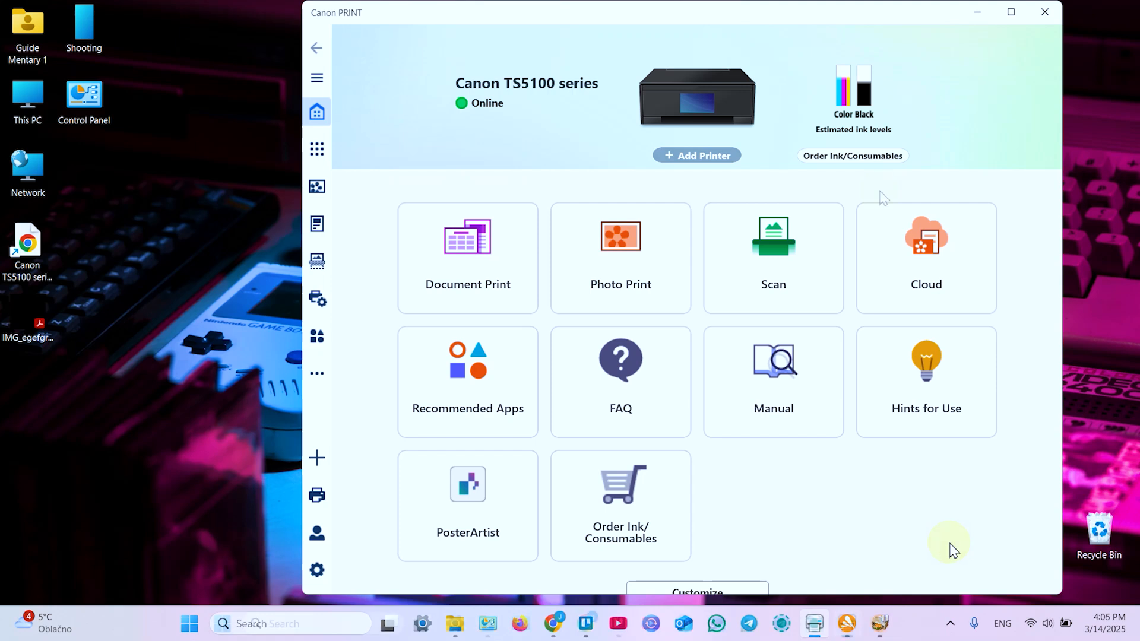
mouse_move(880, 198)
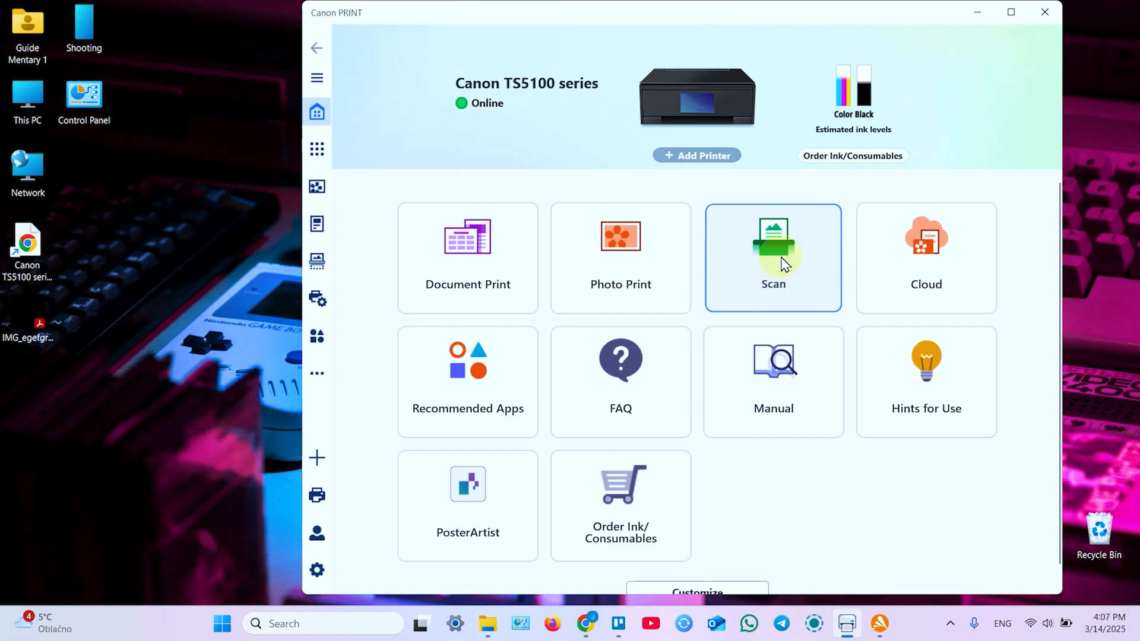
Scan the A4 document on the glass, keeping resolution at 300 dpi
left_click(773, 257)
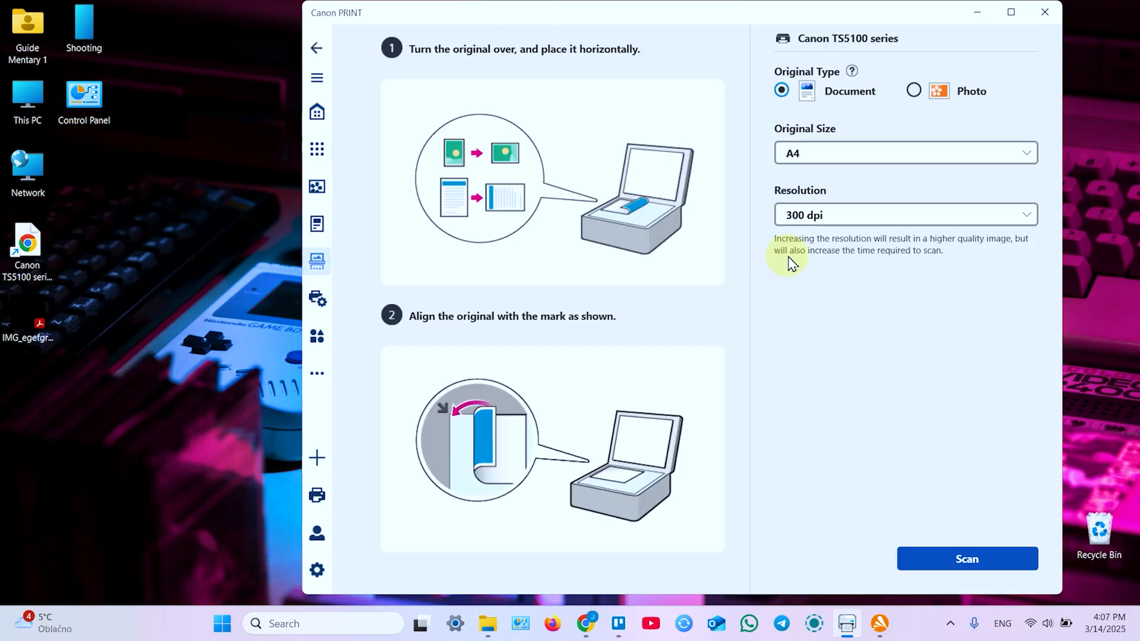
mouse_move(844, 152)
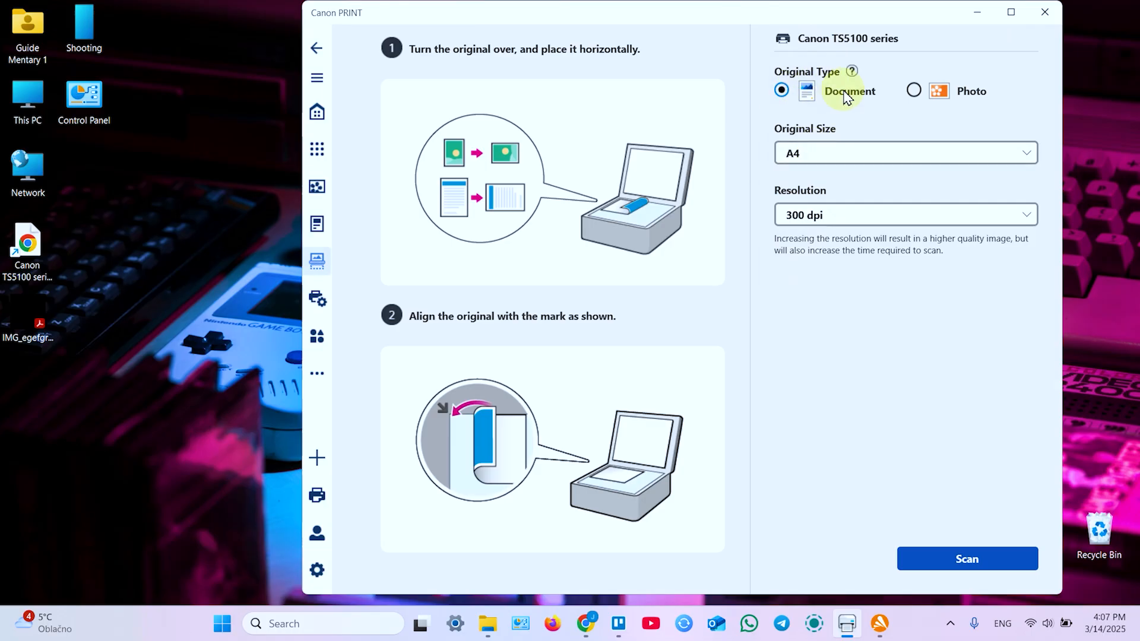
left_click(905, 214)
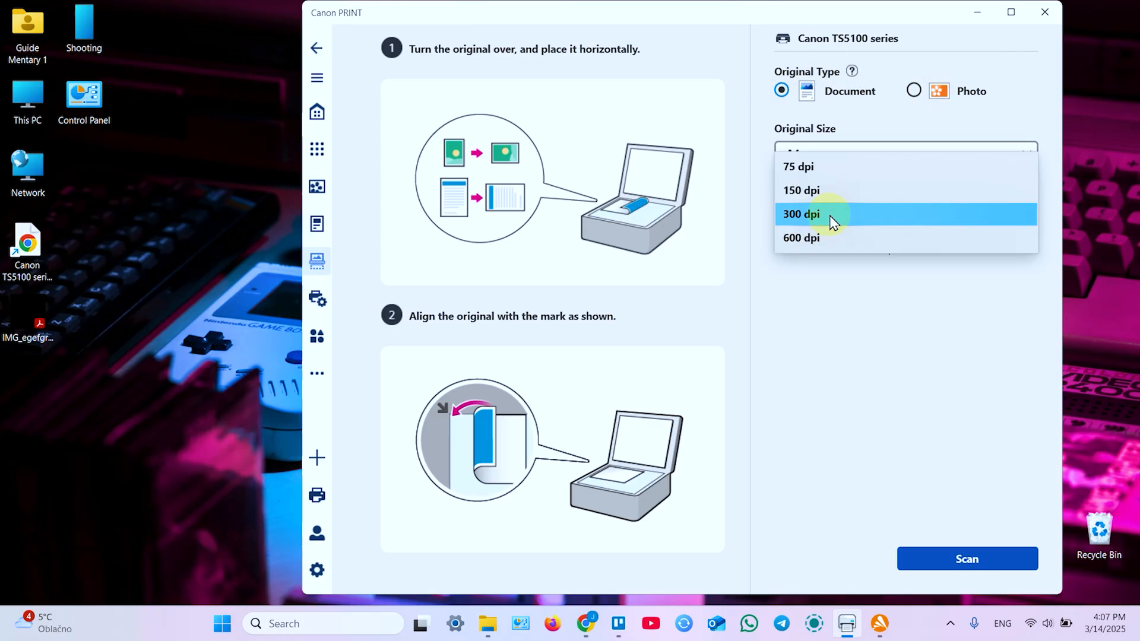
mouse_move(814, 245)
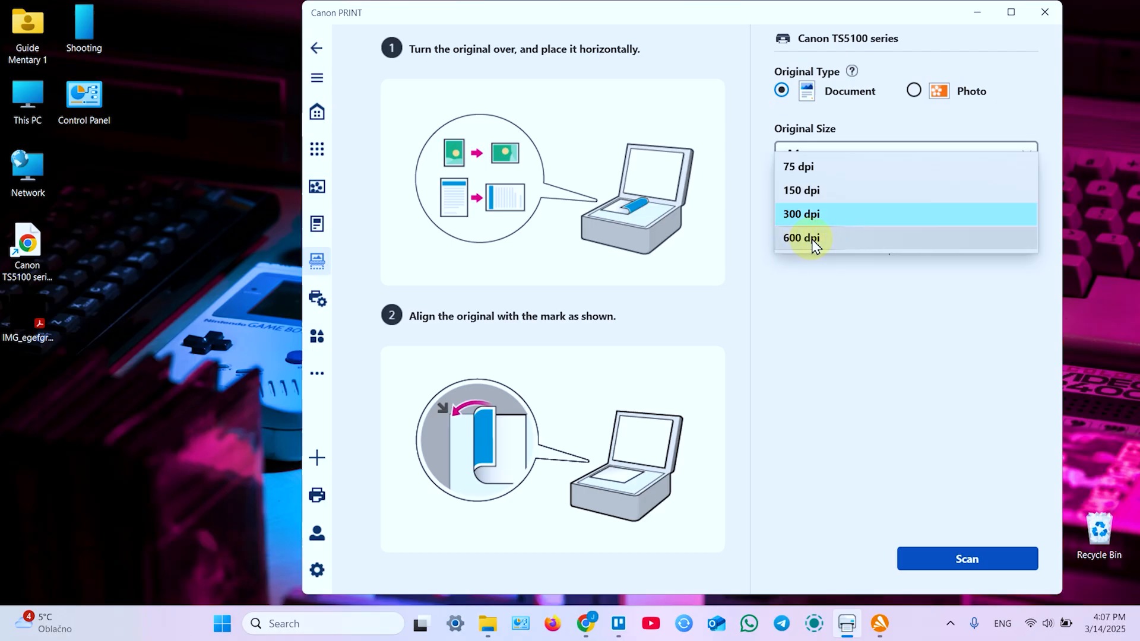
left_click(801, 214)
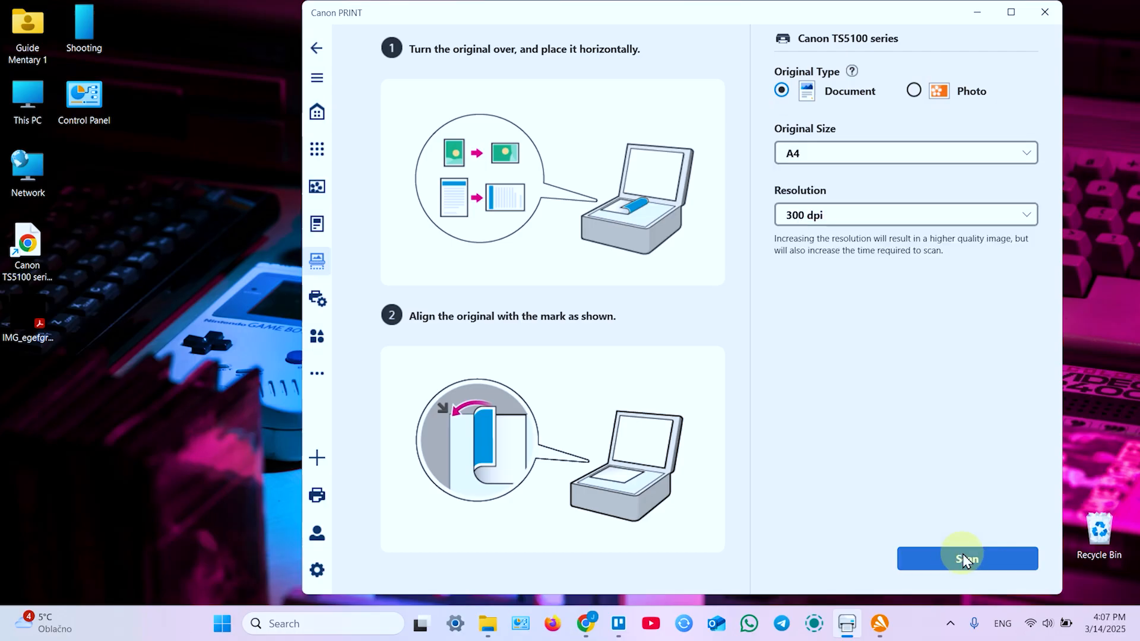
left_click(967, 559)
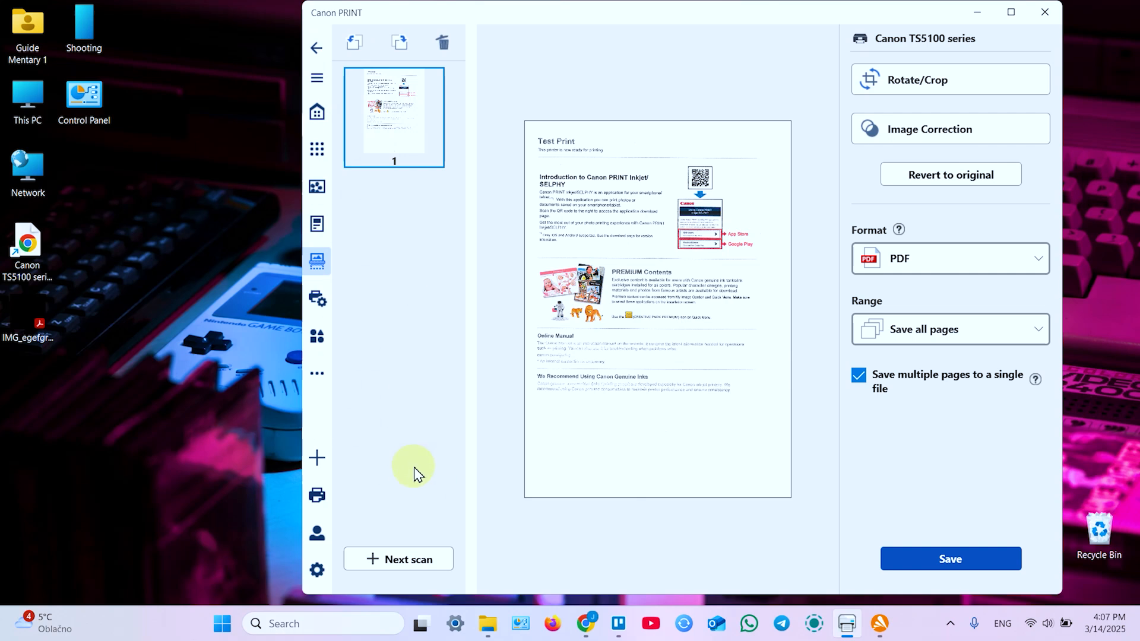
mouse_move(388, 545)
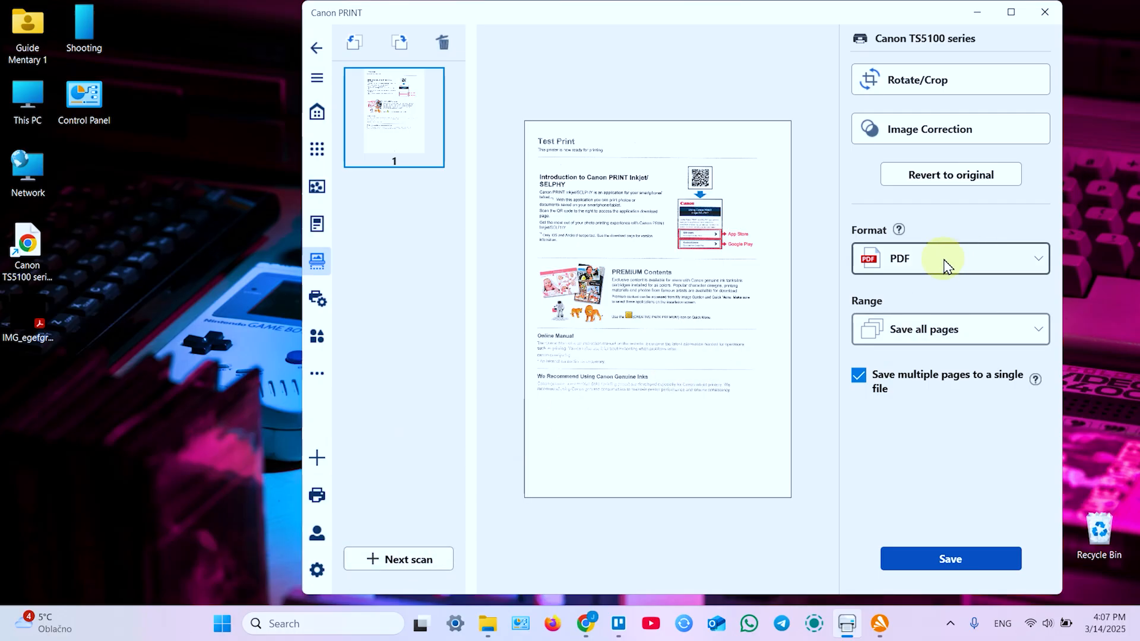
Choose PDF as the save format and keep the range on Save all pages
left_click(945, 259)
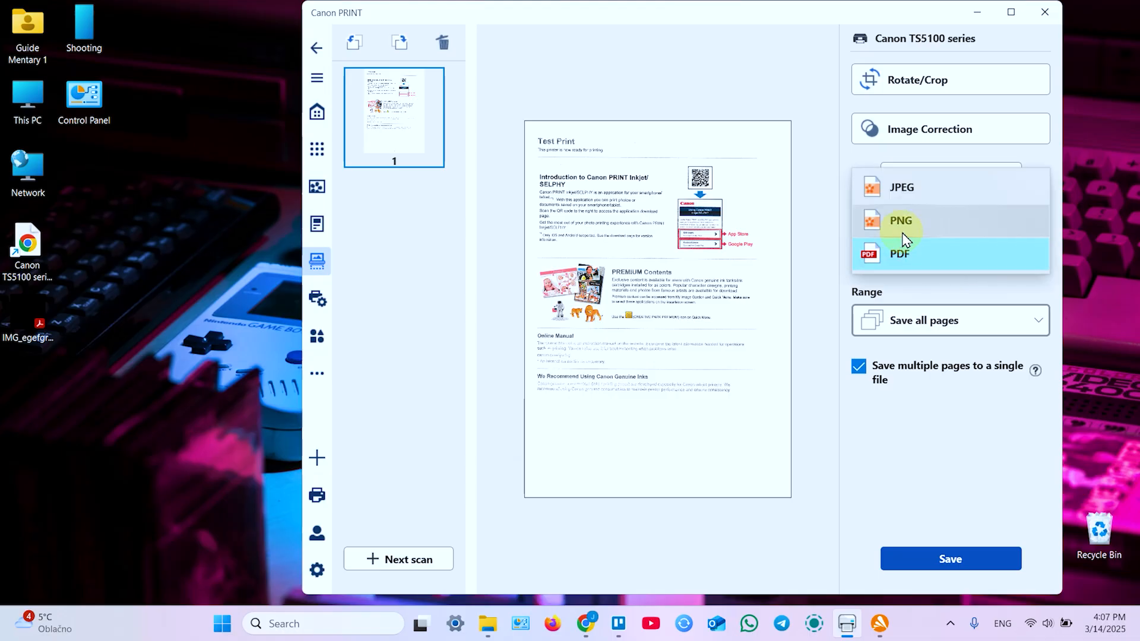
left_click(901, 253)
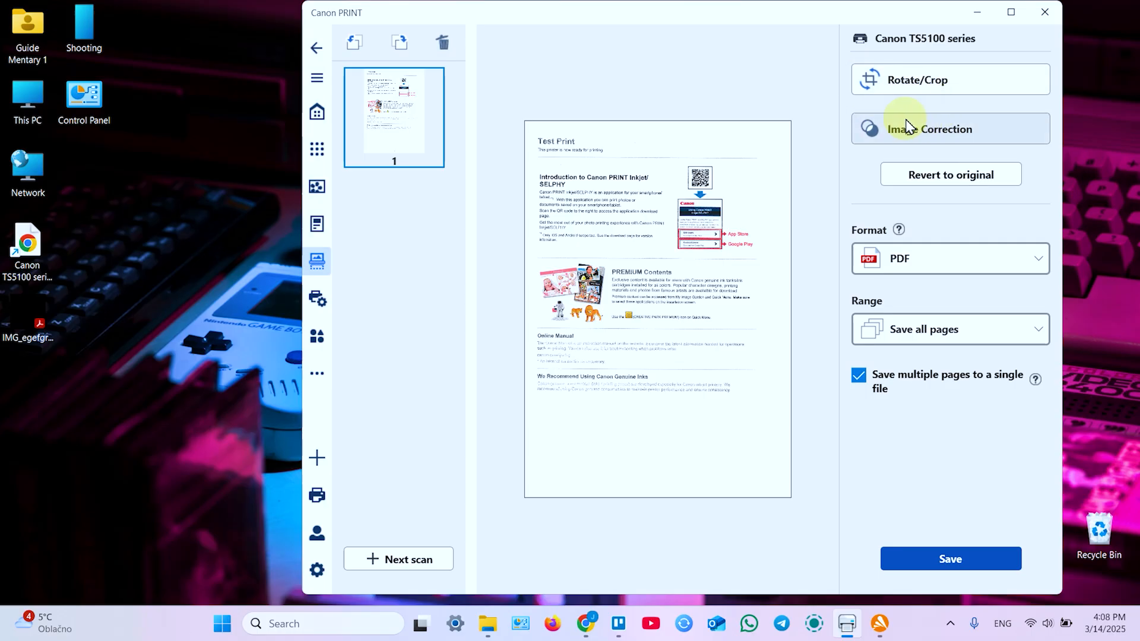
mouse_move(945, 135)
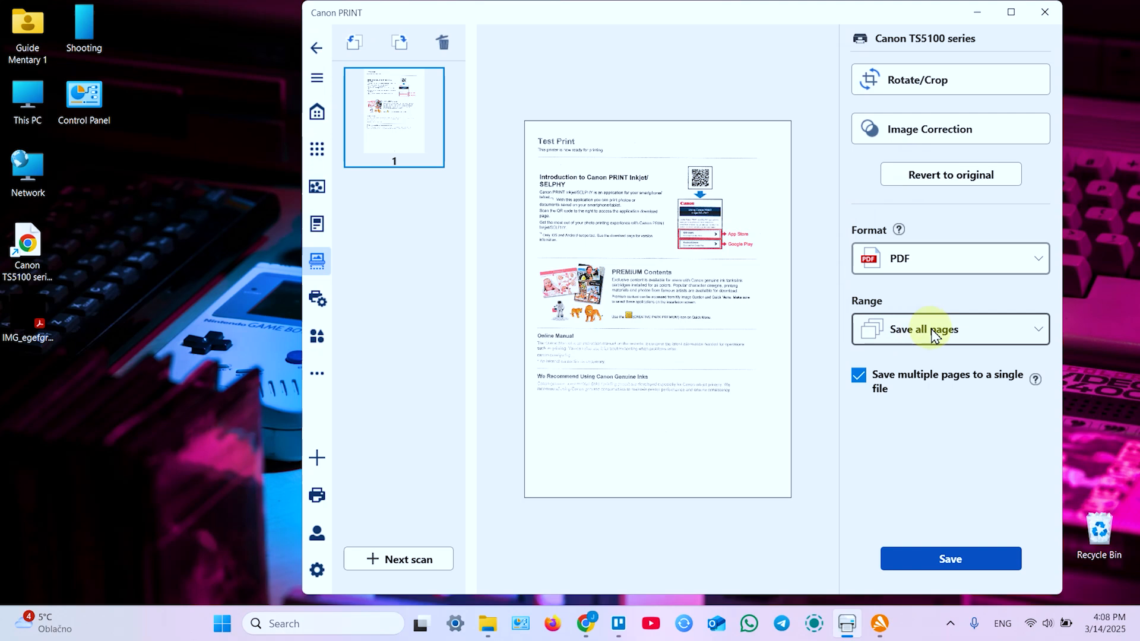
left_click(949, 328)
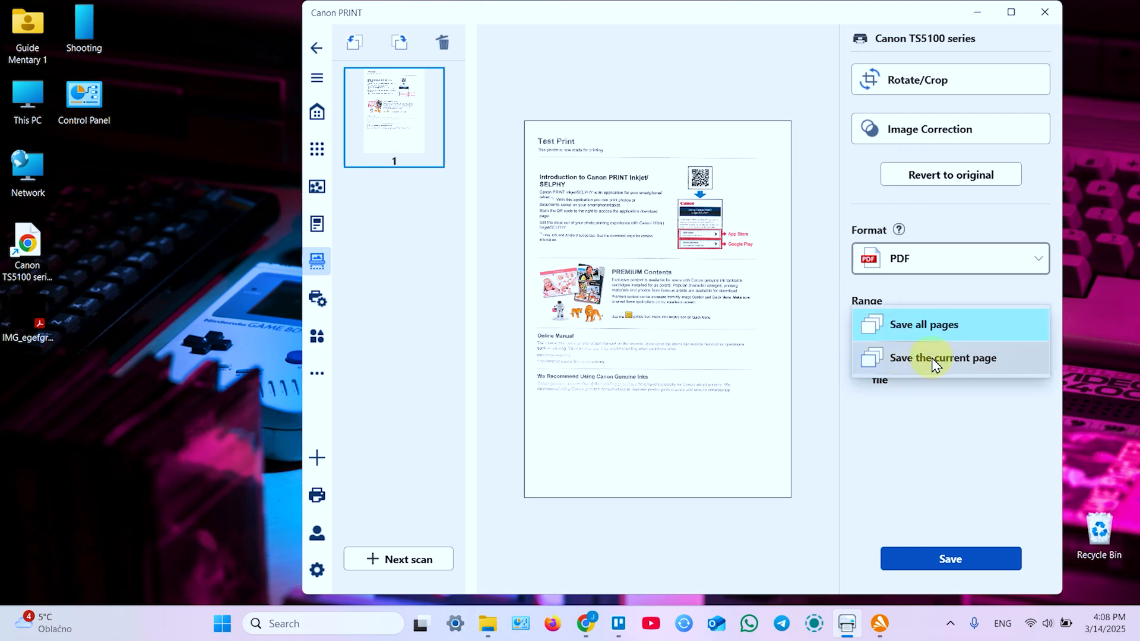
left_click(924, 324)
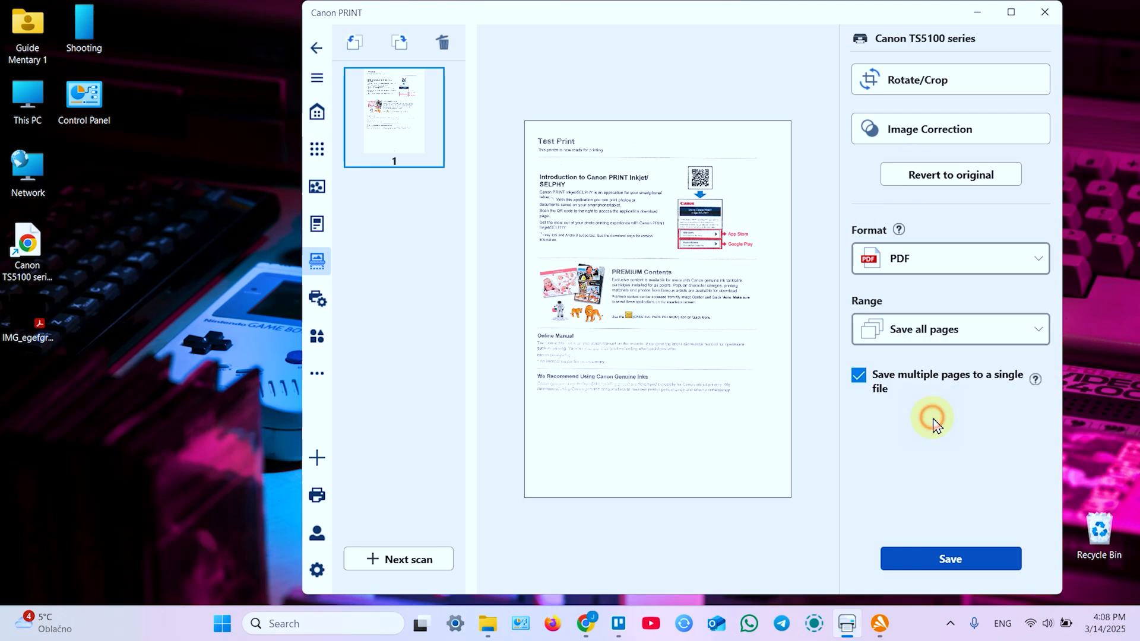
mouse_move(913, 498)
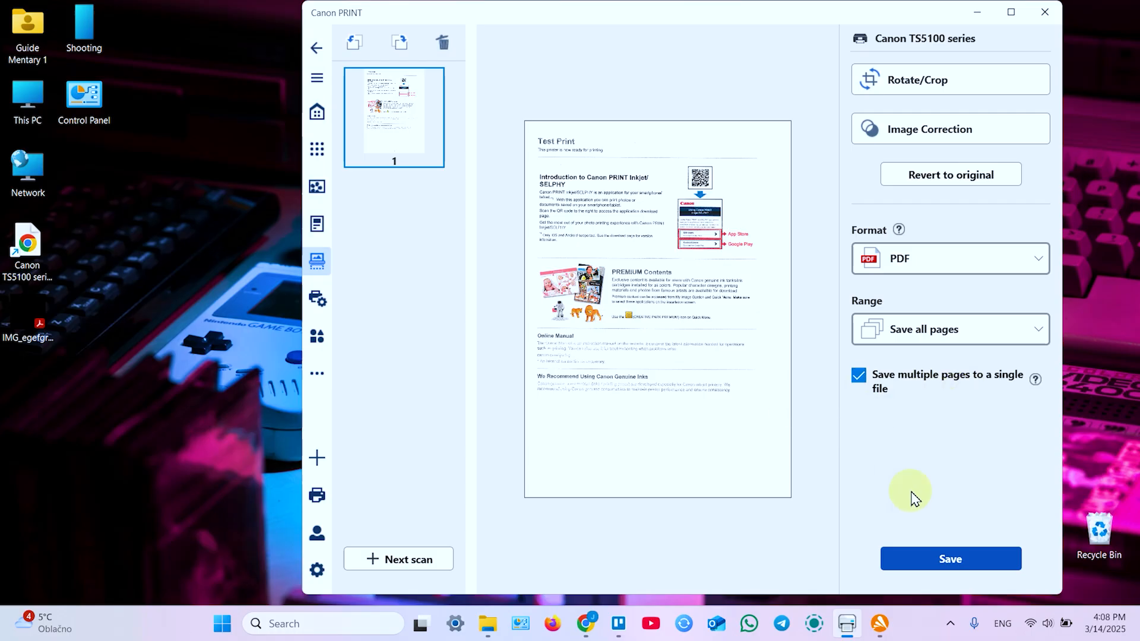
Save the scan to Documents as 'sdf;dkojiopsvd' and dismiss the confirmation
left_click(950, 558)
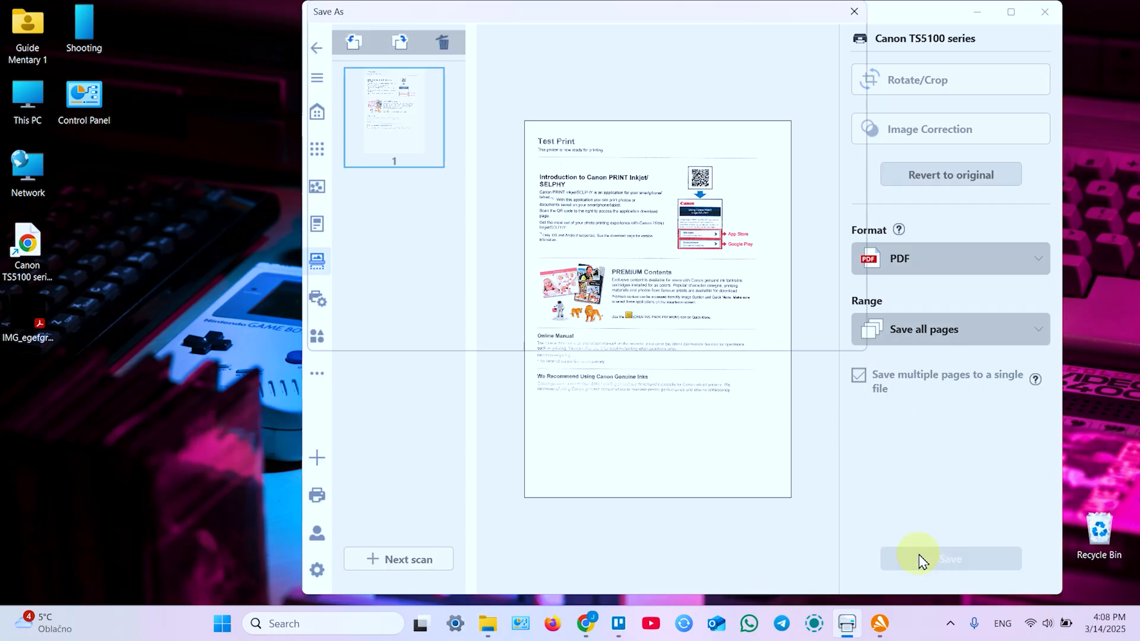
left_click(950, 559)
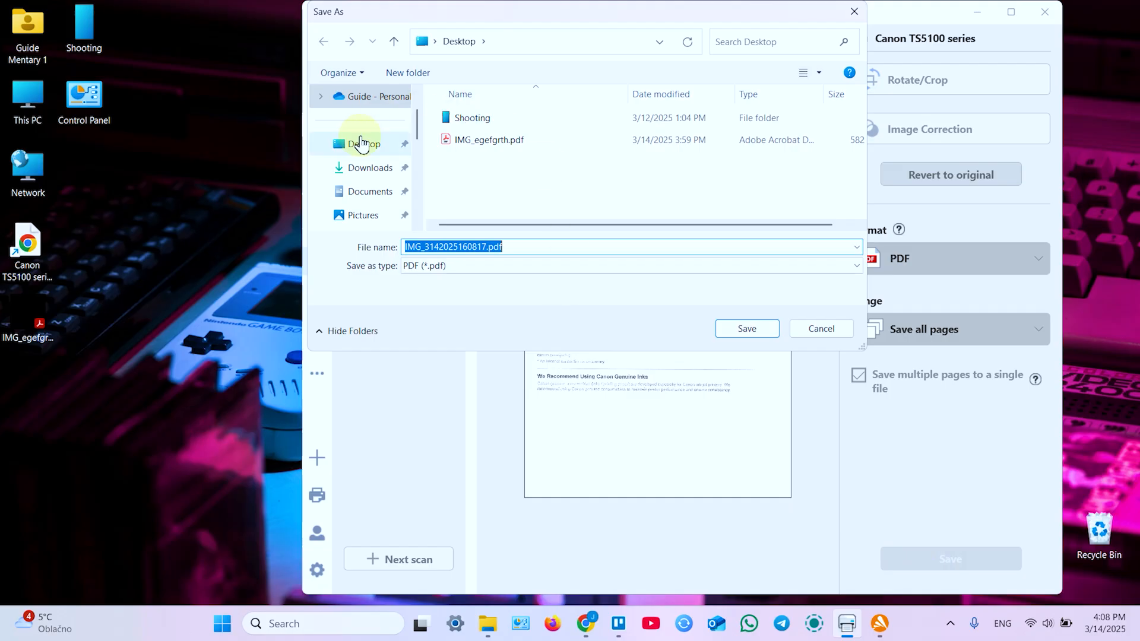
mouse_move(370, 197)
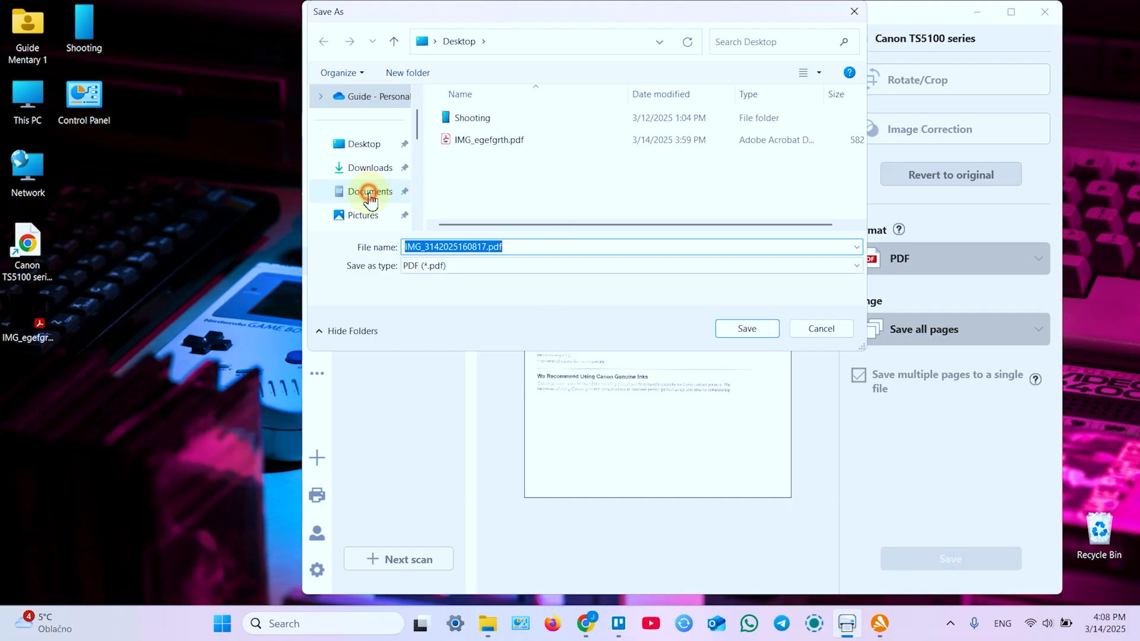
left_click(370, 191)
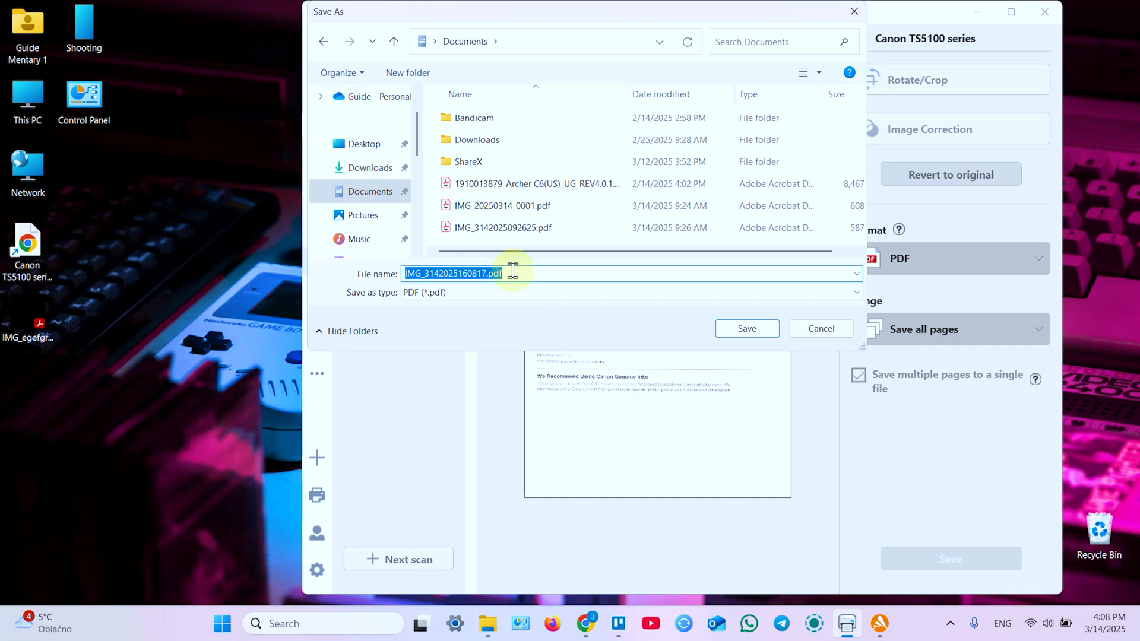
type("sdf;dkojiopsvd")
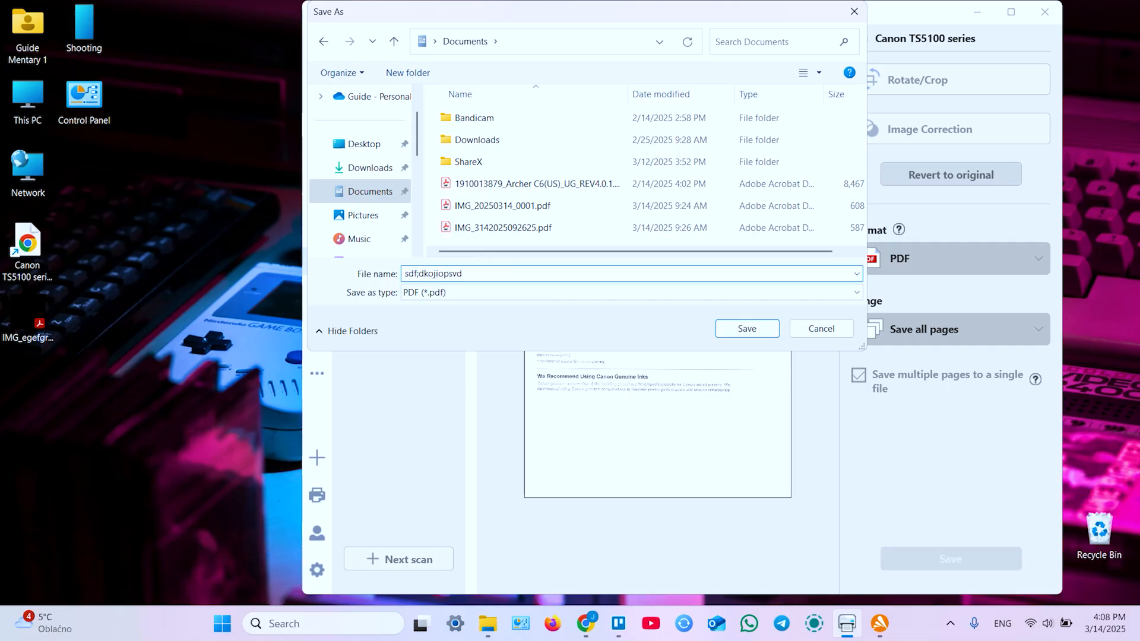
left_click(746, 328)
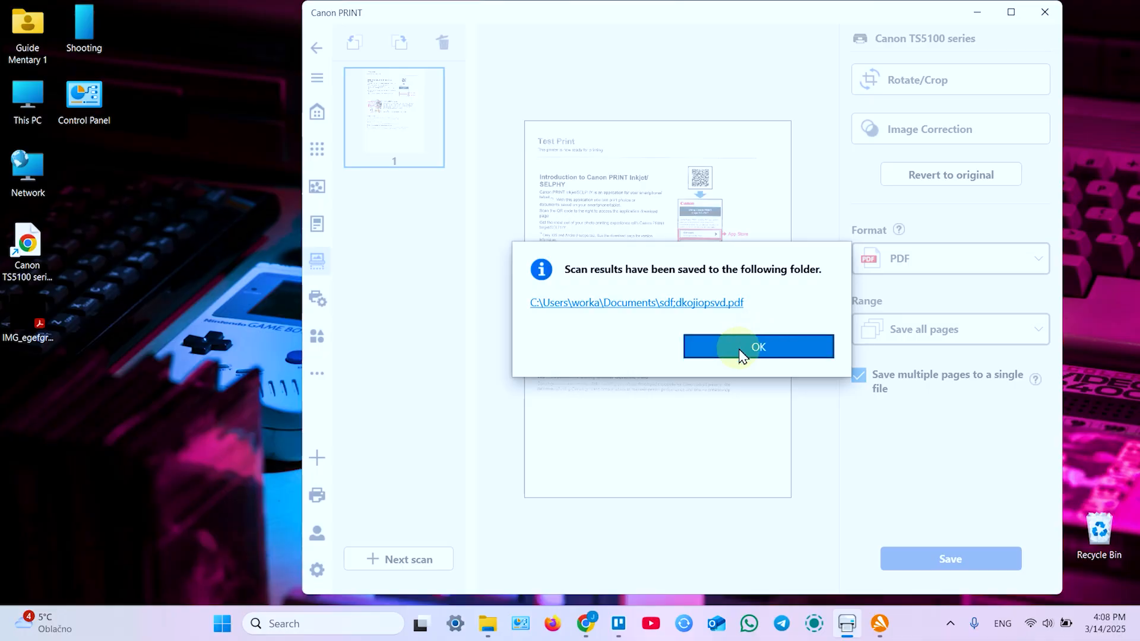
left_click(758, 347)
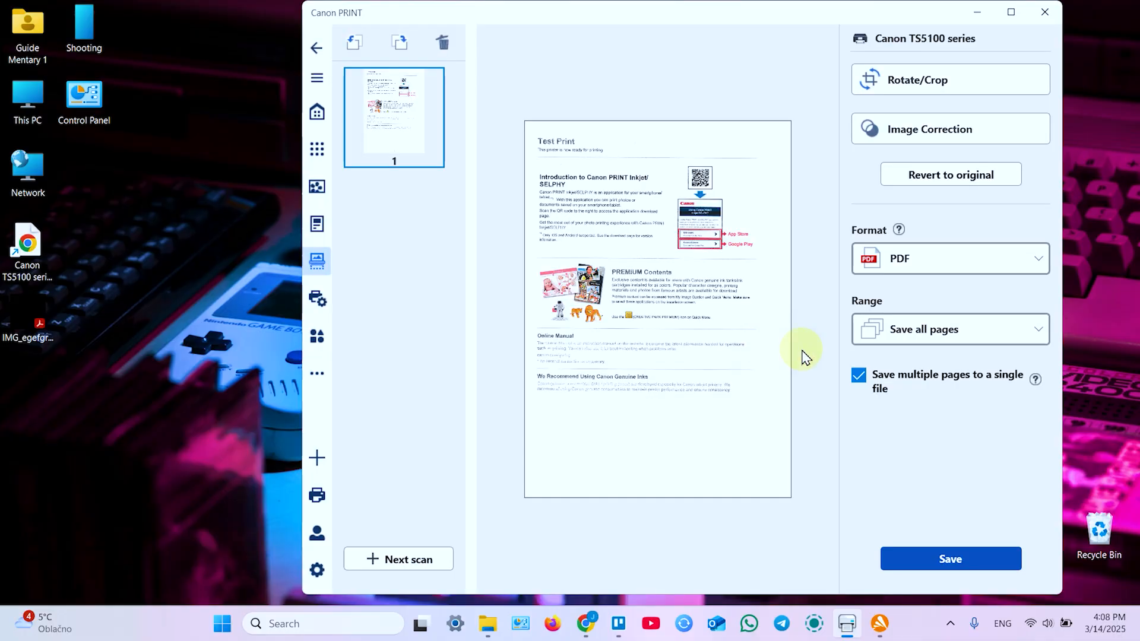
mouse_move(277, 297)
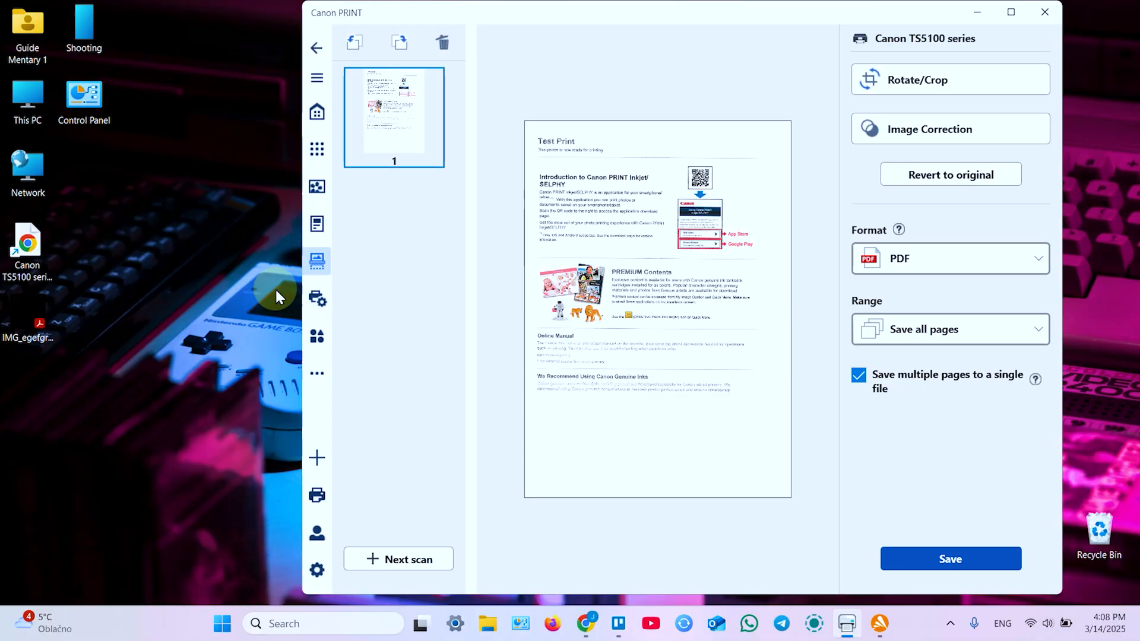
mouse_move(978, 13)
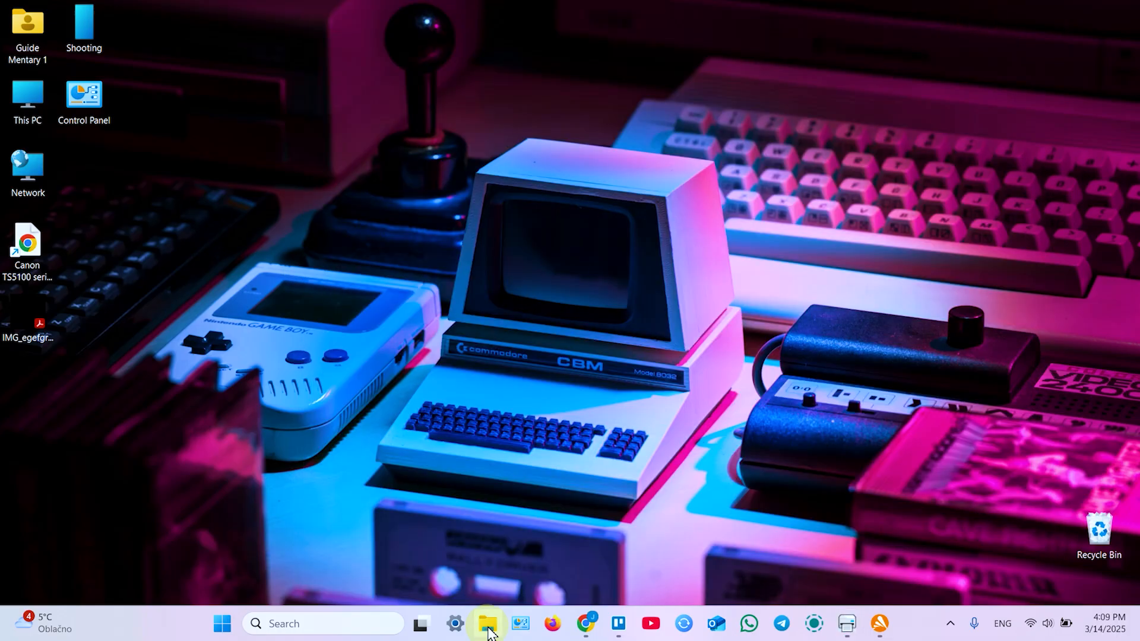
Open the Kausar Kebab invoice PDF from Downloads in File Explorer
left_click(487, 623)
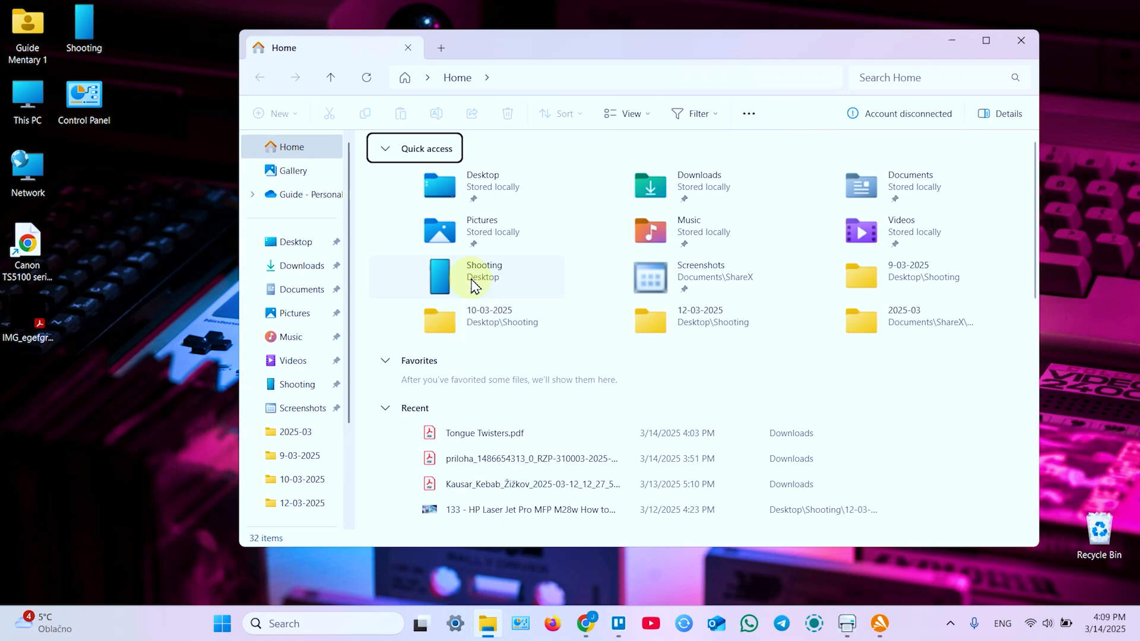
left_click(302, 266)
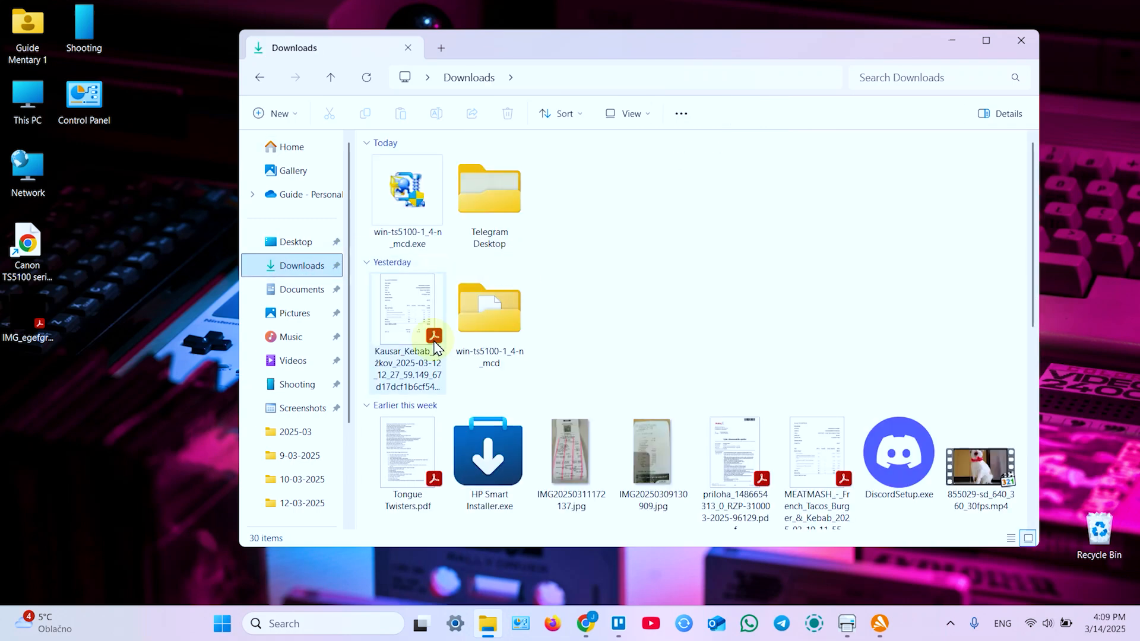
left_click(406, 307)
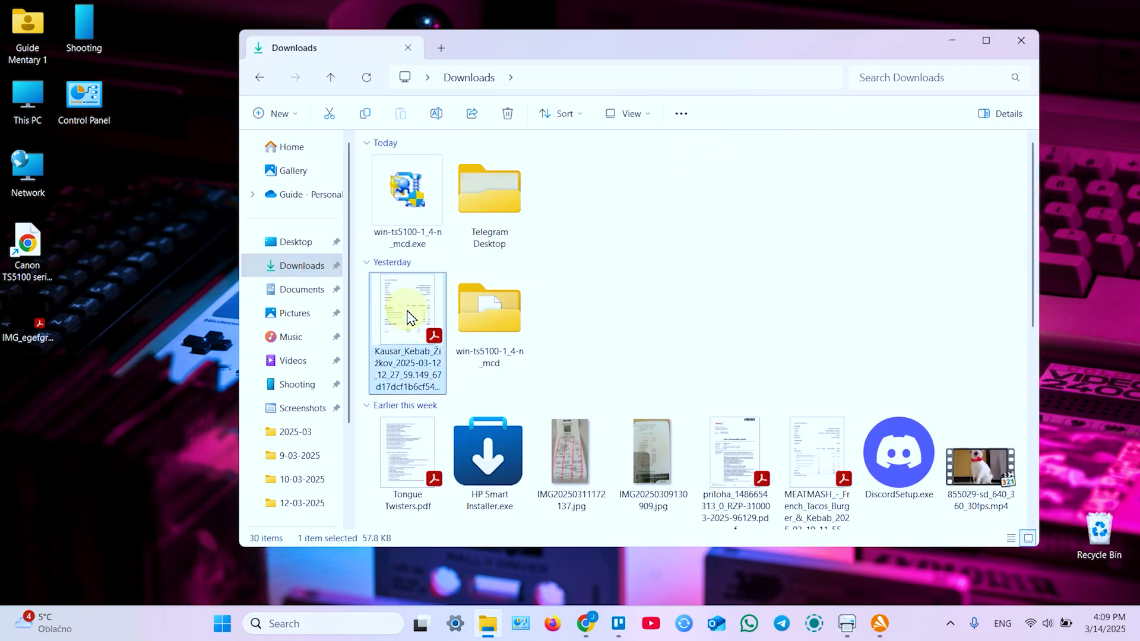
double_click(407, 309)
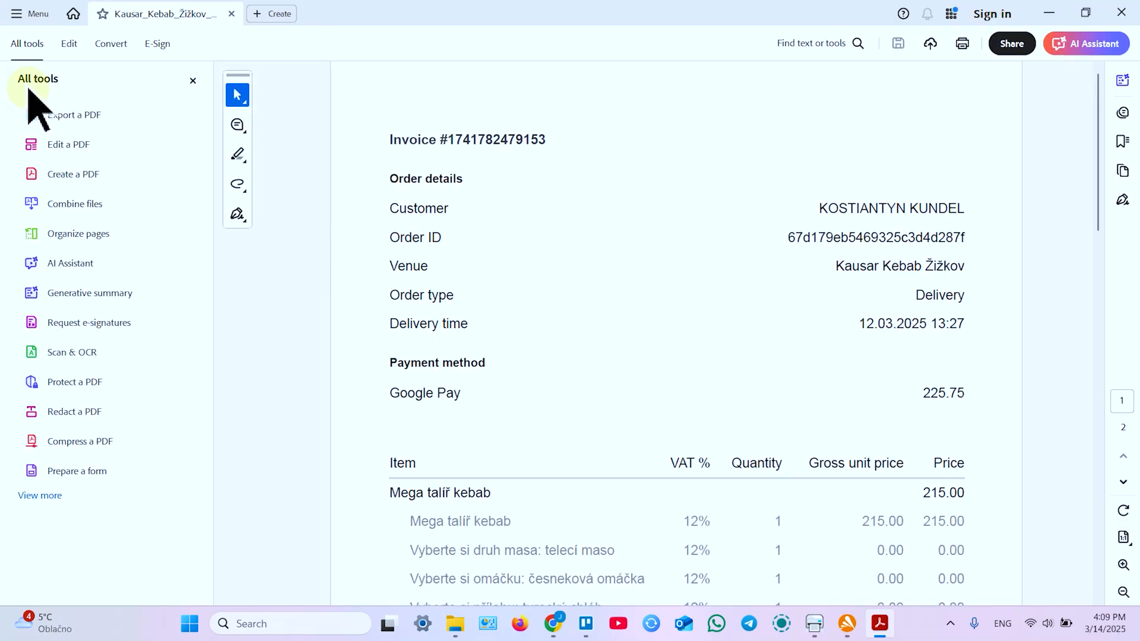
Print the invoice from the Acrobat menu to the Canon TS5100 series
left_click(30, 13)
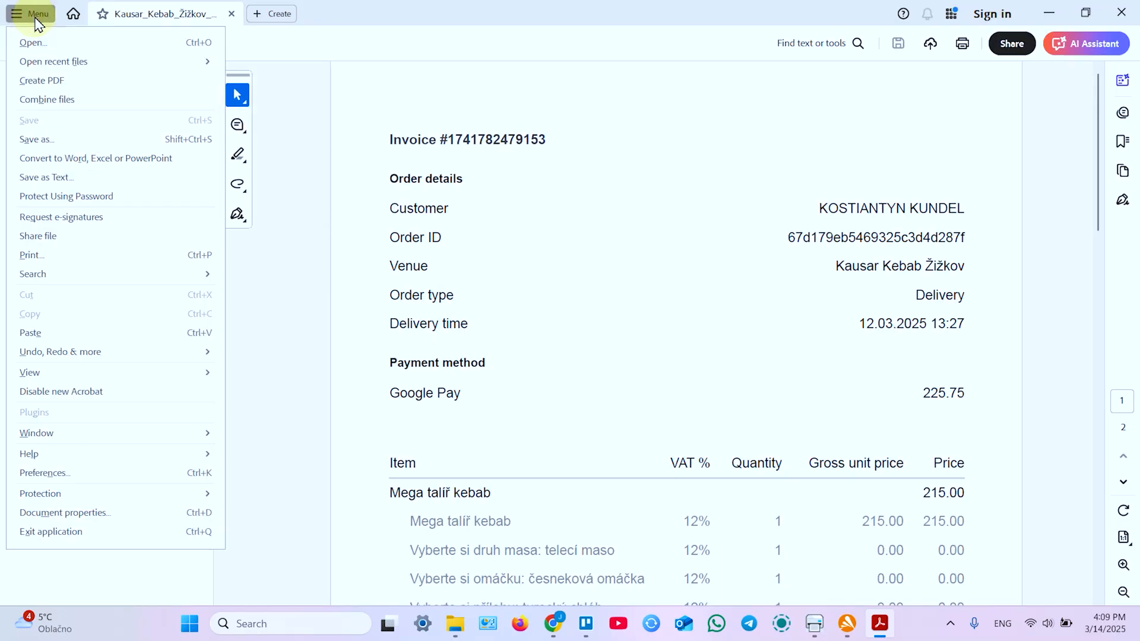
left_click(29, 13)
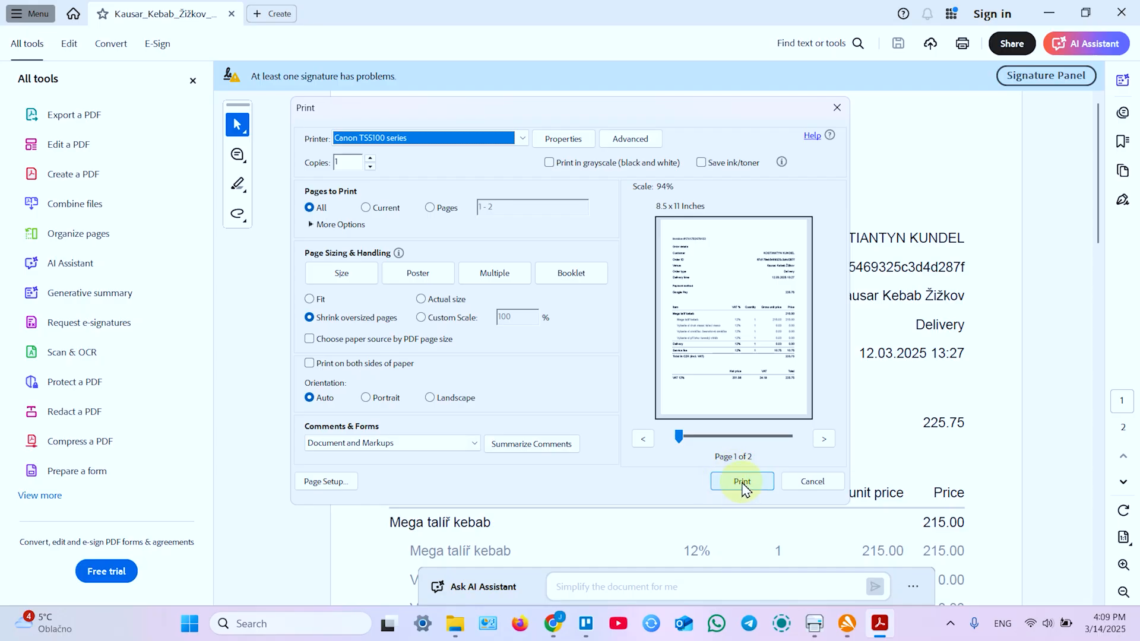
left_click(741, 483)
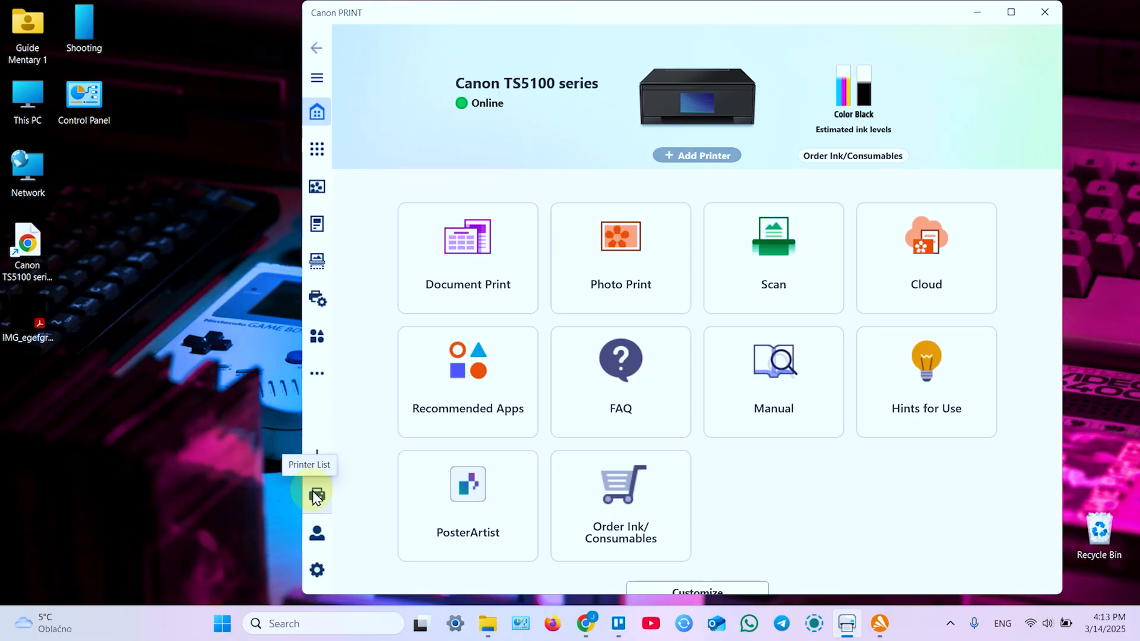
View the printer list showing TS5100 series, return home, then begin Add Printer setup
left_click(317, 496)
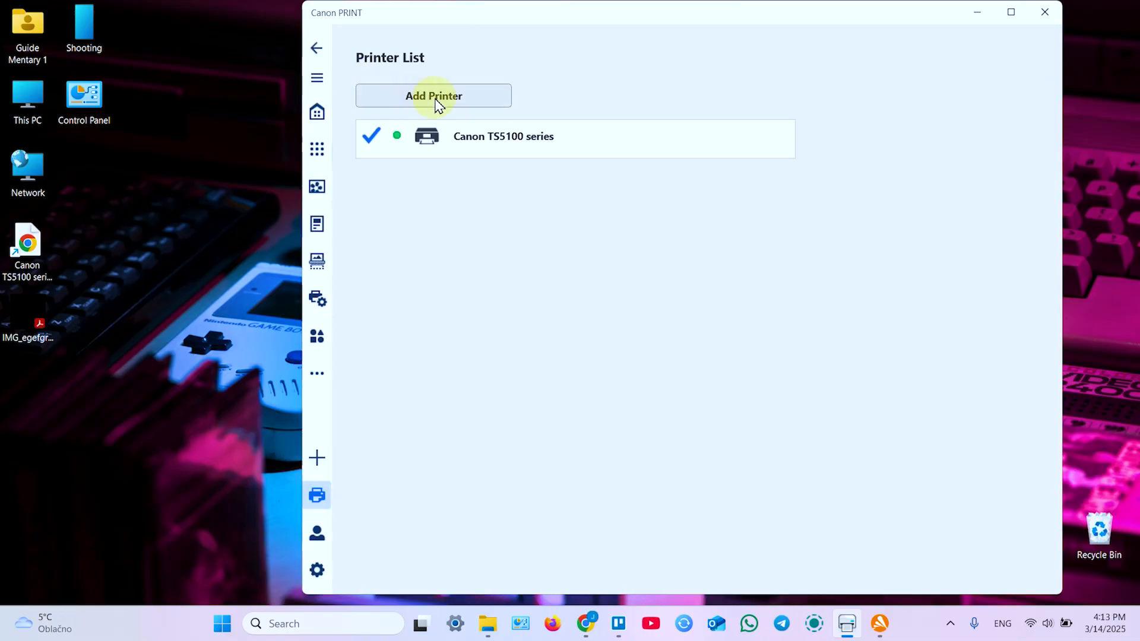
mouse_move(316, 49)
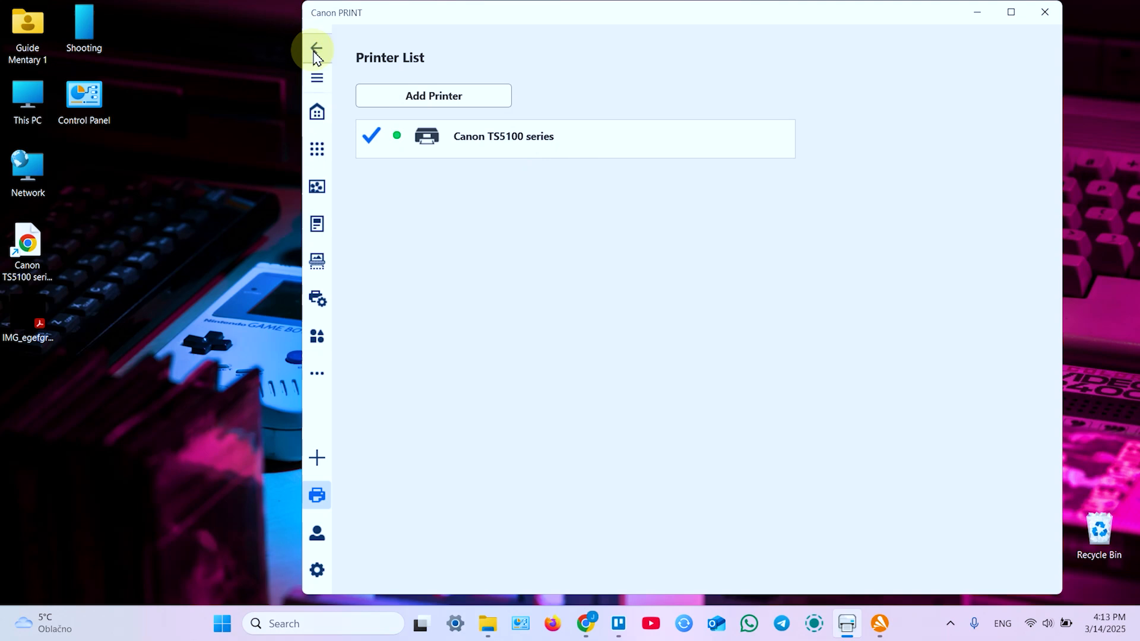
left_click(317, 55)
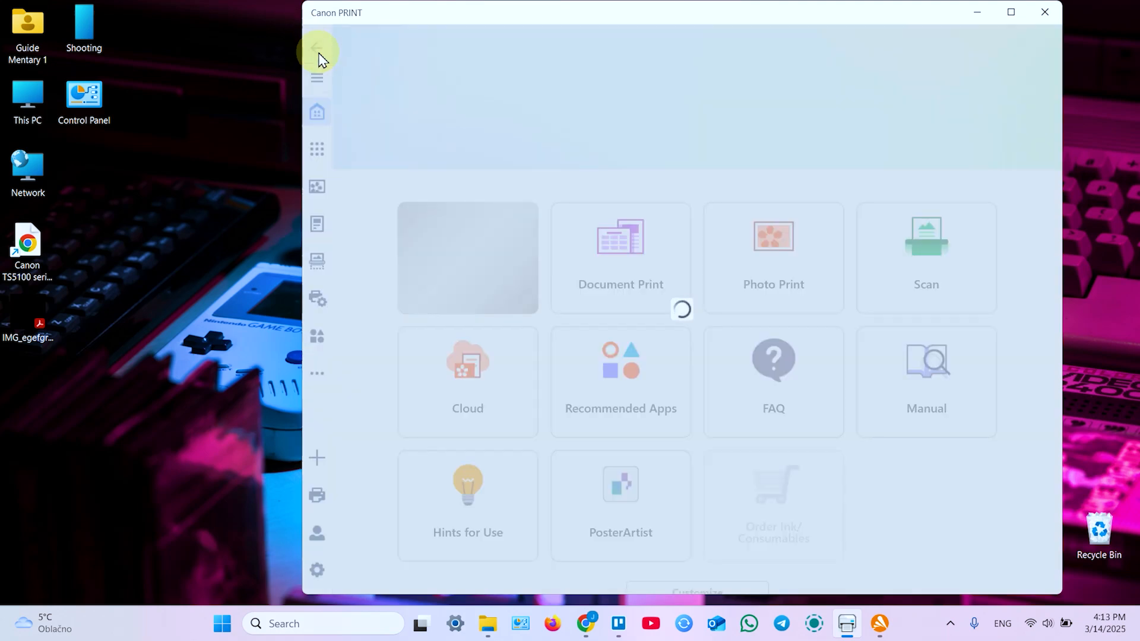
mouse_move(348, 455)
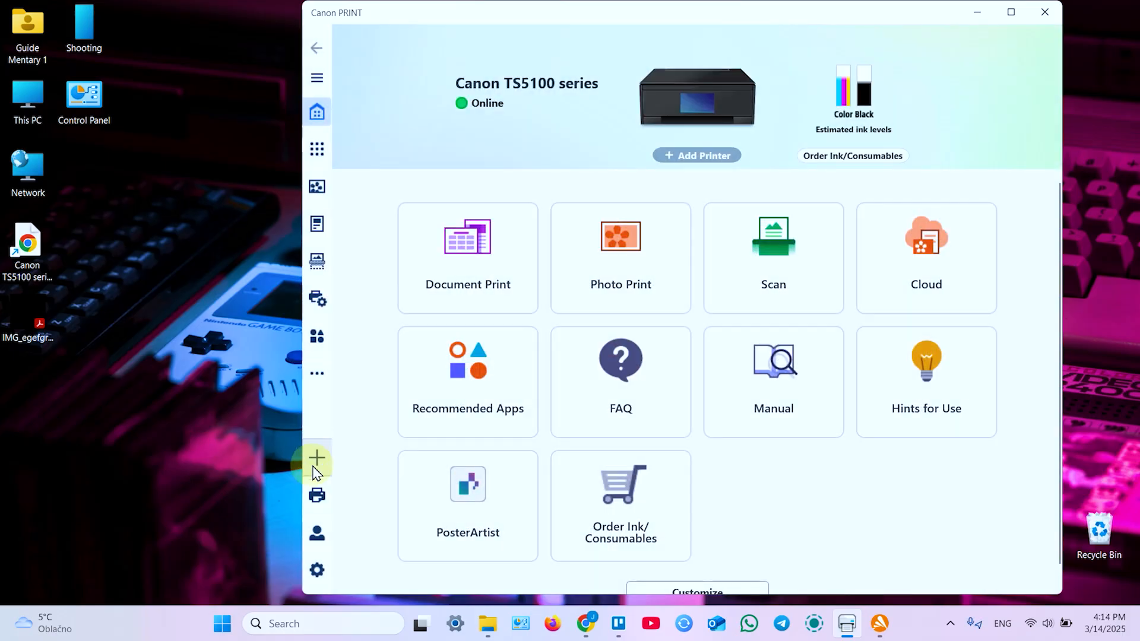
left_click(316, 458)
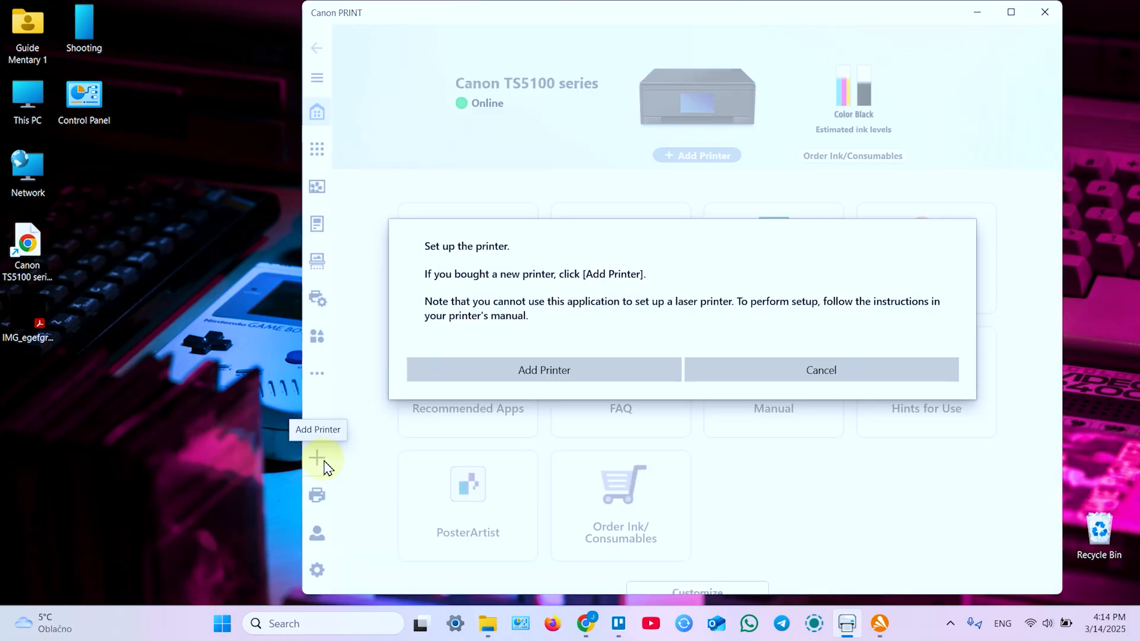
mouse_move(544, 370)
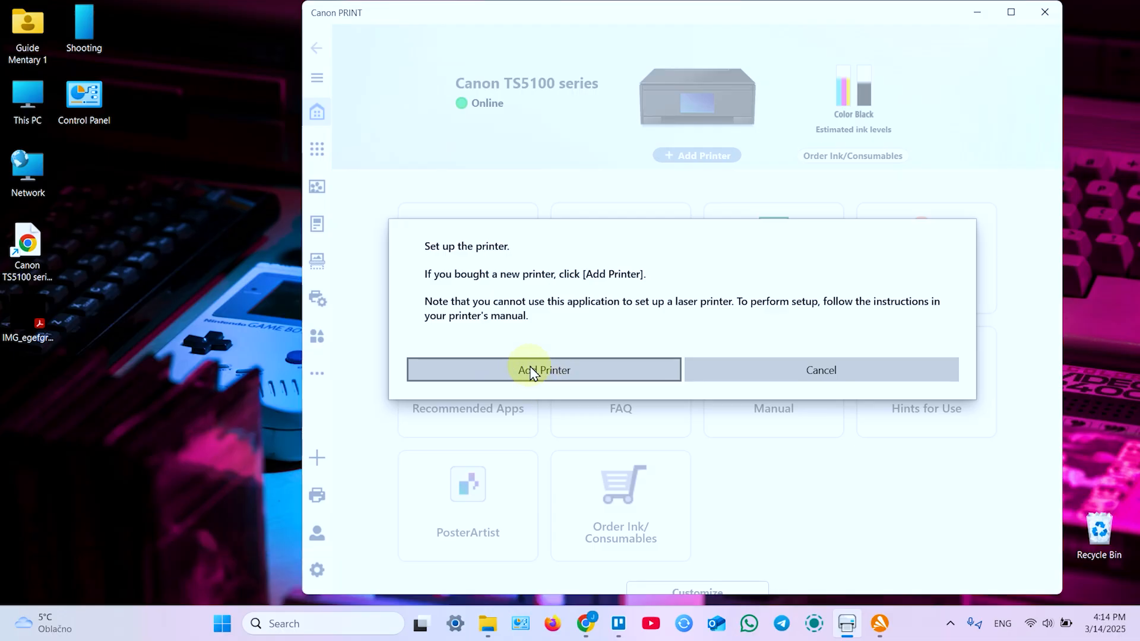